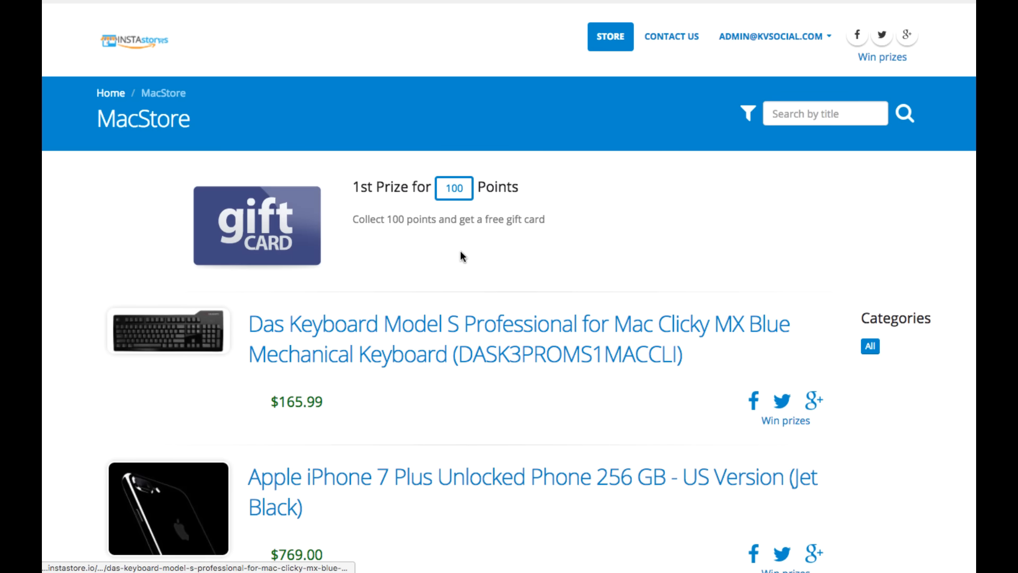
mouse_move(342, 181)
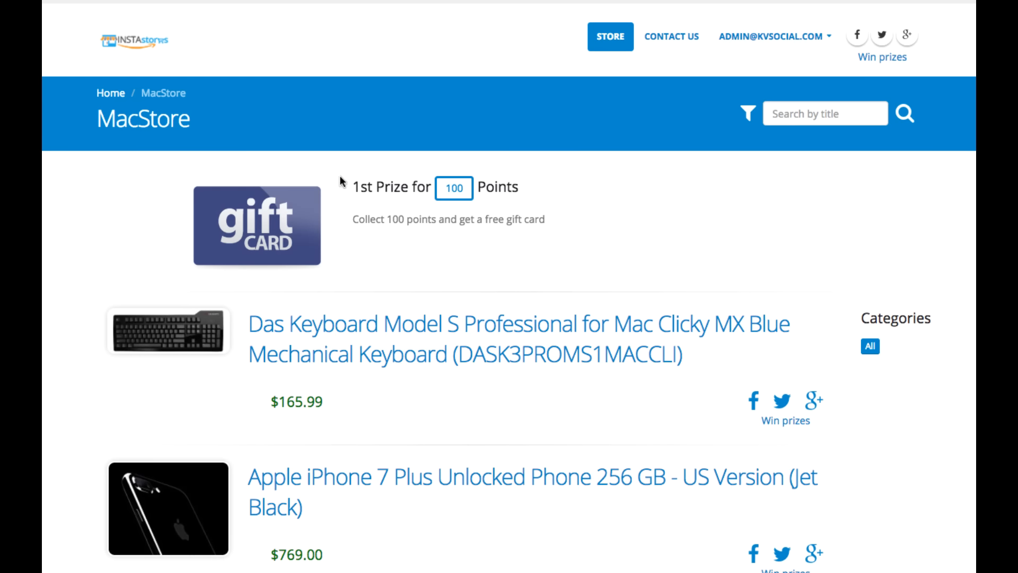
mouse_move(354, 177)
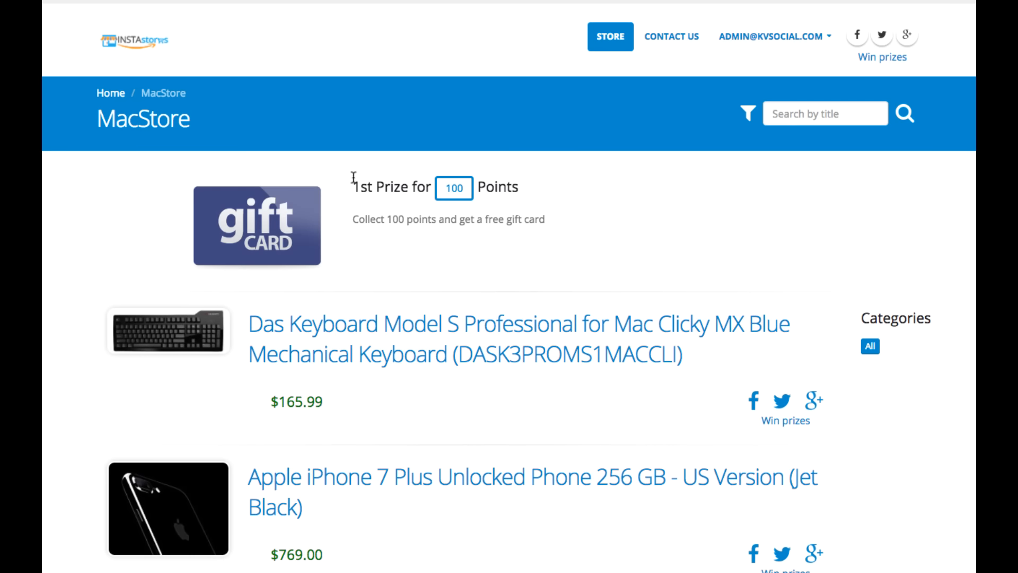
mouse_move(379, 214)
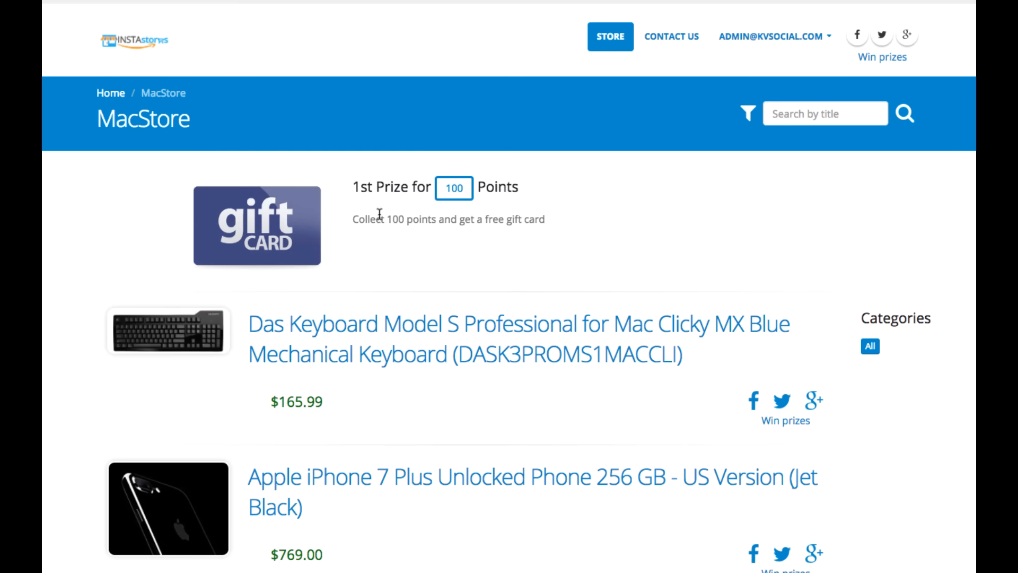
mouse_move(343, 196)
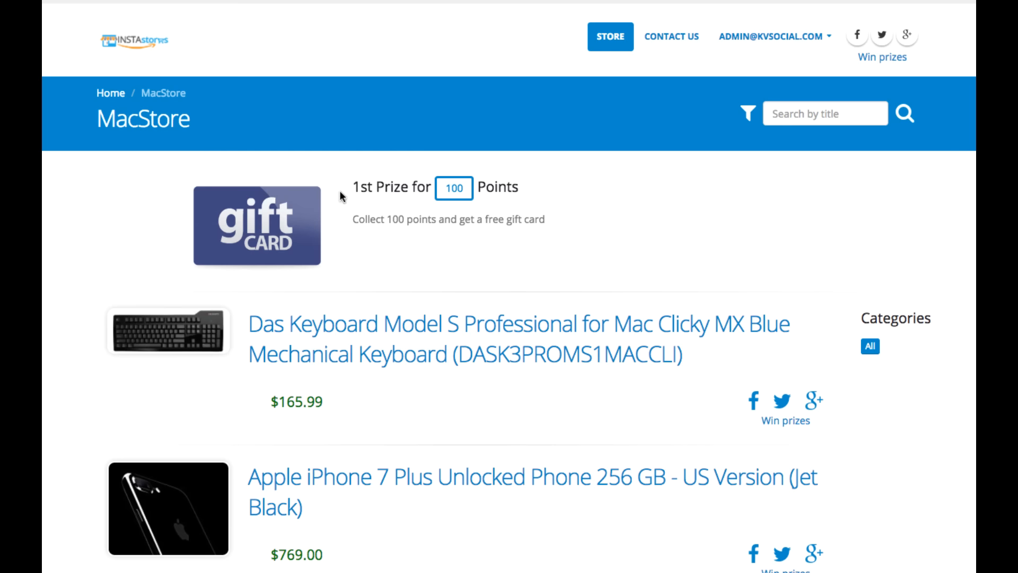
mouse_move(447, 216)
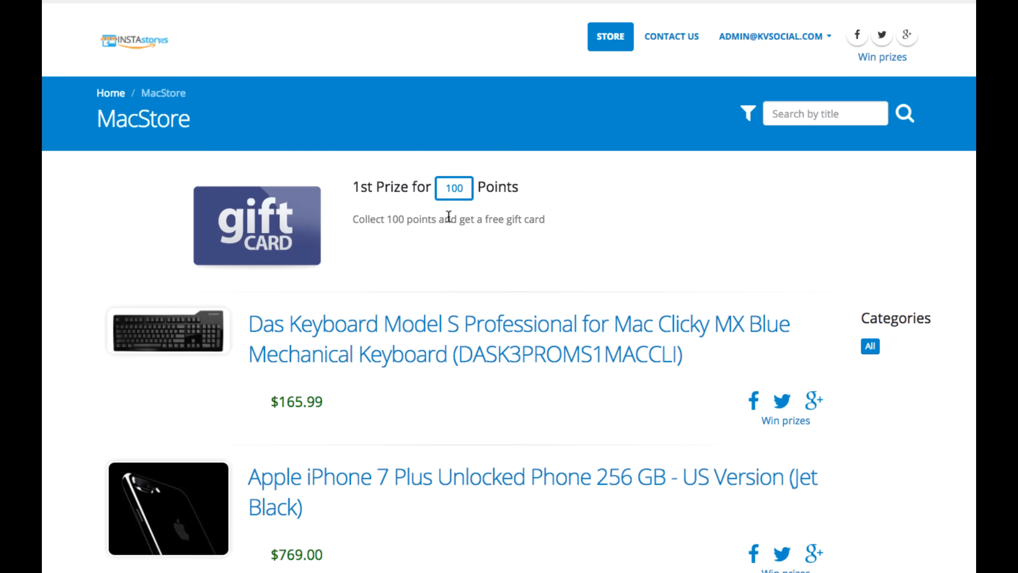
- Browse the storefront and open the '2 Steps to win Prizes!' guide from the Win prizes link
scroll("down", 3)
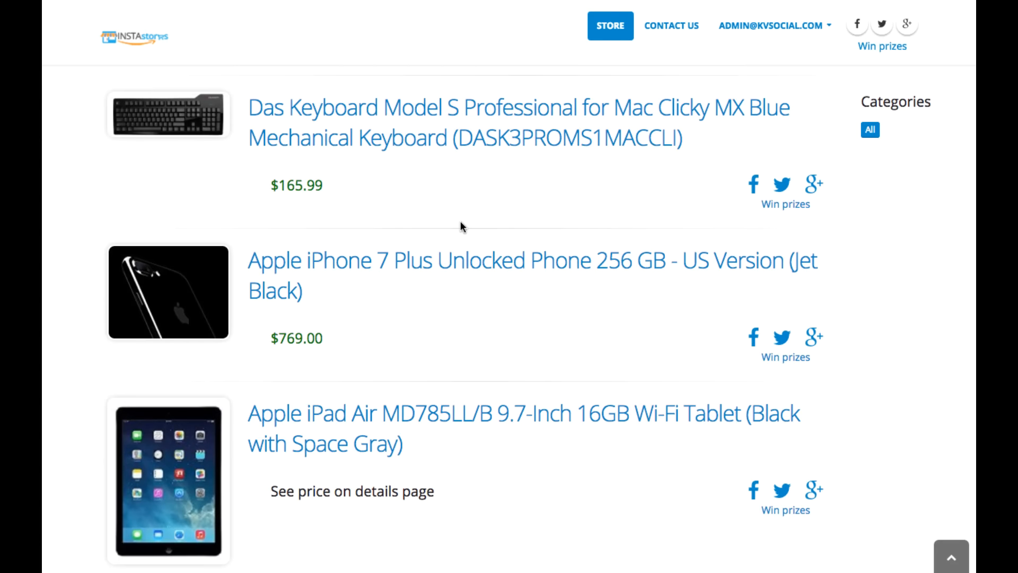
scroll("up", 3)
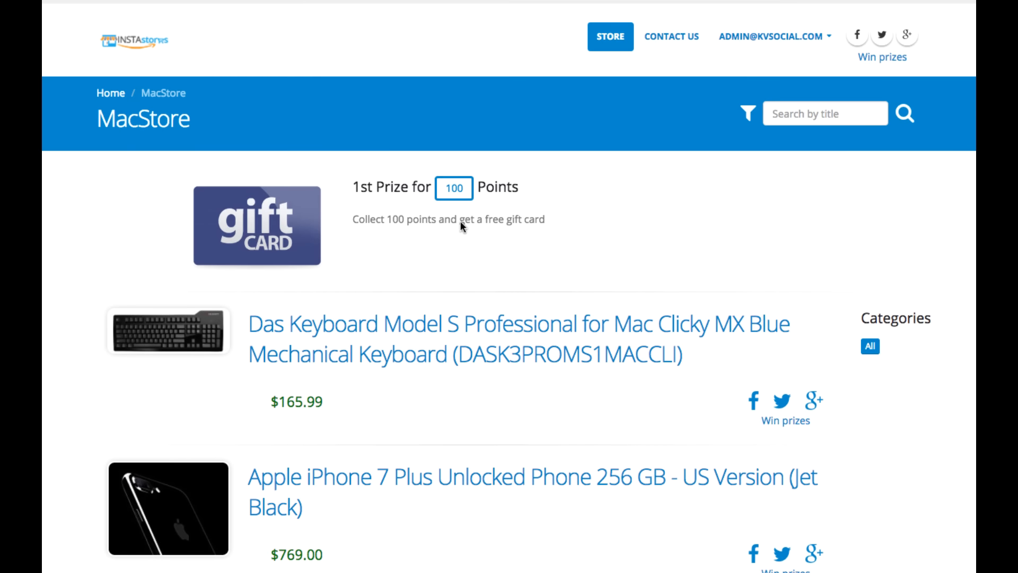
mouse_move(416, 160)
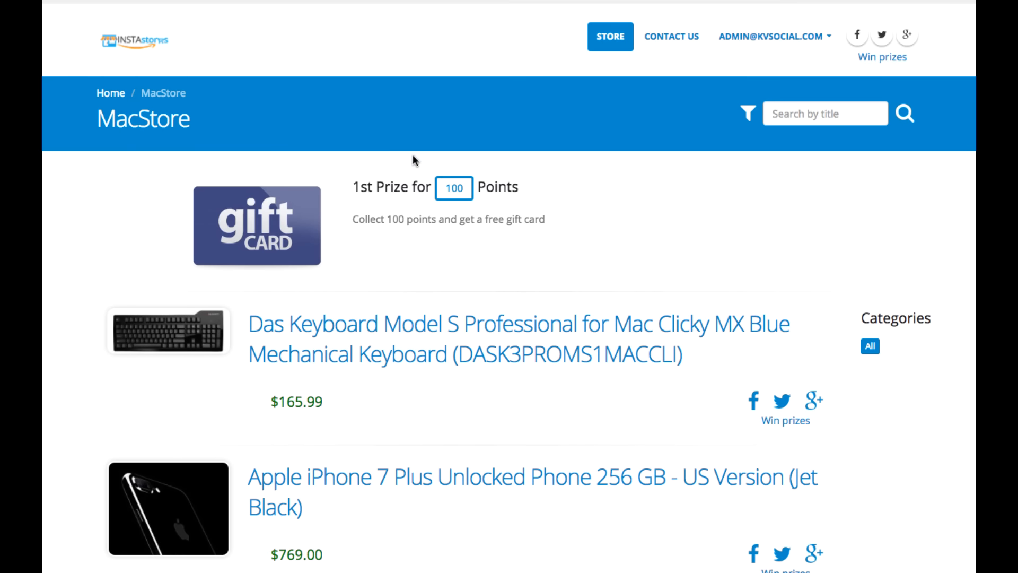
mouse_move(670, 207)
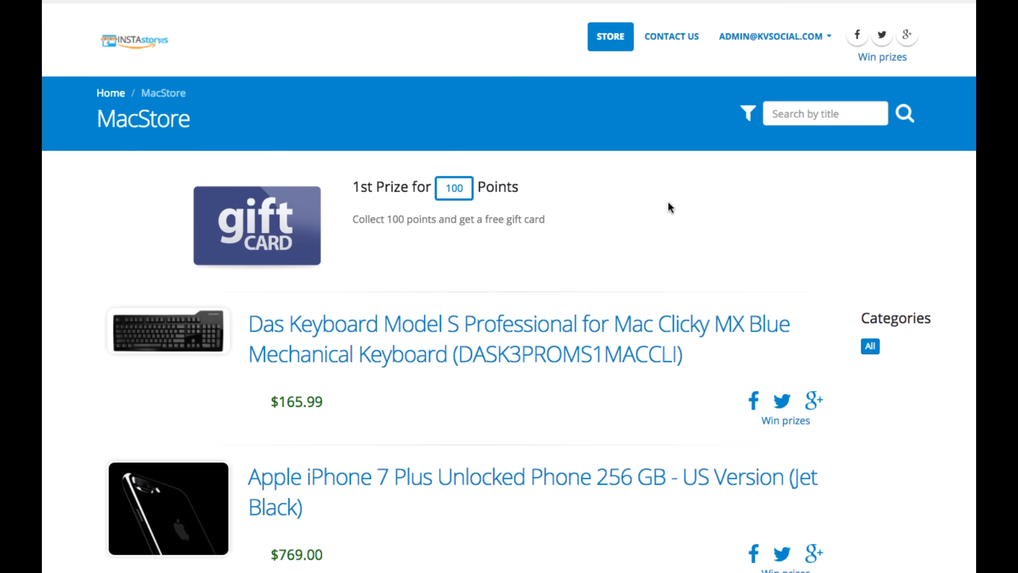
mouse_move(547, 210)
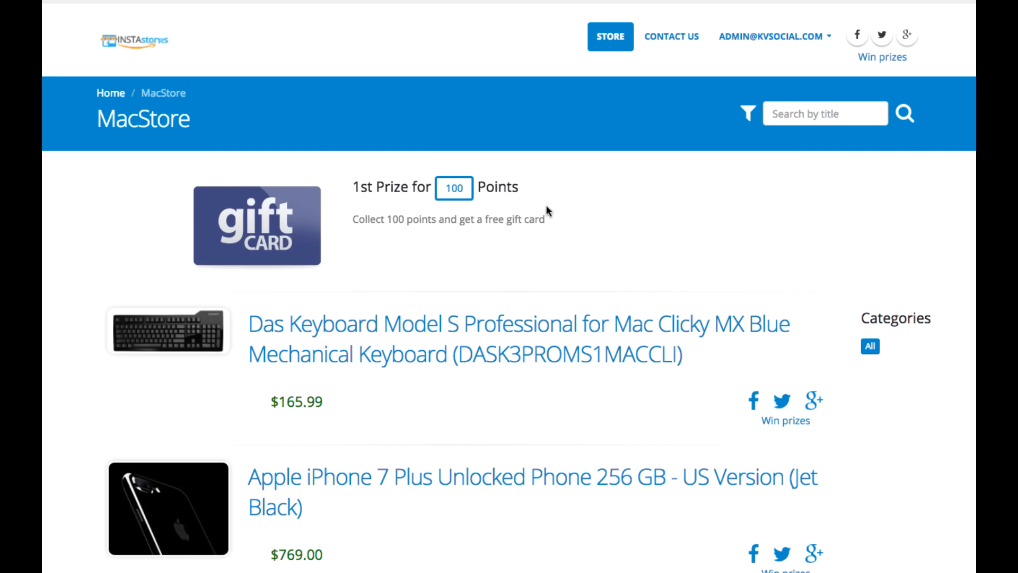
mouse_move(224, 209)
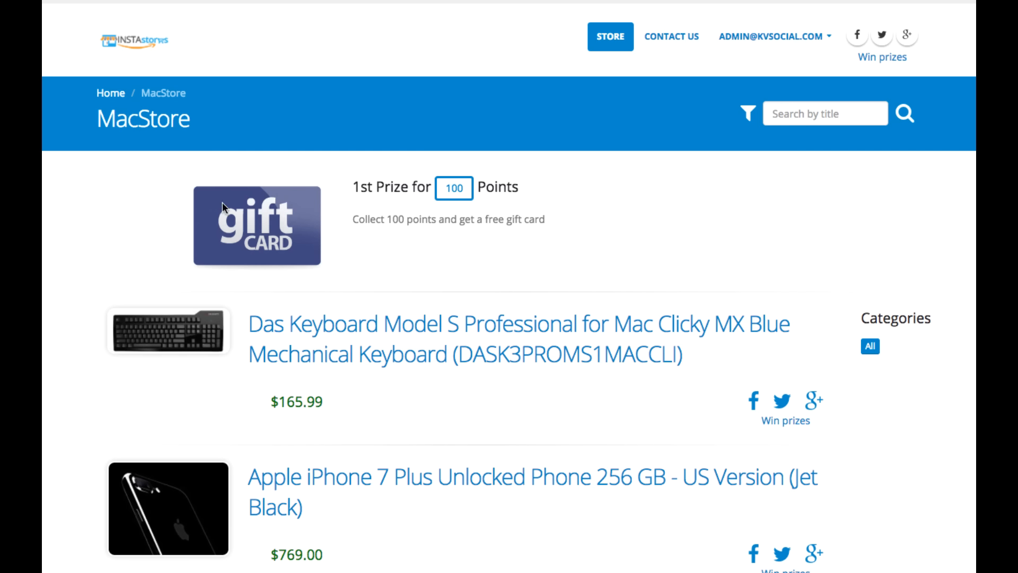
mouse_move(667, 299)
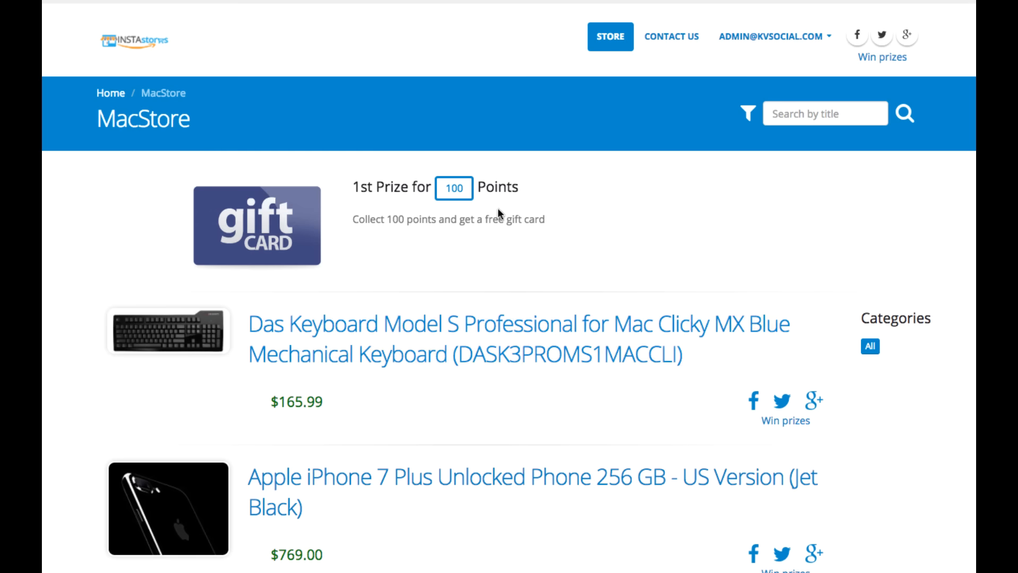
scroll("down", 3)
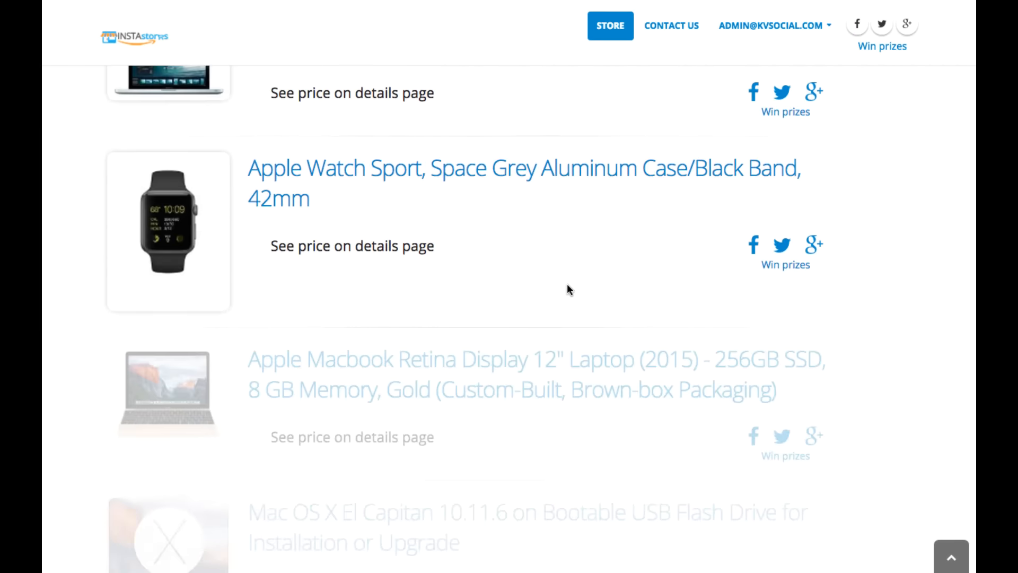
scroll("up", 3)
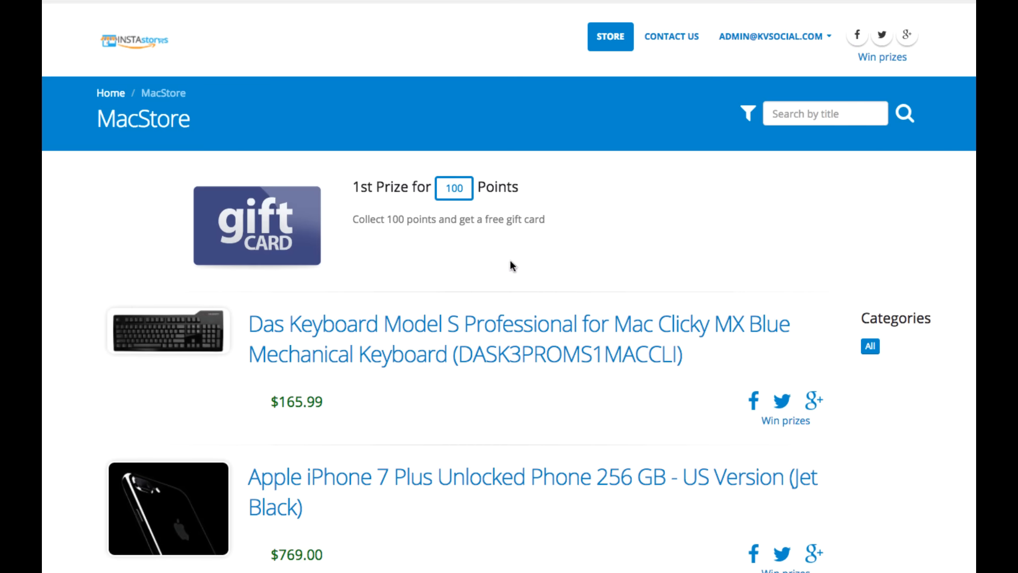
mouse_move(317, 235)
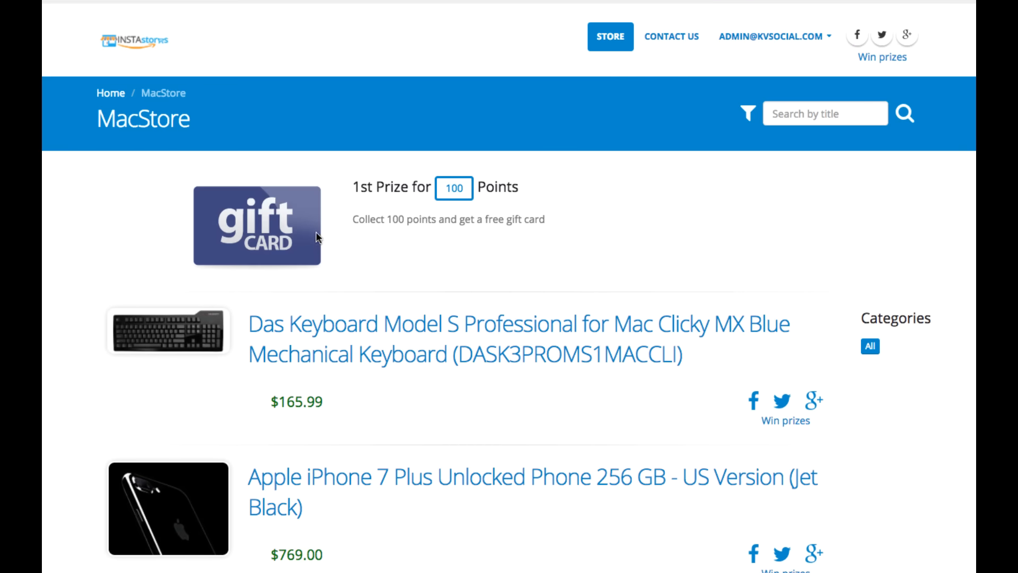
mouse_move(410, 272)
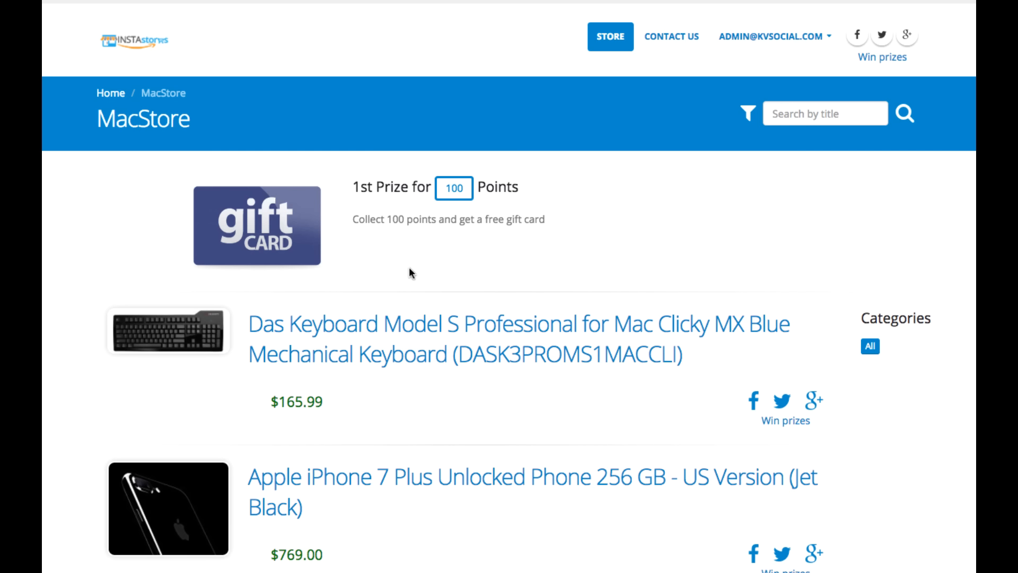
mouse_move(426, 369)
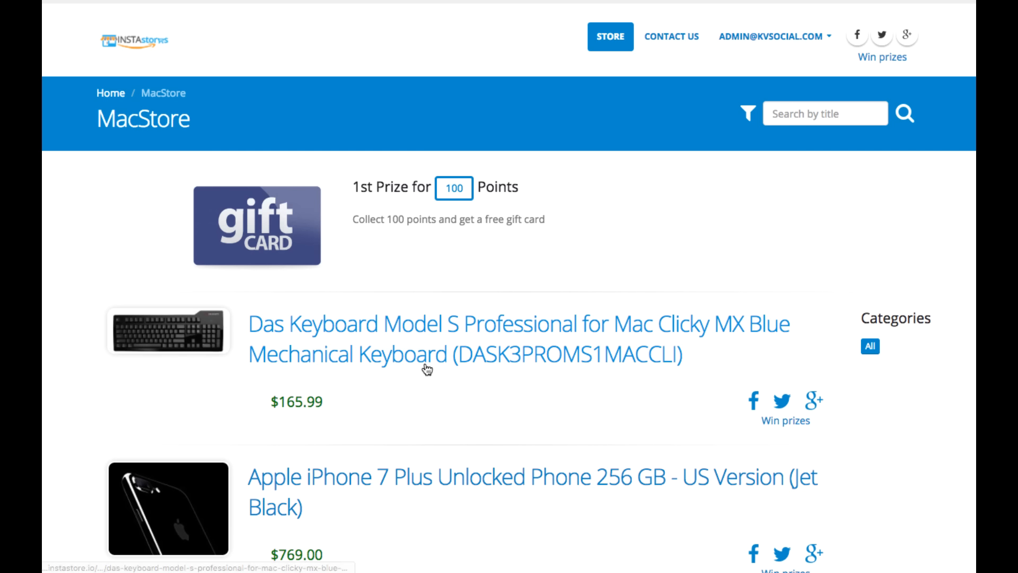
mouse_move(420, 287)
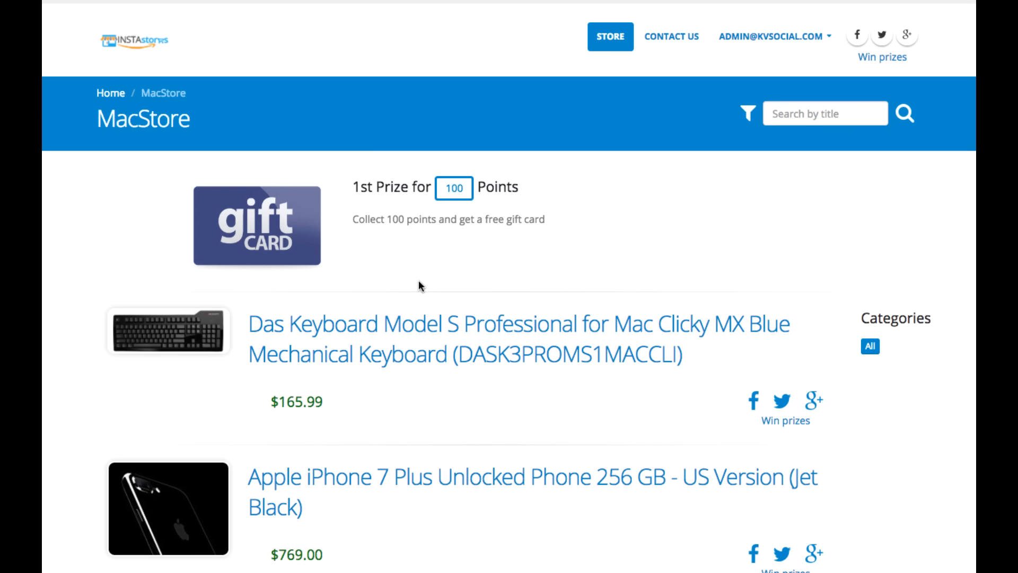
mouse_move(449, 290)
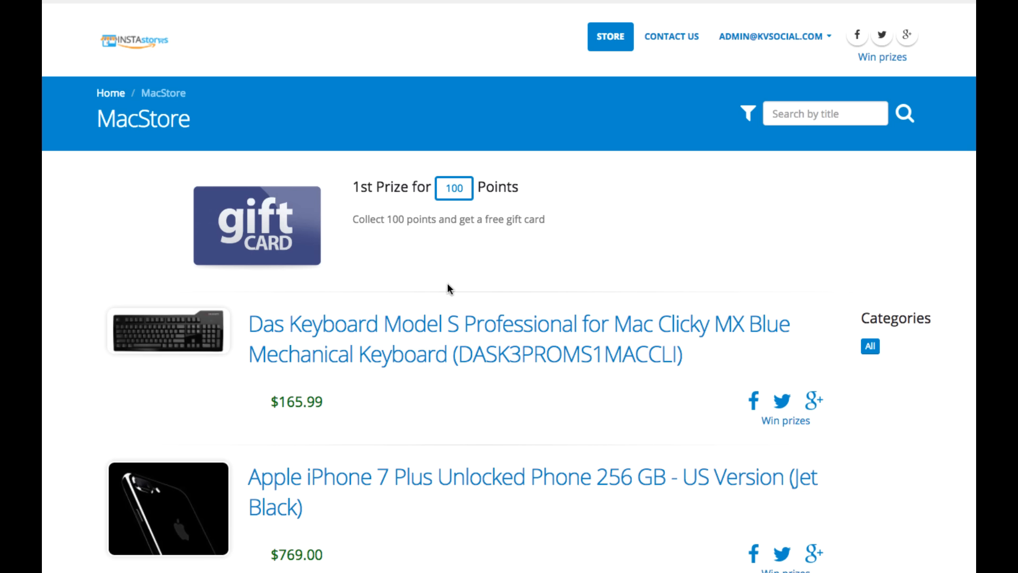
mouse_move(444, 287)
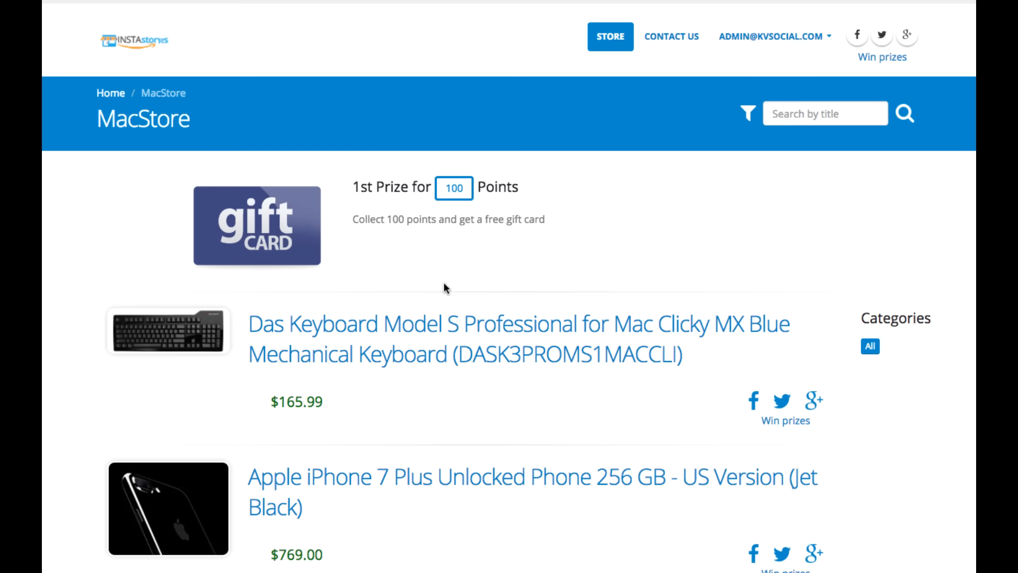
mouse_move(392, 255)
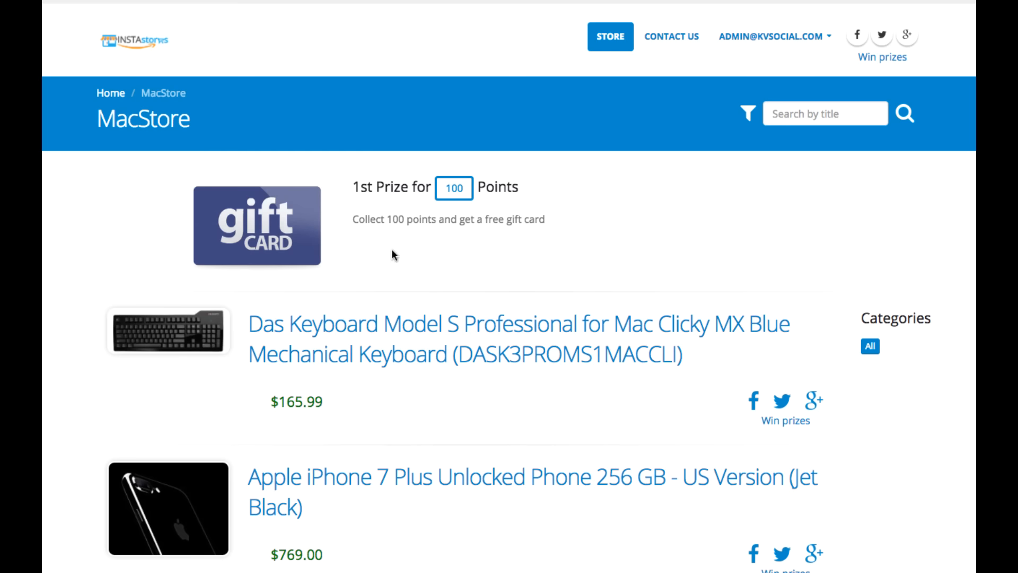
mouse_move(317, 137)
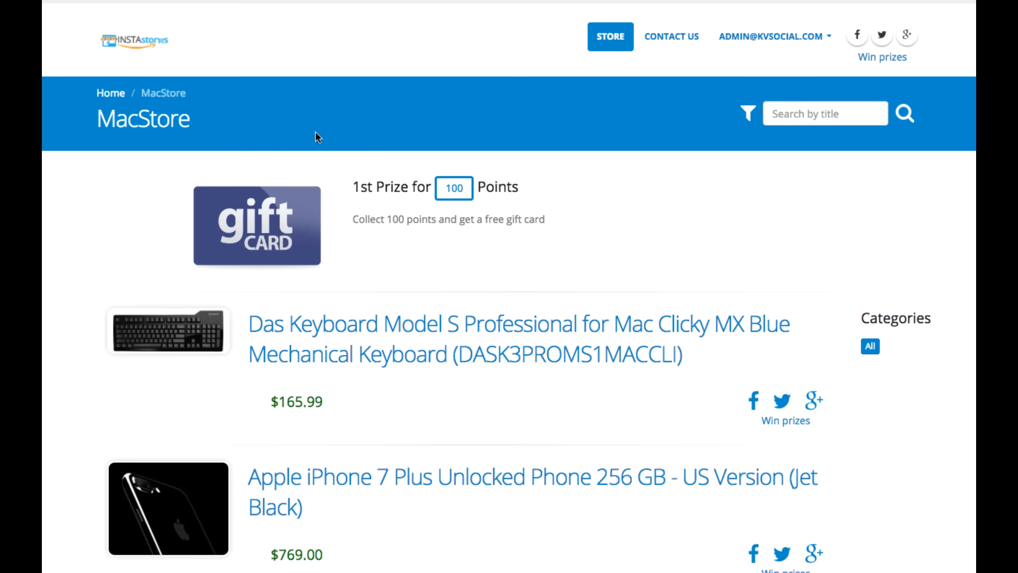
scroll("down", 3)
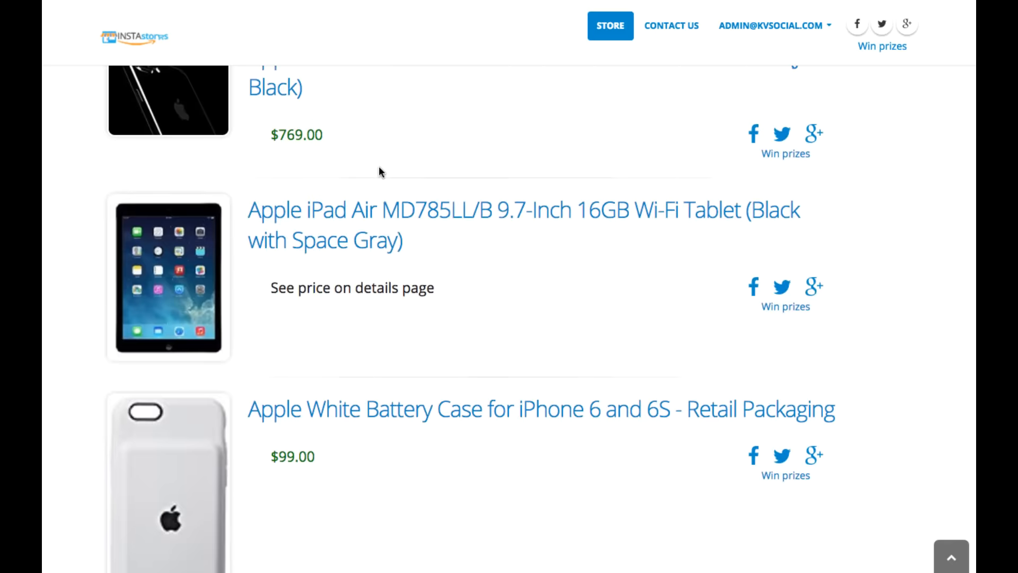
scroll("down", 3)
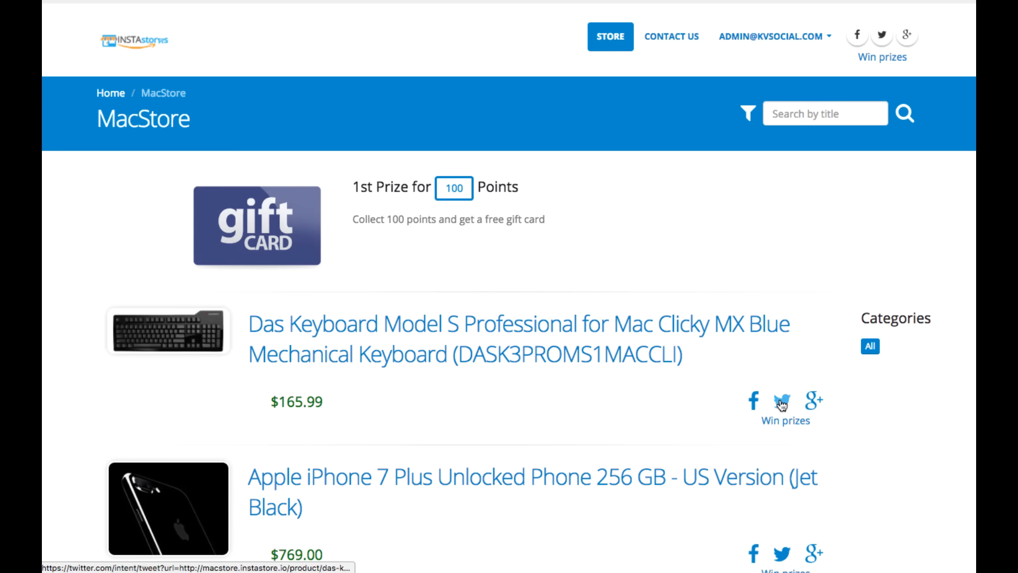
mouse_move(786, 421)
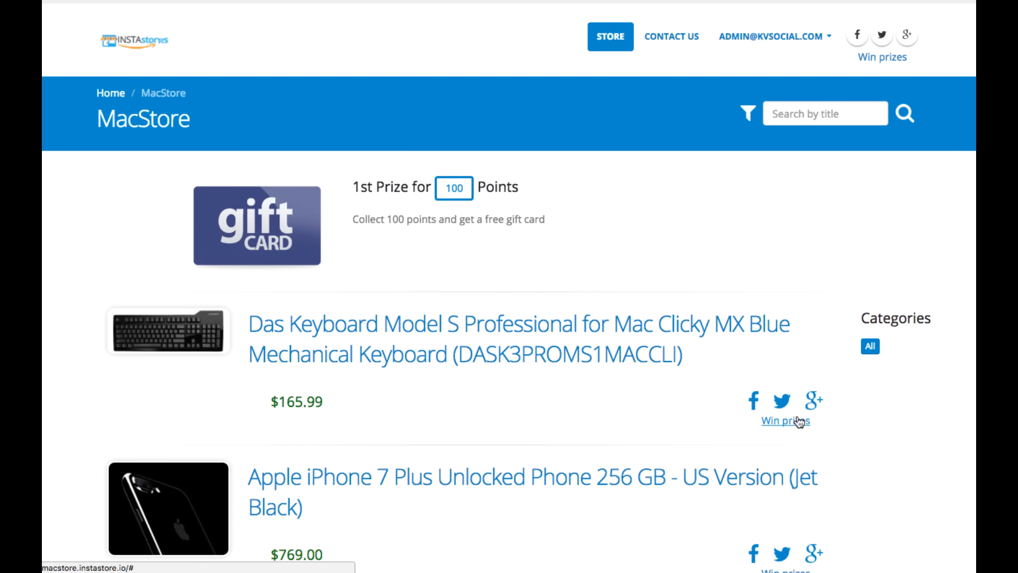
mouse_move(794, 431)
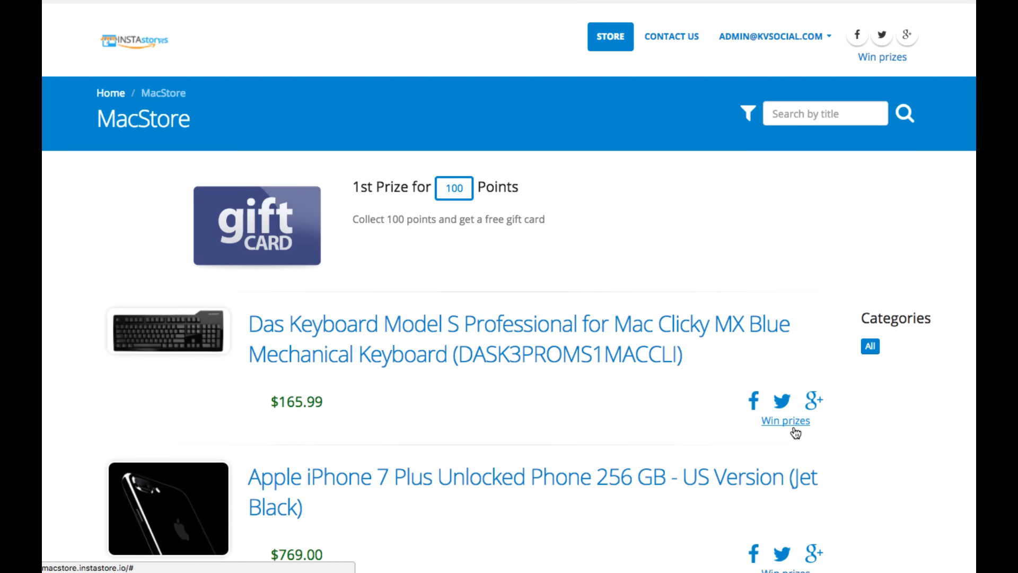
left_click(785, 419)
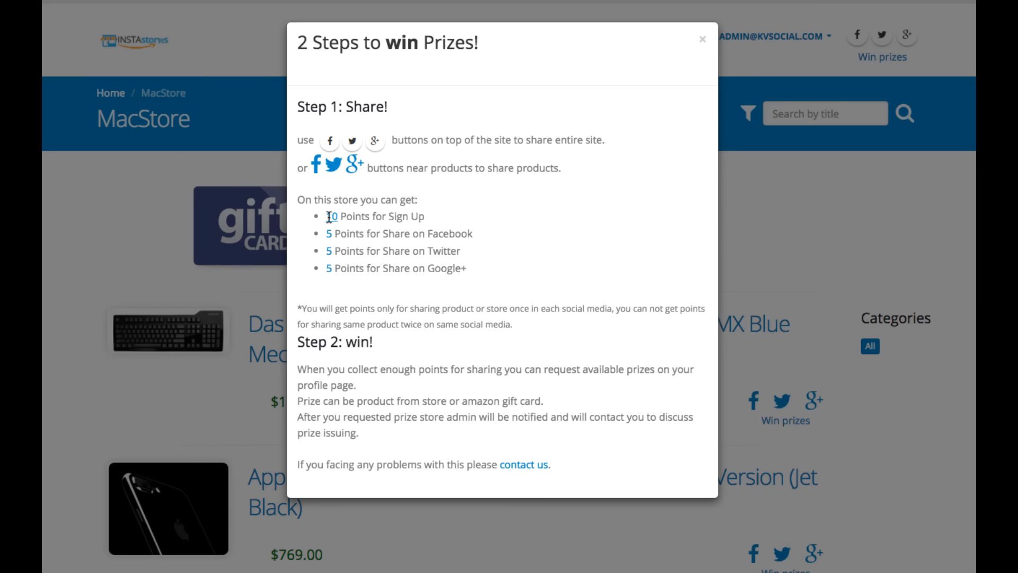
mouse_move(417, 216)
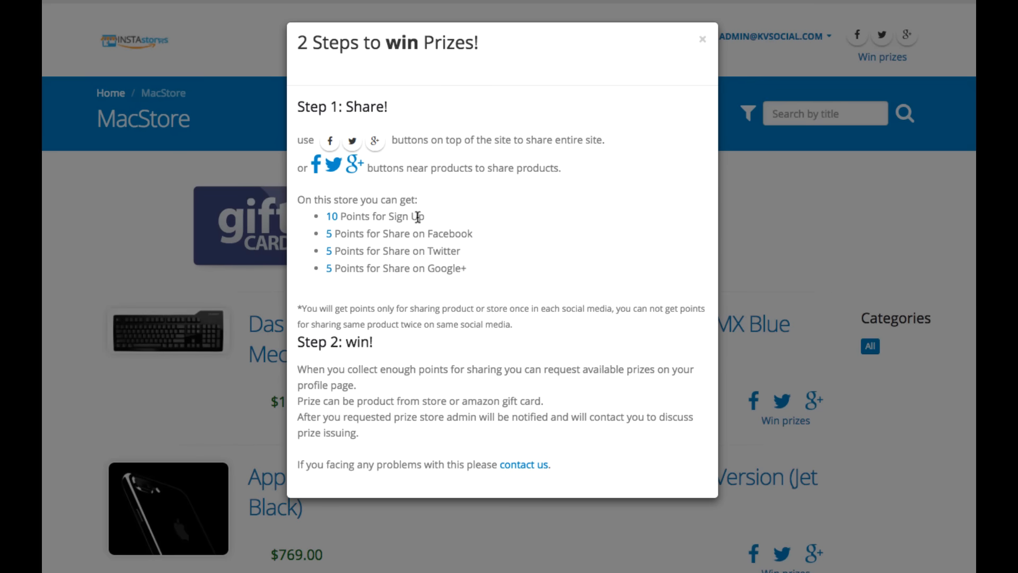
mouse_move(337, 234)
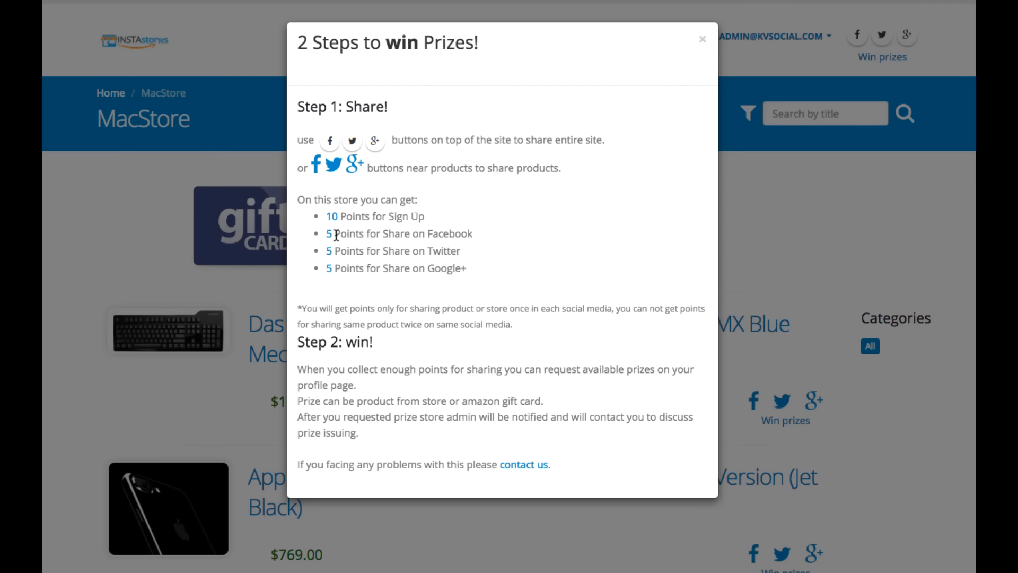
mouse_move(332, 268)
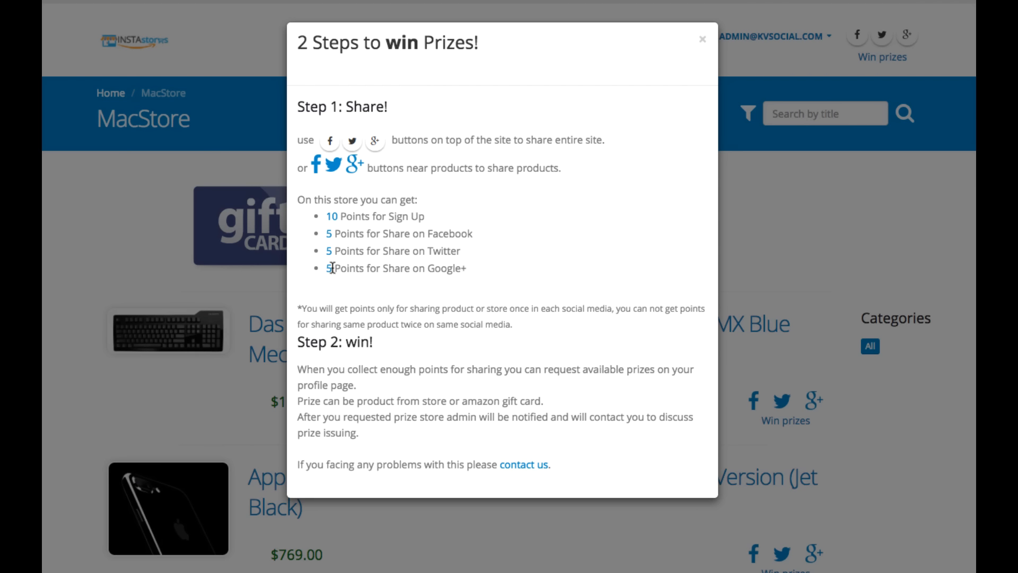
mouse_move(463, 257)
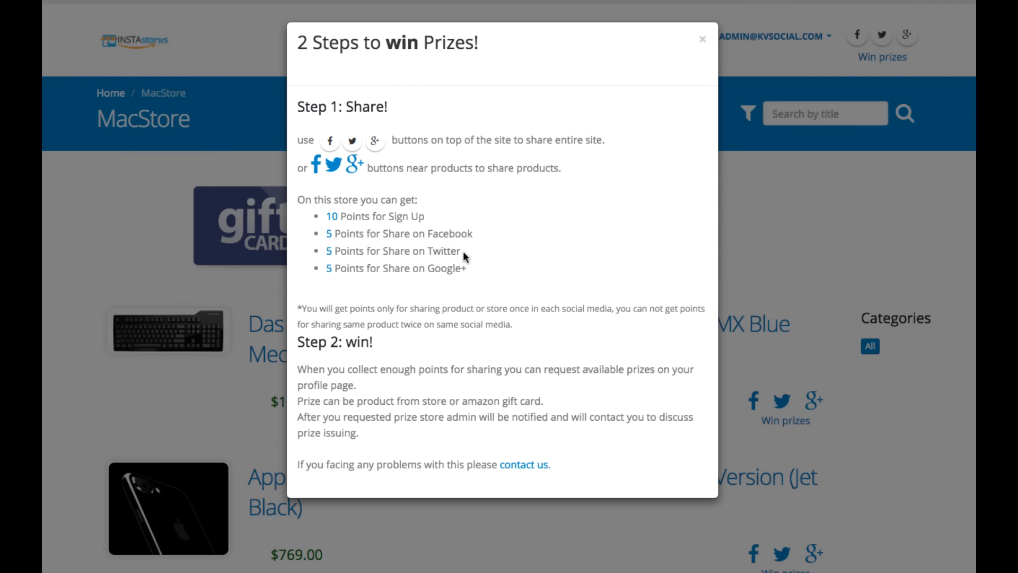
mouse_move(325, 364)
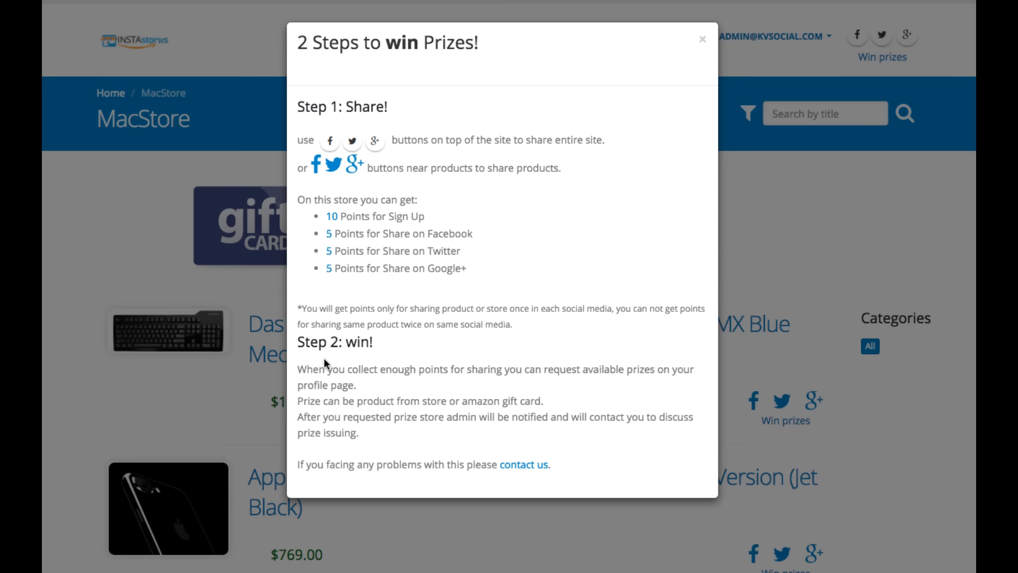
mouse_move(315, 253)
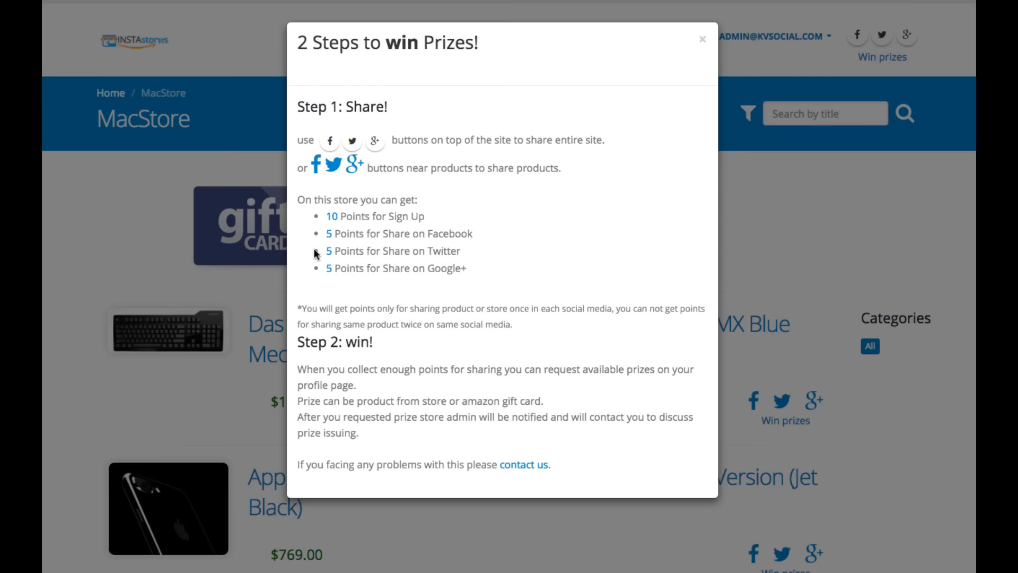
mouse_move(422, 439)
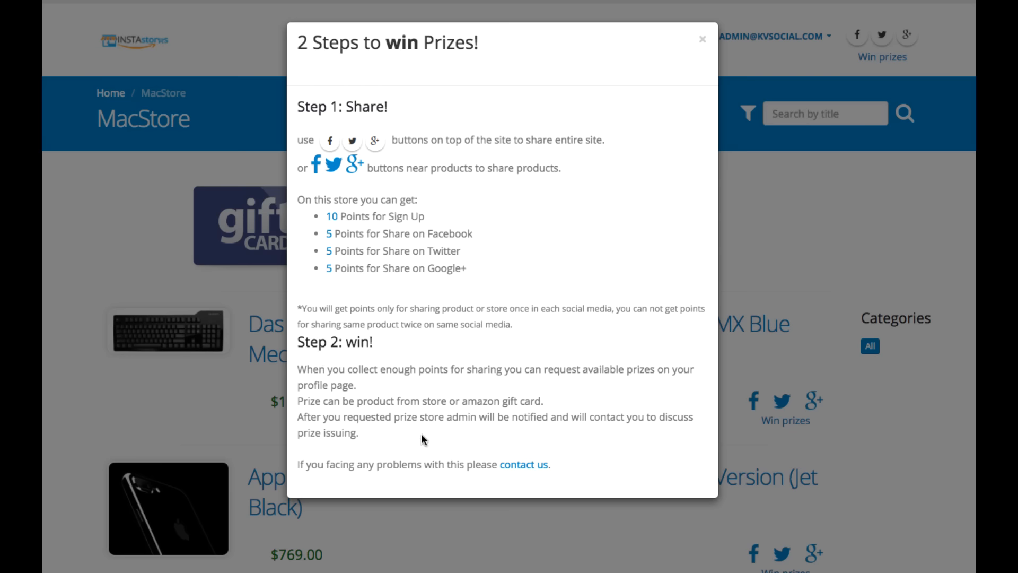
- Dismiss the prize guide and skim the MacStore product list back to the top
left_click(702, 39)
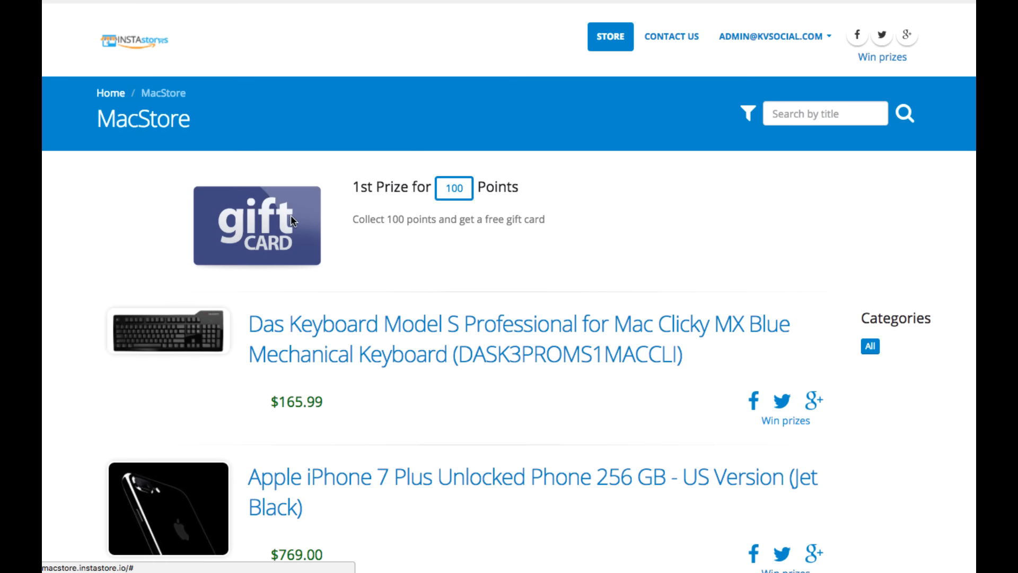
mouse_move(485, 376)
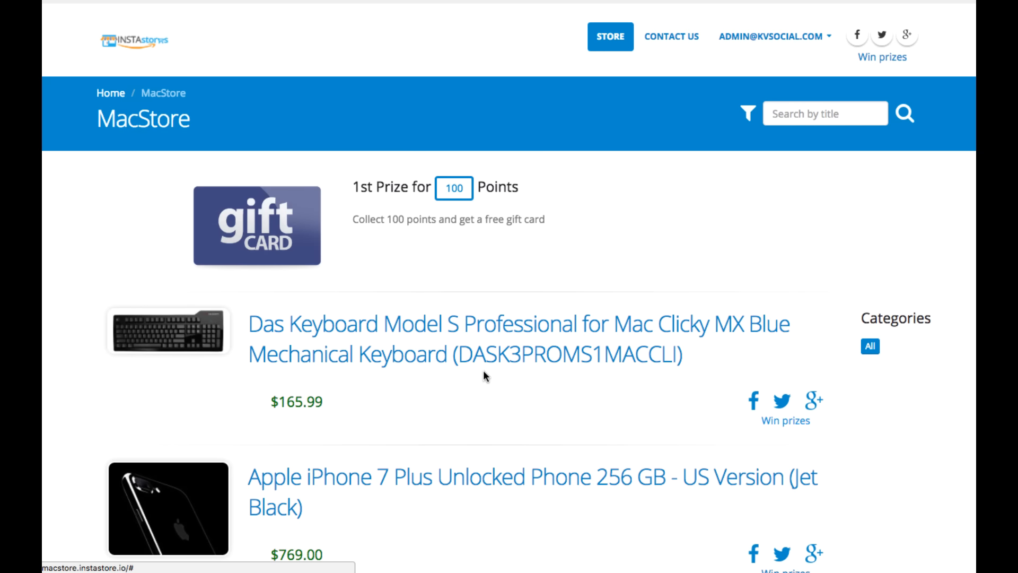
scroll("down", 3)
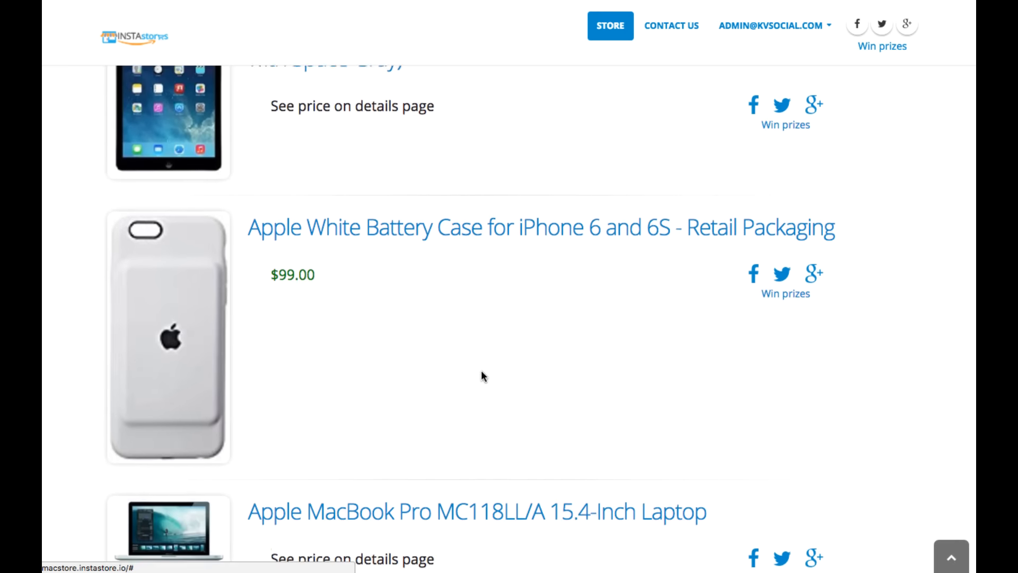
scroll("up", 3)
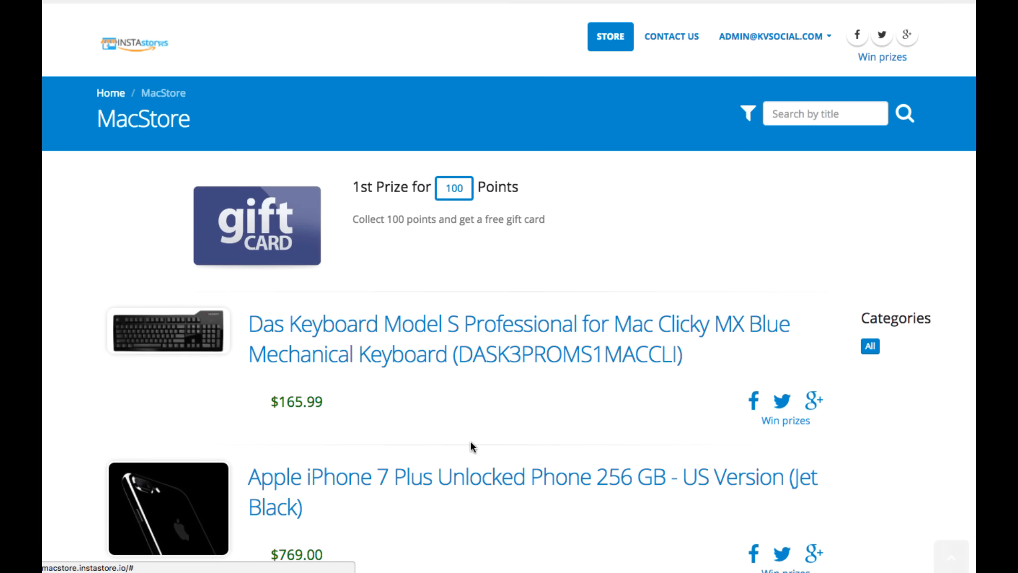
mouse_move(264, 102)
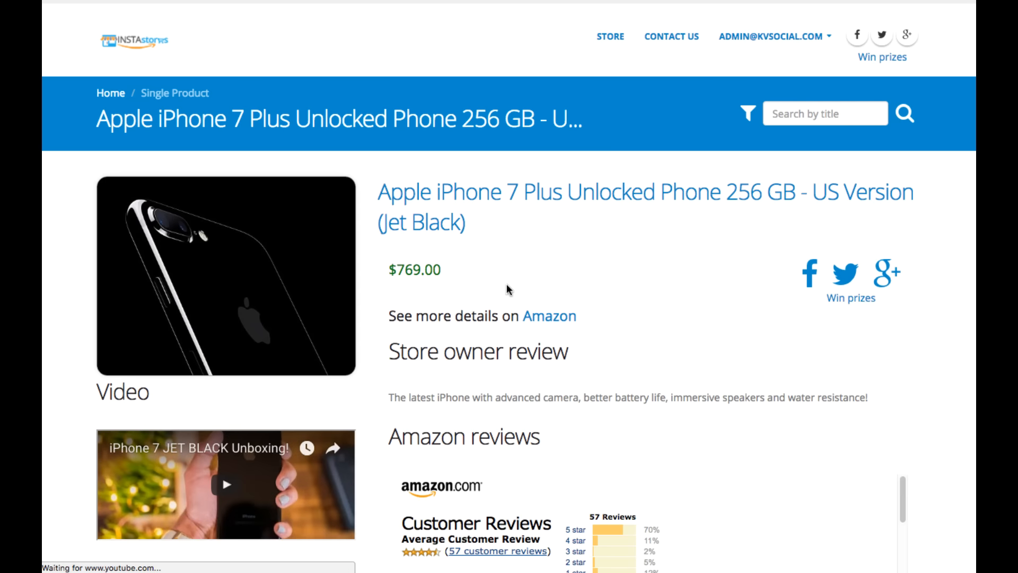
mouse_move(267, 247)
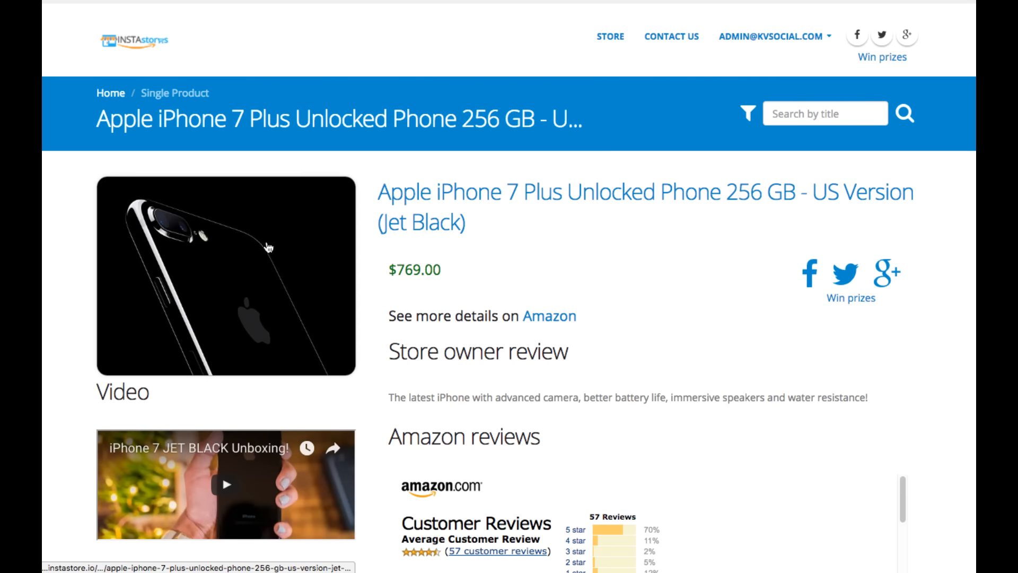
mouse_move(258, 298)
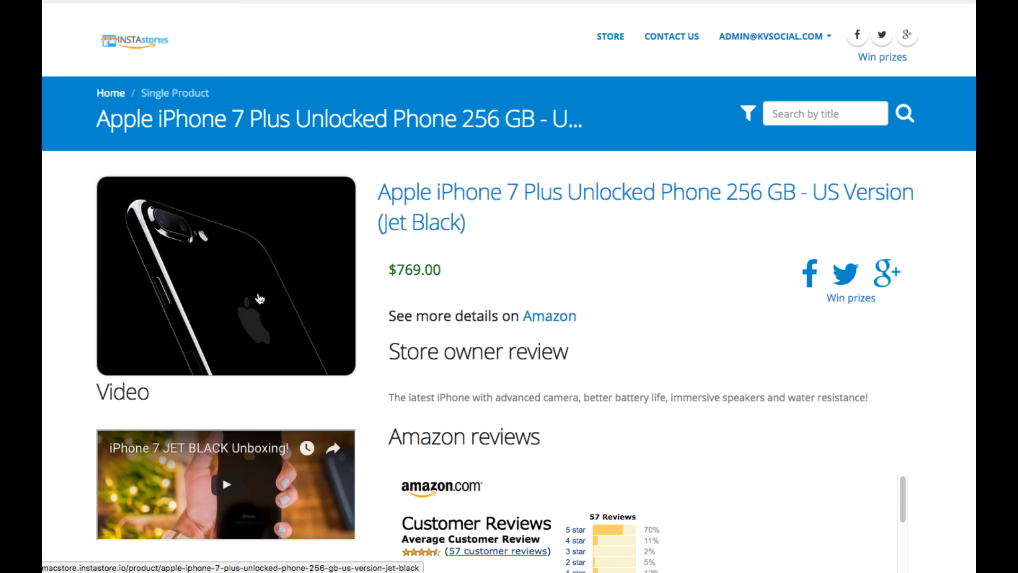
mouse_move(469, 201)
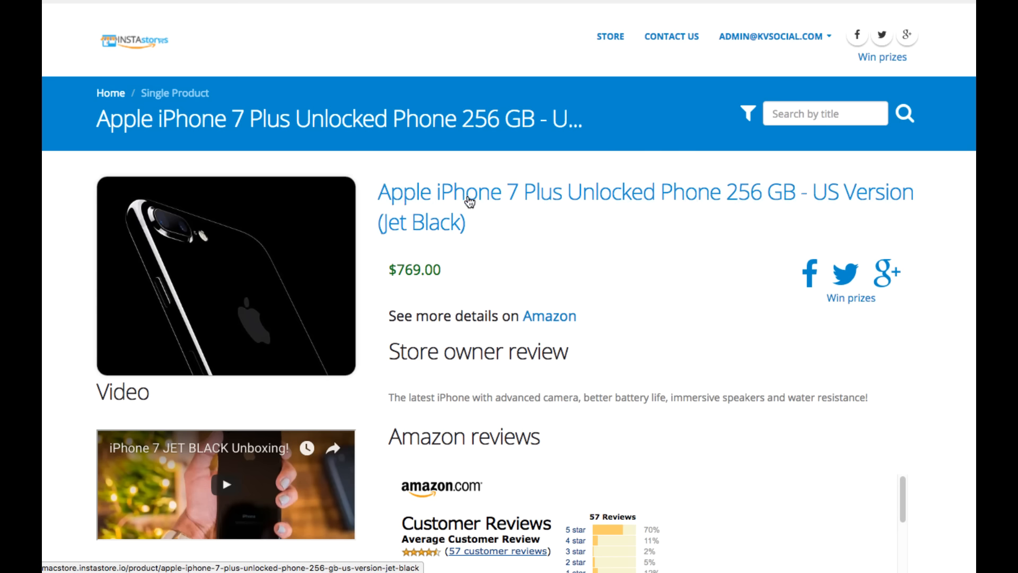
mouse_move(724, 278)
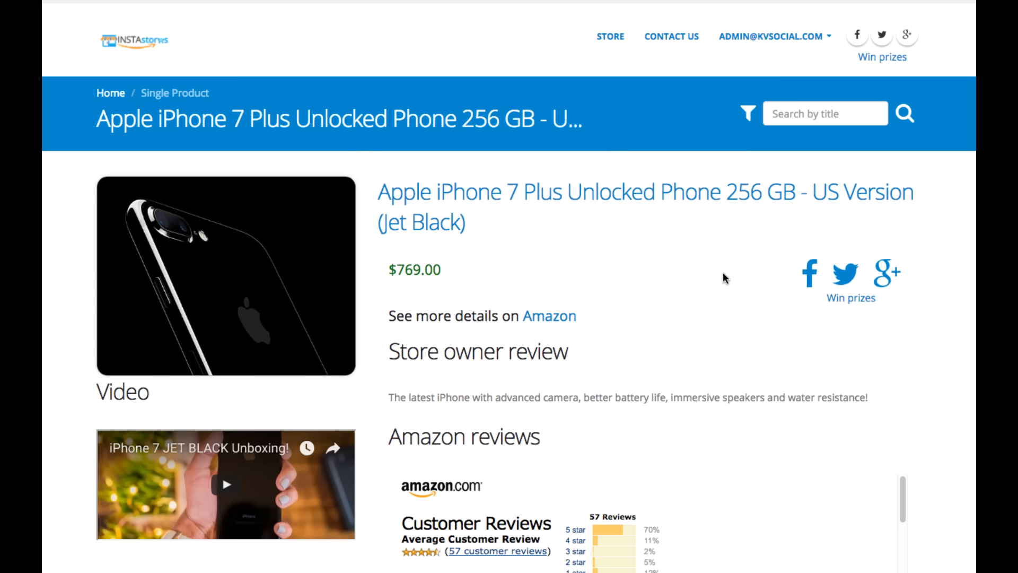
- Open the Apple iPhone 7 Plus 256 GB Jet Black product page from the MacStore list
scroll("down", 3)
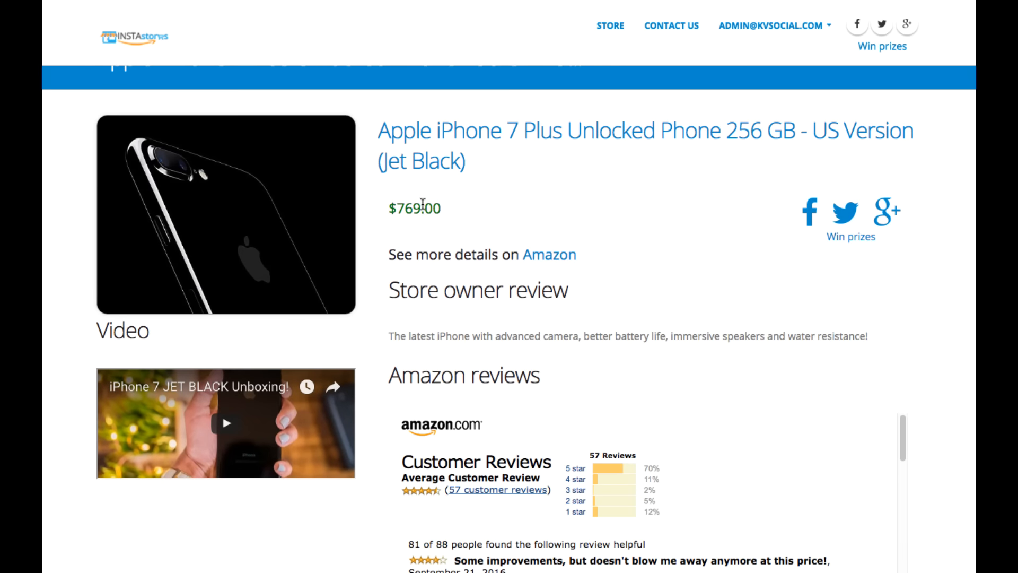
double_click(413, 208)
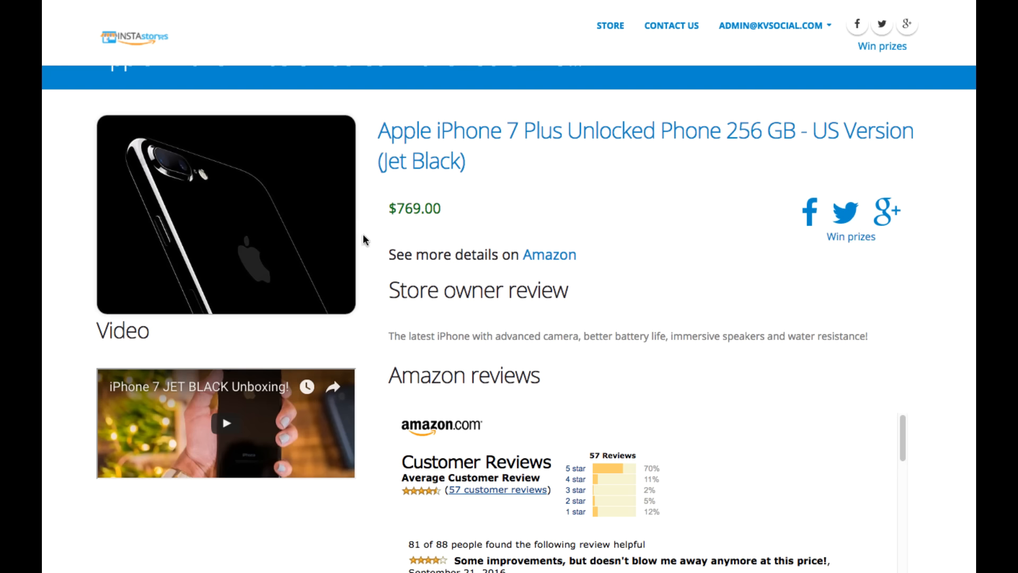
mouse_move(421, 213)
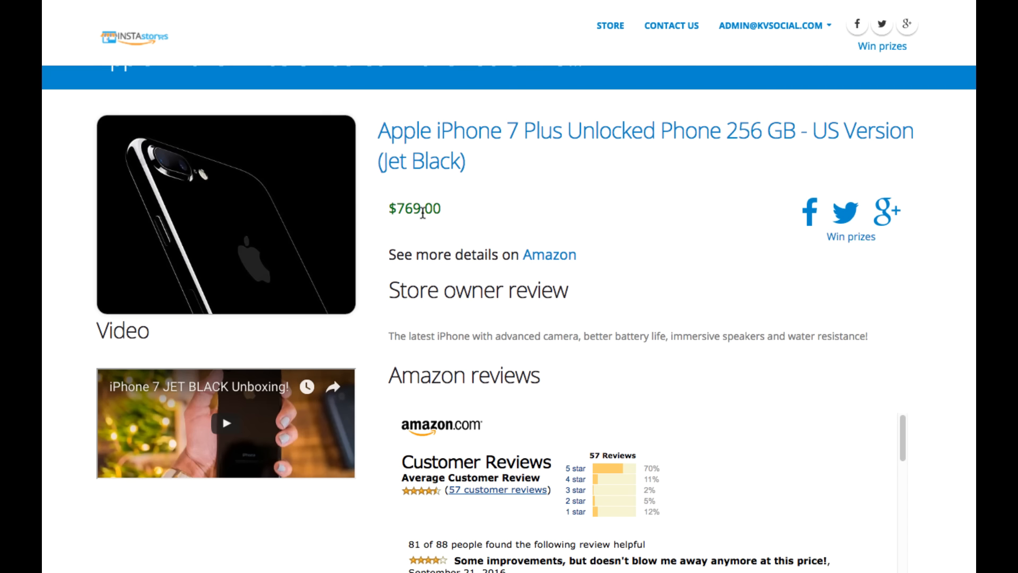
scroll("up", 3)
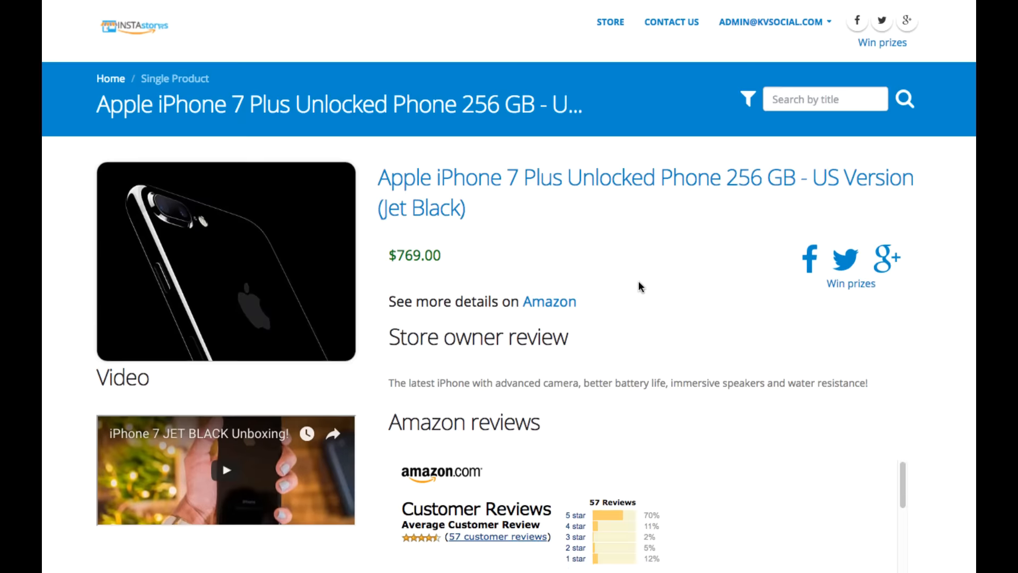
scroll("down", 3)
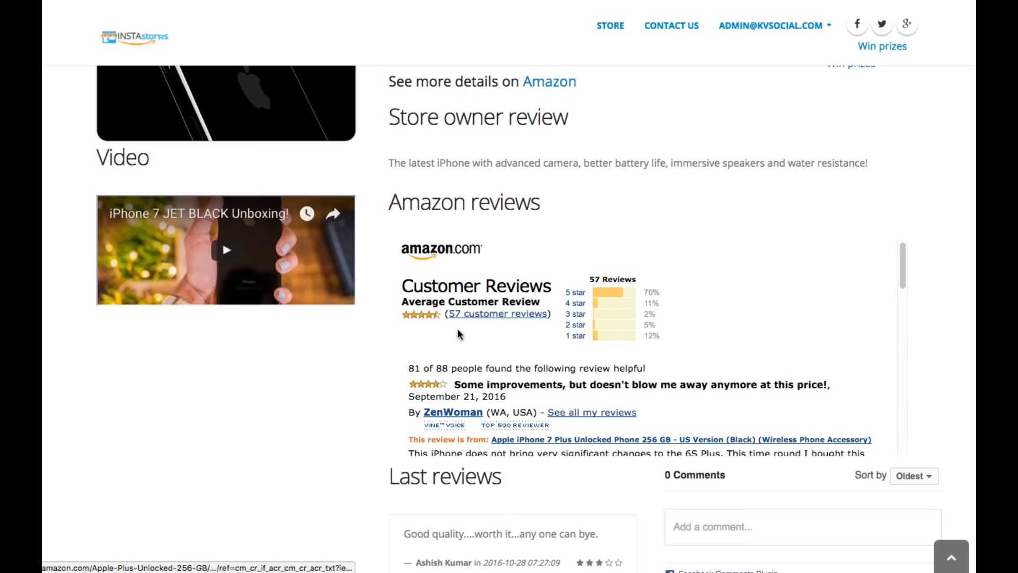
scroll("down", 3)
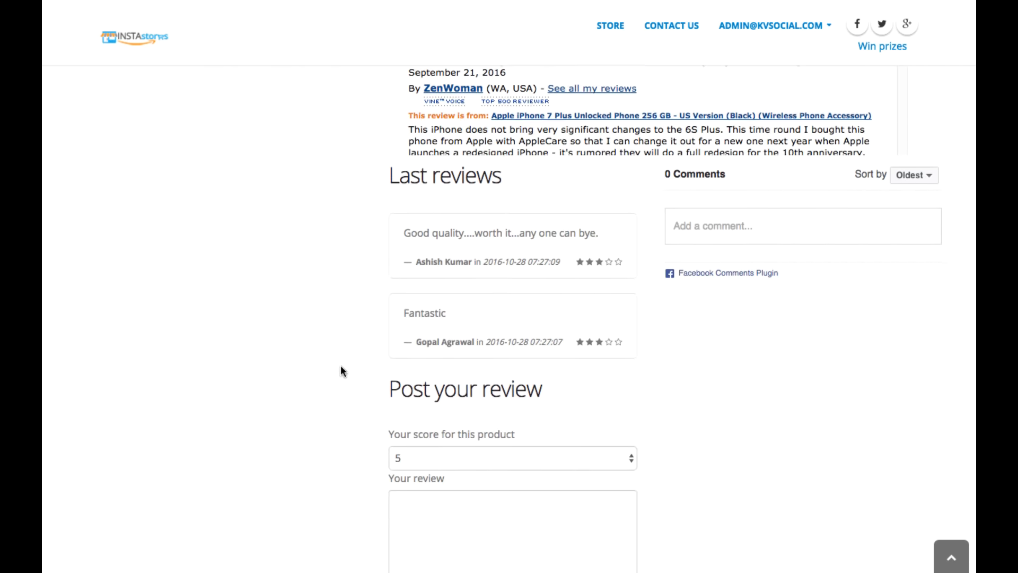
scroll("up", 3)
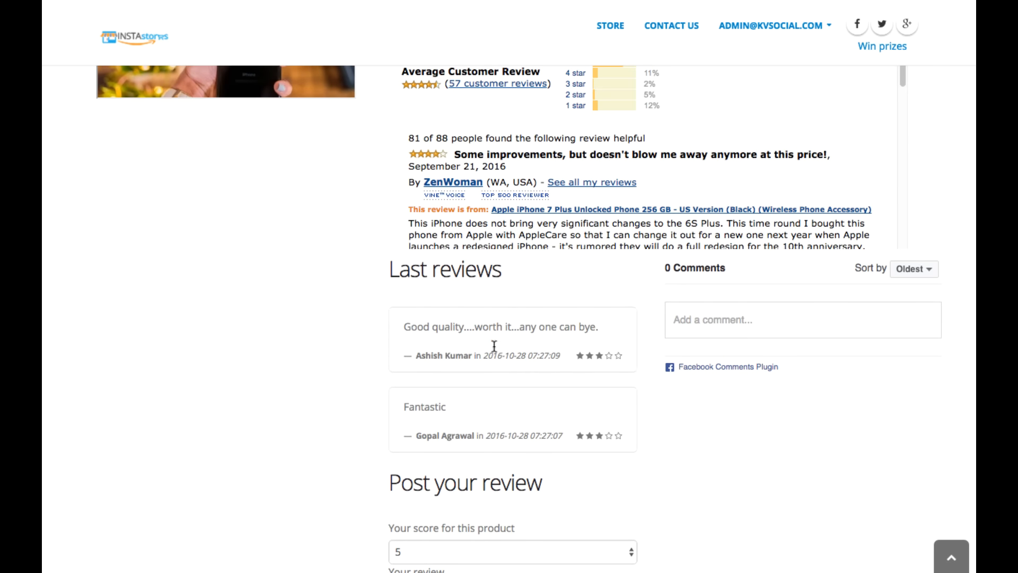
mouse_move(507, 405)
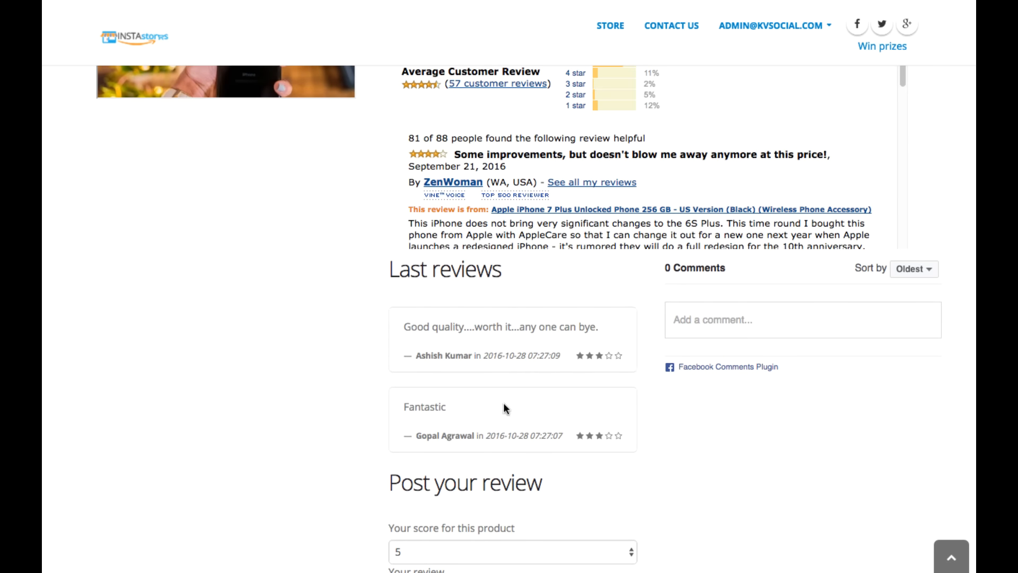
mouse_move(425, 400)
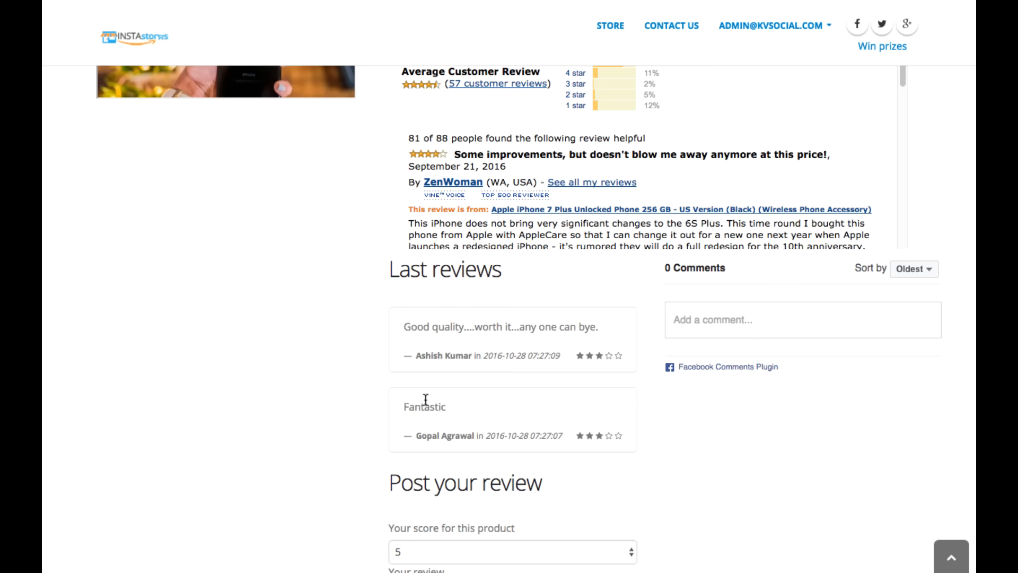
scroll("up", 3)
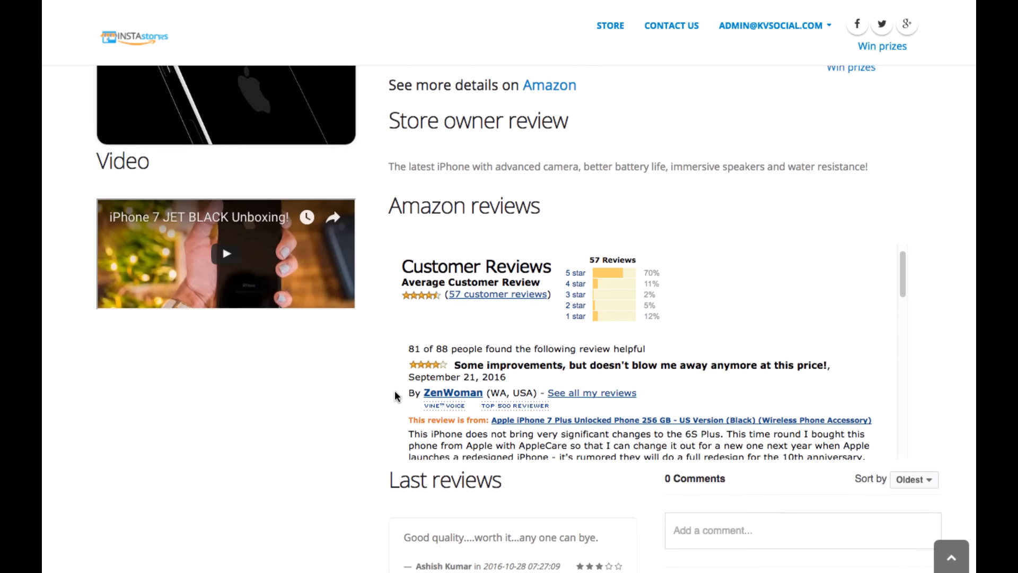
scroll("down", 3)
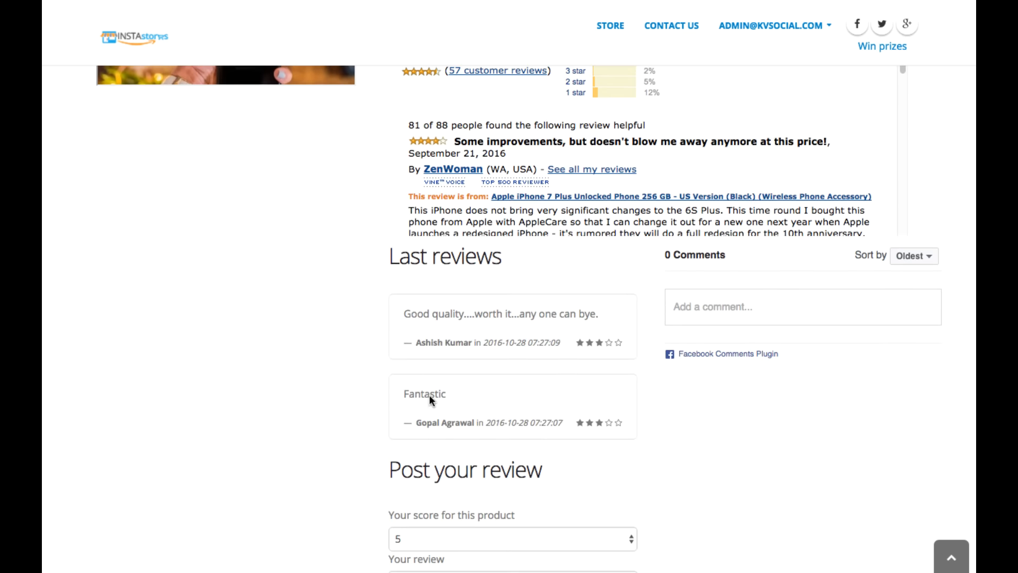
scroll("down", 3)
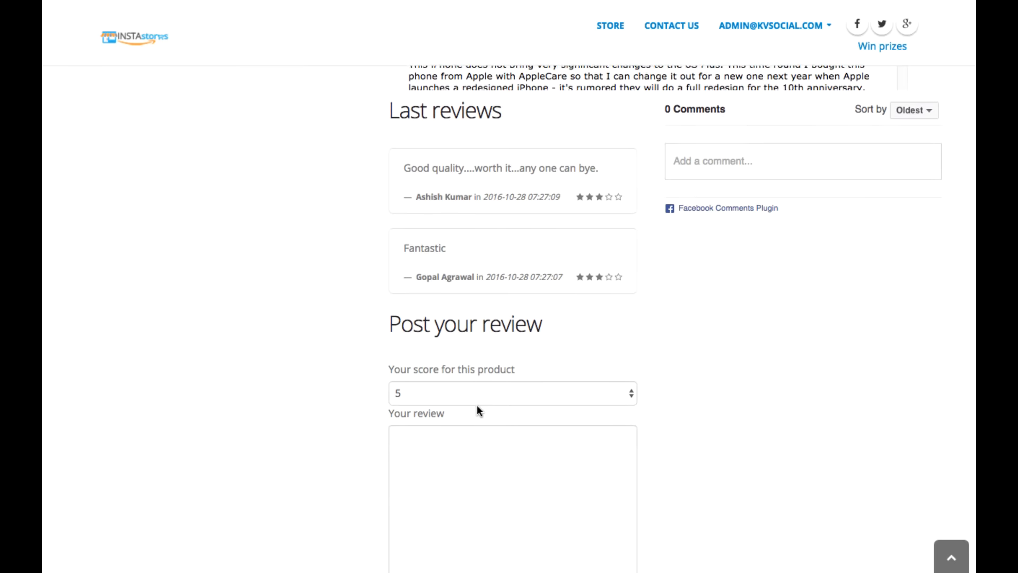
scroll("down", 3)
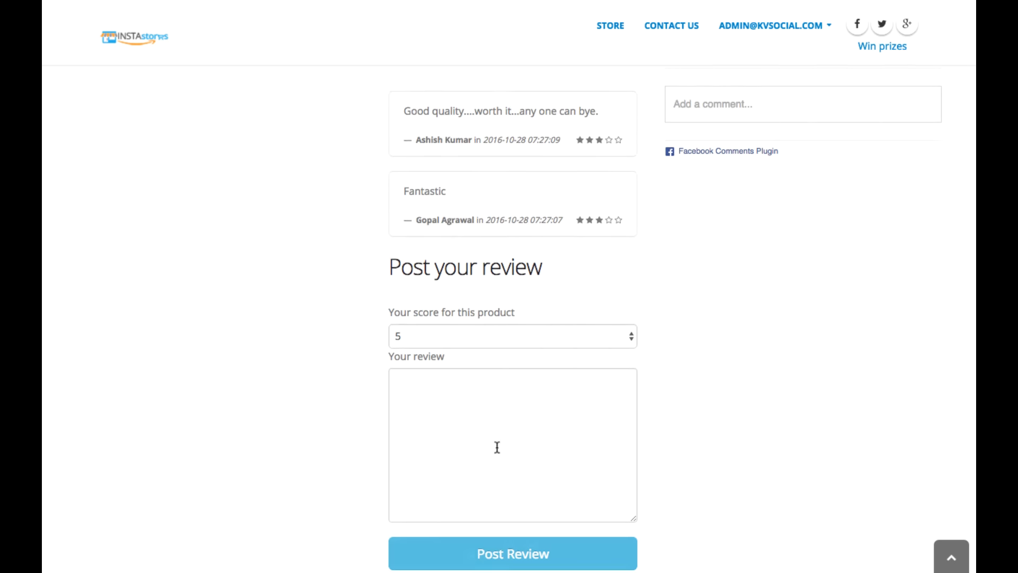
scroll("up", 3)
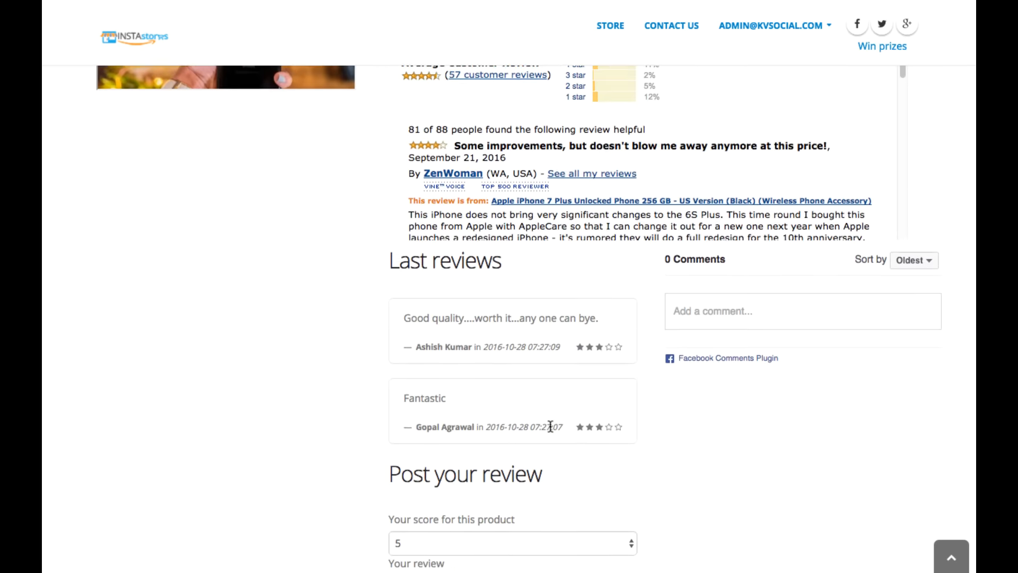
scroll("up", 3)
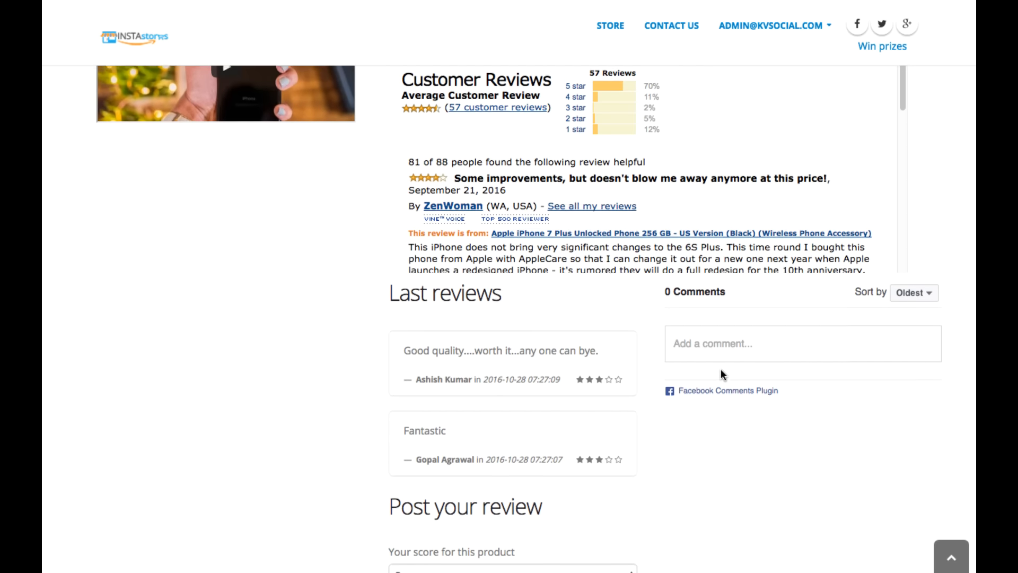
scroll("up", 3)
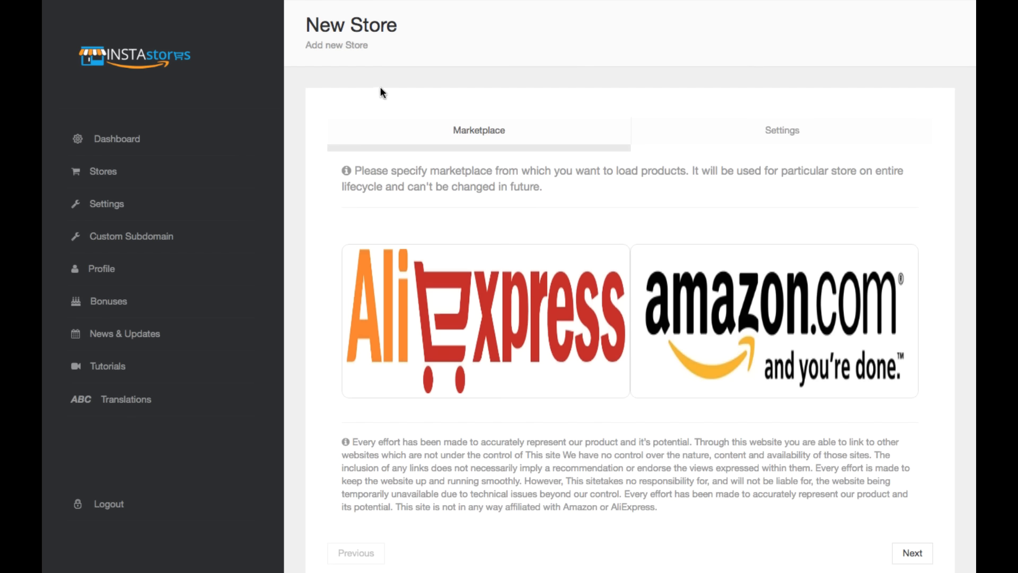
mouse_move(117, 138)
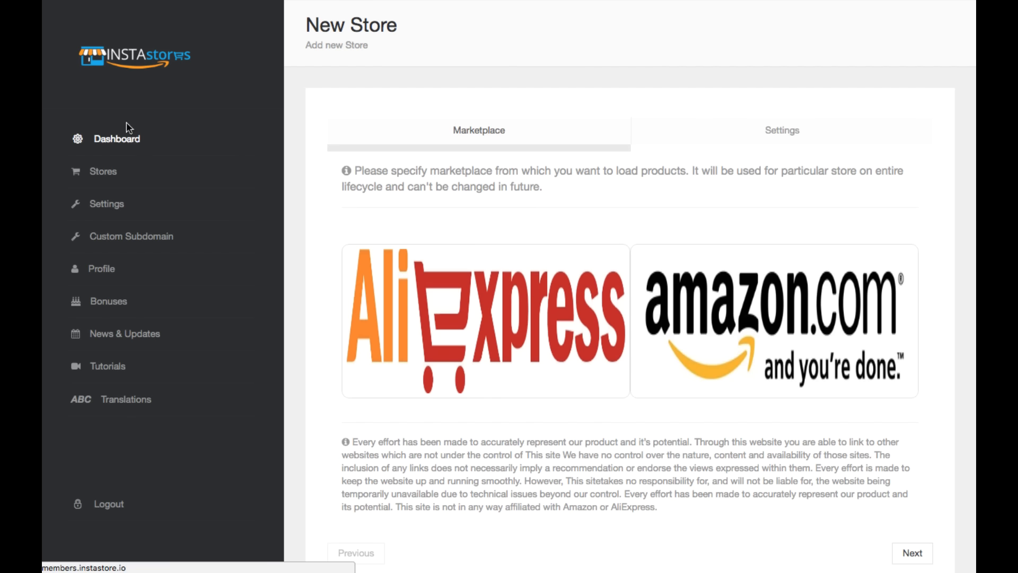
- Start the New Store wizard from the Stores list, reaching the AliExpress/Amazon marketplace choice
left_click(102, 171)
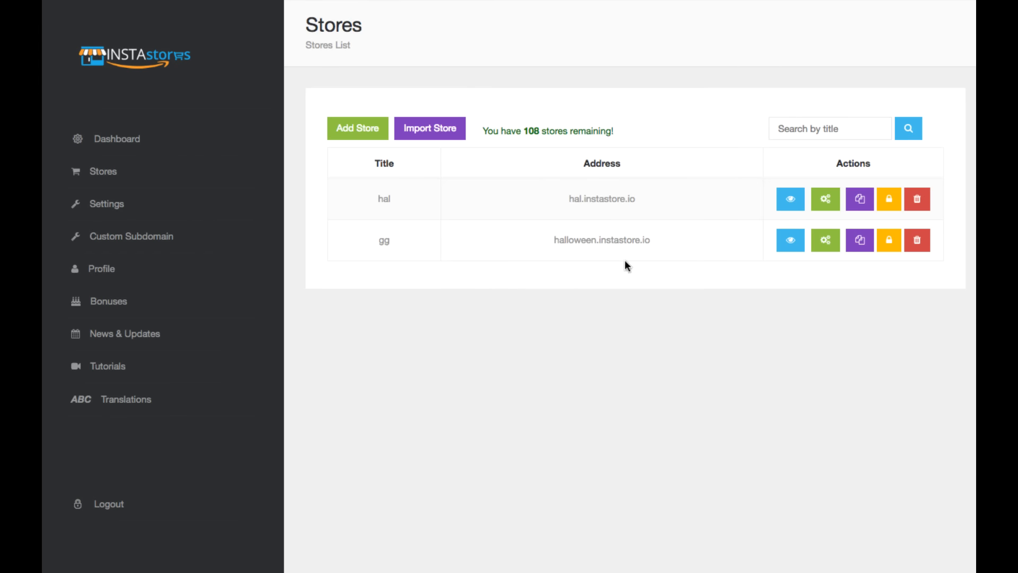
mouse_move(584, 187)
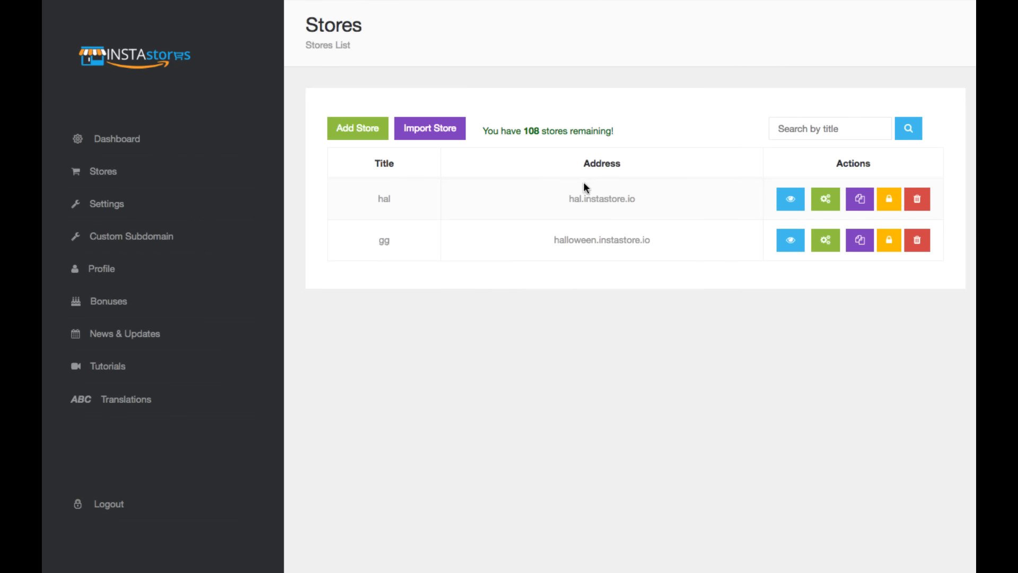
mouse_move(524, 154)
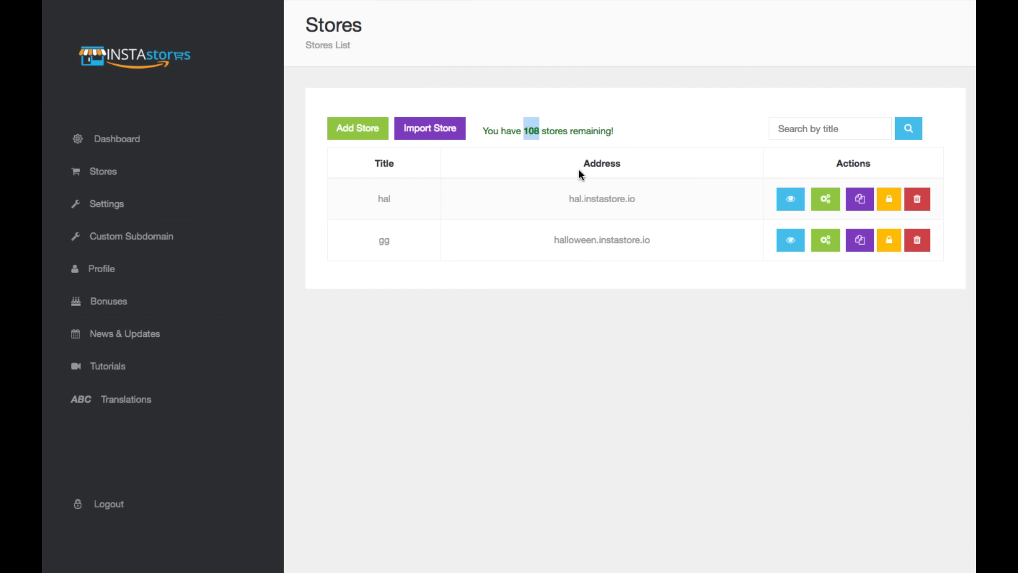
mouse_move(365, 162)
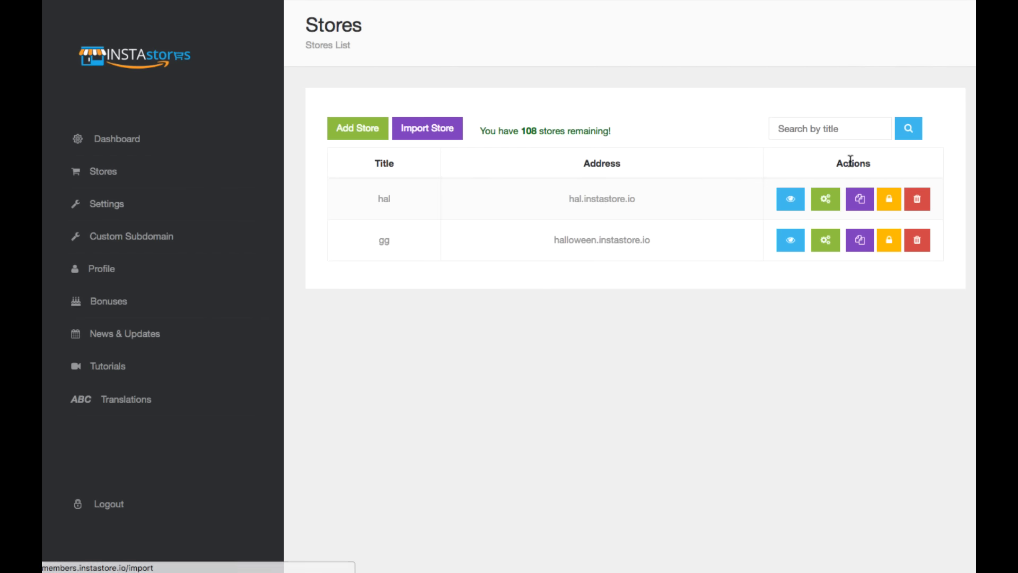
left_click(357, 128)
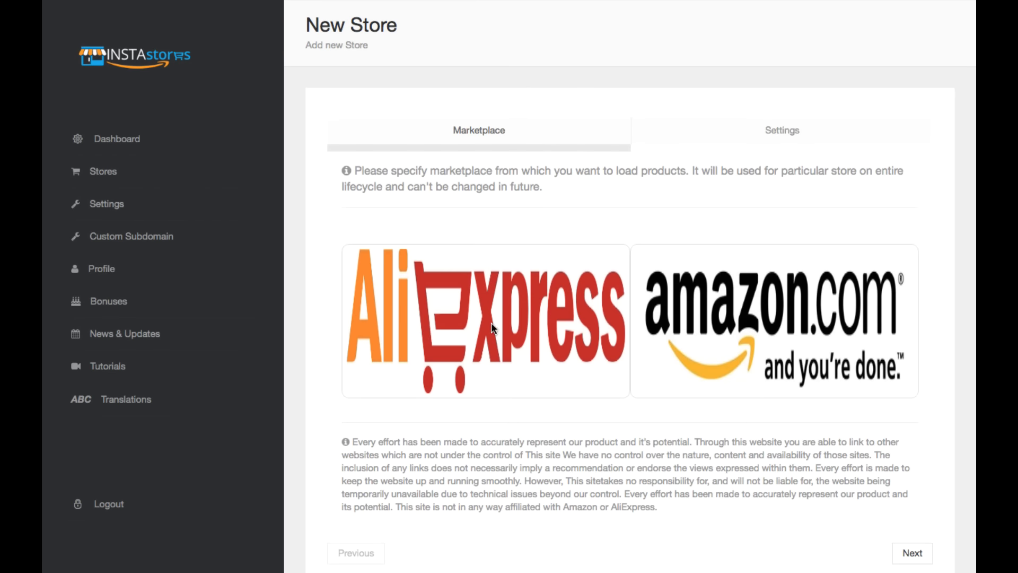
mouse_move(840, 336)
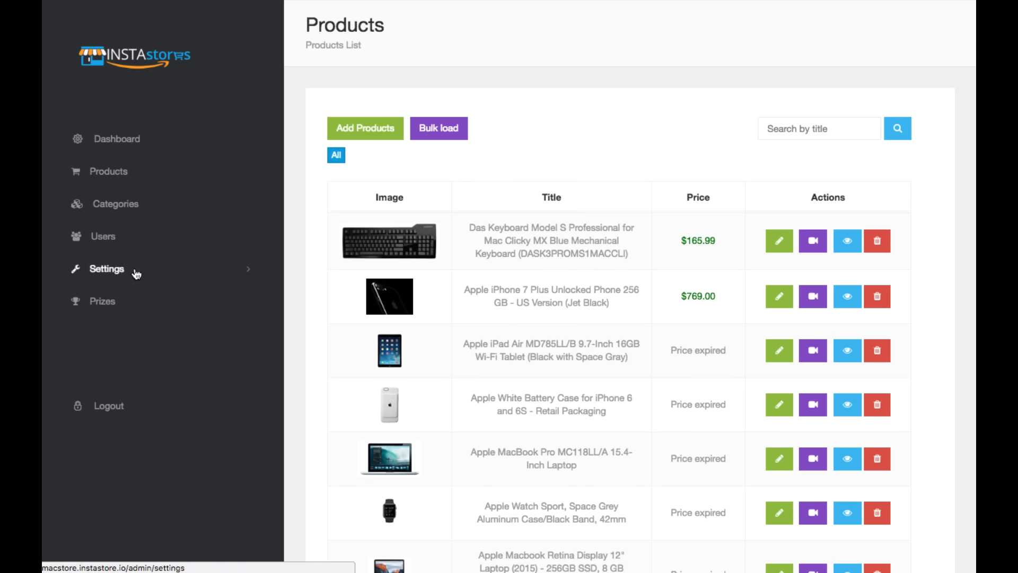
- Show the store Dashboard tiles: 13 products, 4 users, 4 subscribers, 40 points and top users
left_click(846, 296)
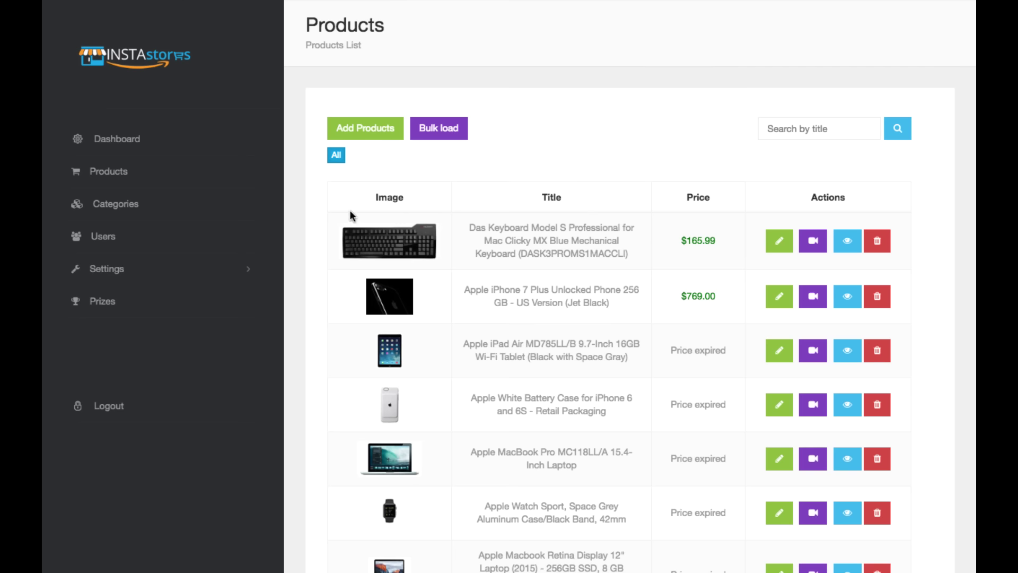
mouse_move(117, 139)
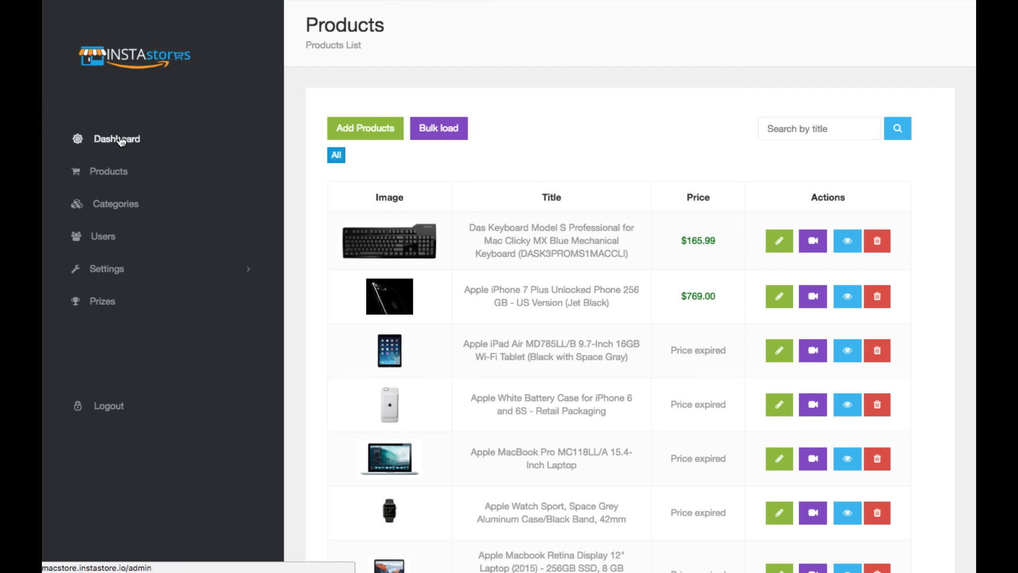
left_click(117, 138)
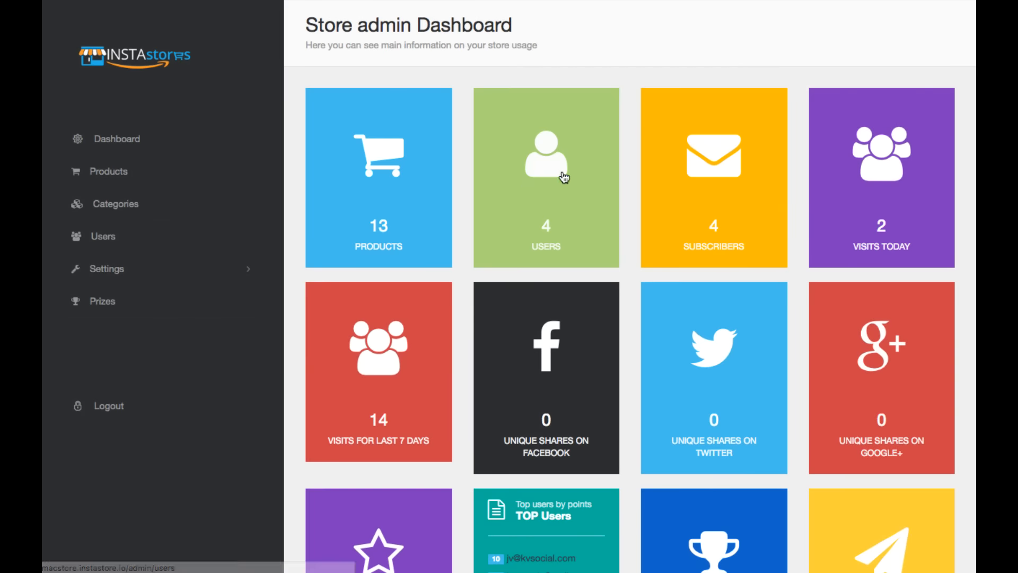
scroll("down", 3)
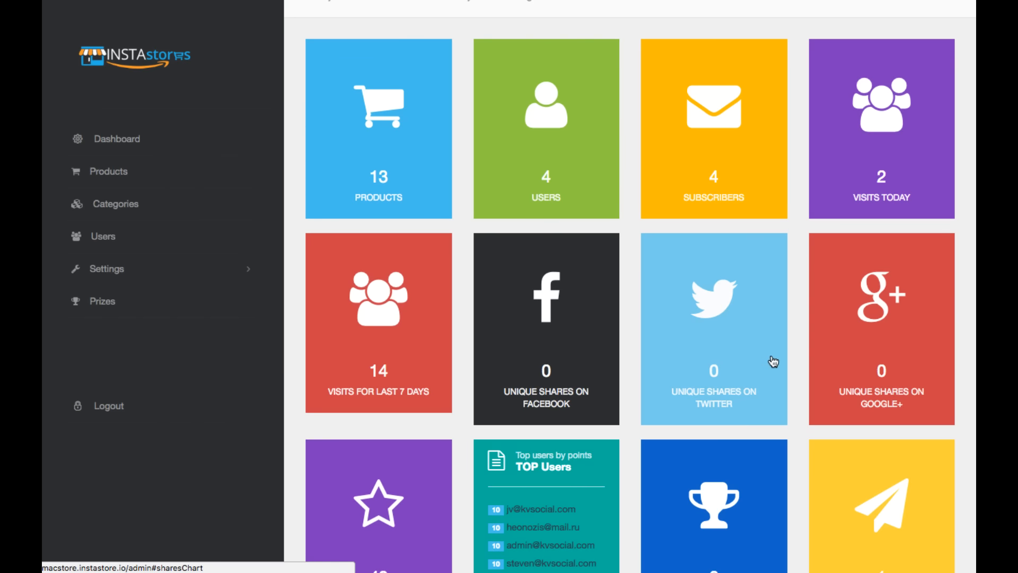
mouse_move(826, 364)
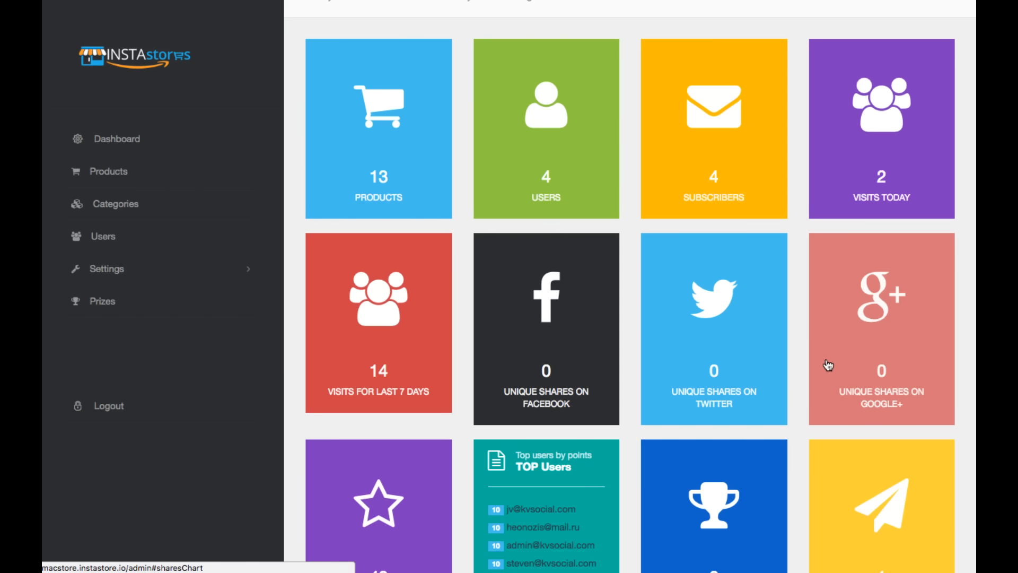
scroll("down", 3)
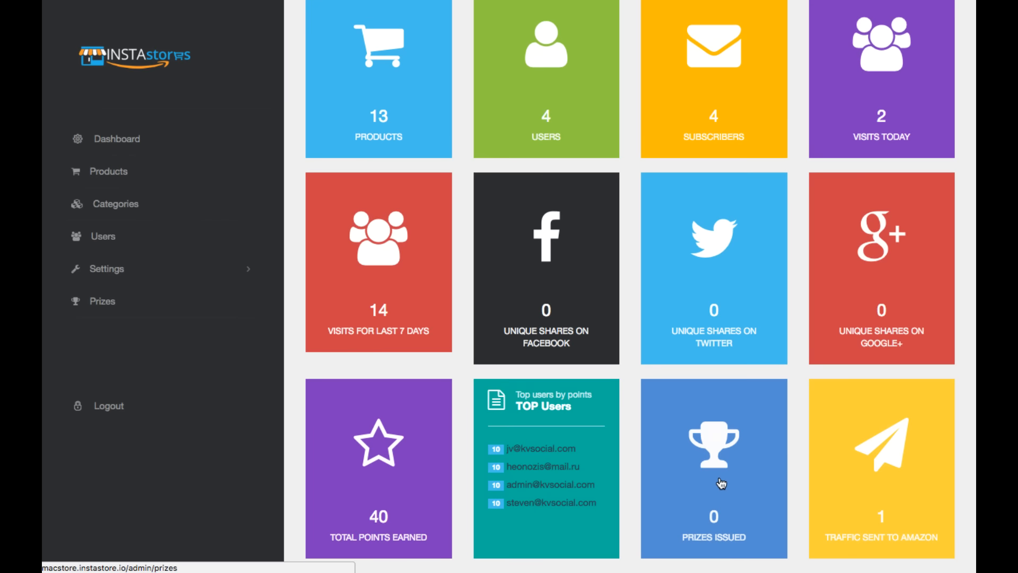
mouse_move(902, 523)
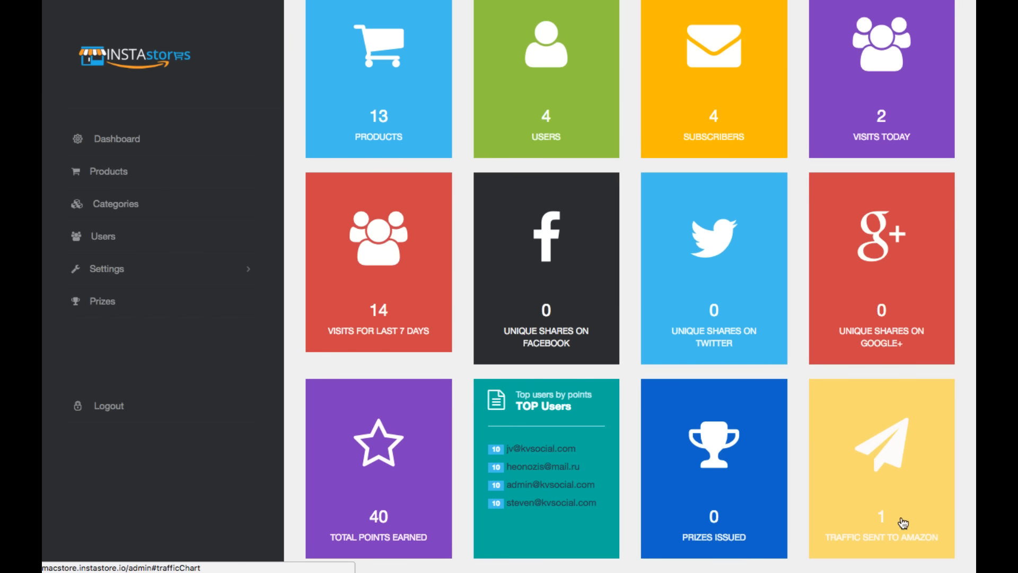
scroll("up", 3)
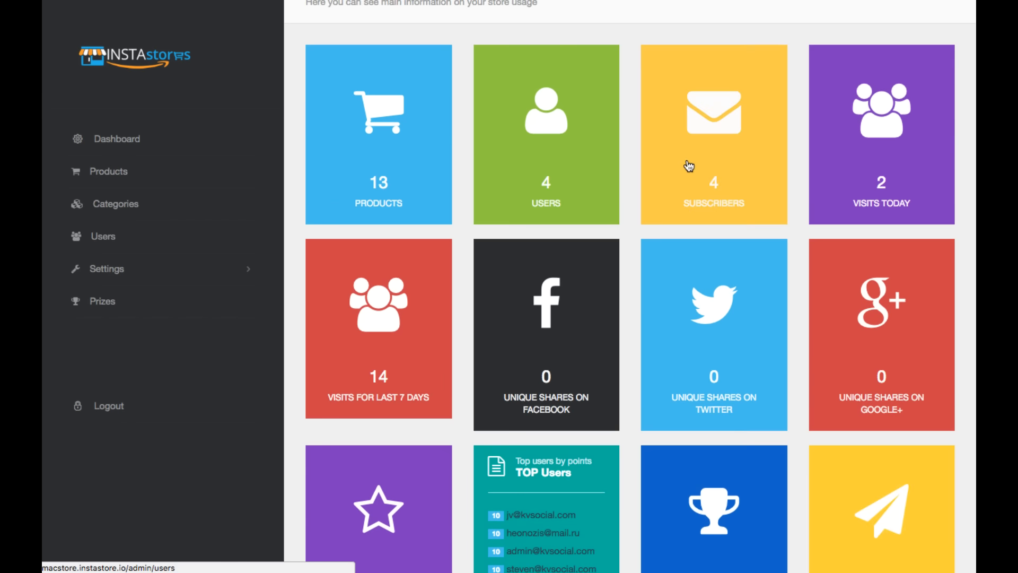
mouse_move(379, 189)
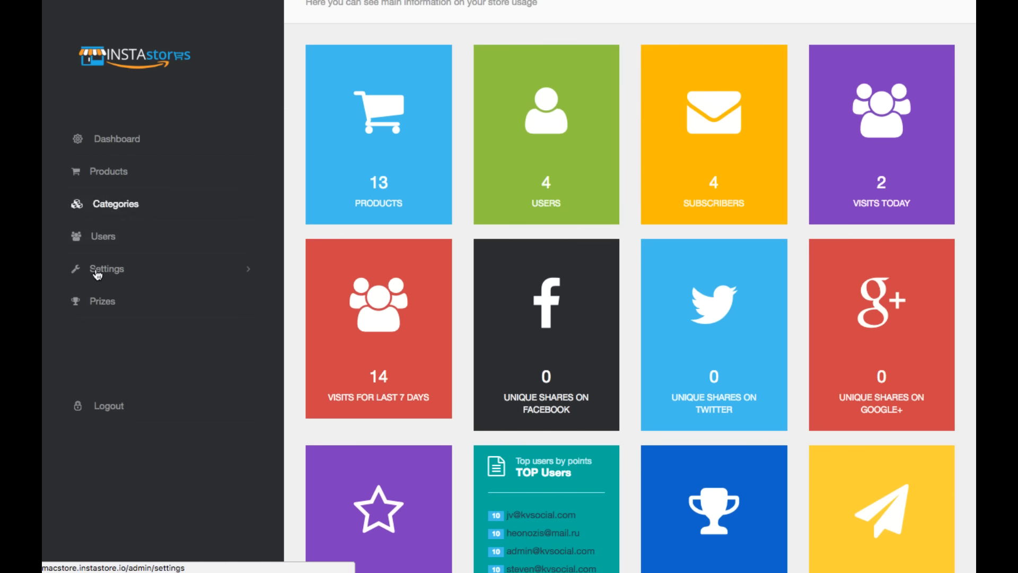
- Open 1st Prize for editing (Gift Card, 100 points) and expand the Settings submenu
left_click(101, 300)
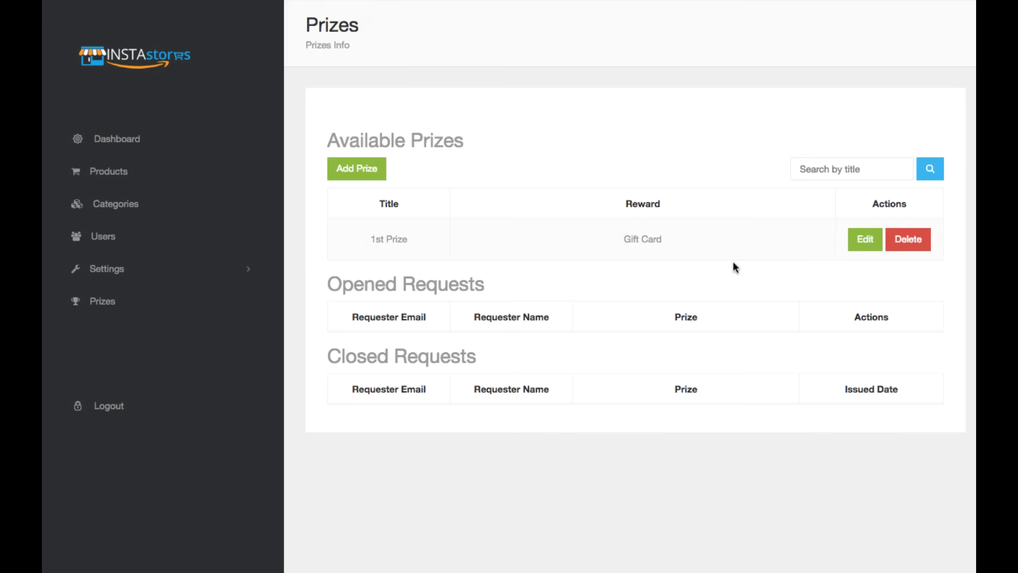
mouse_move(864, 238)
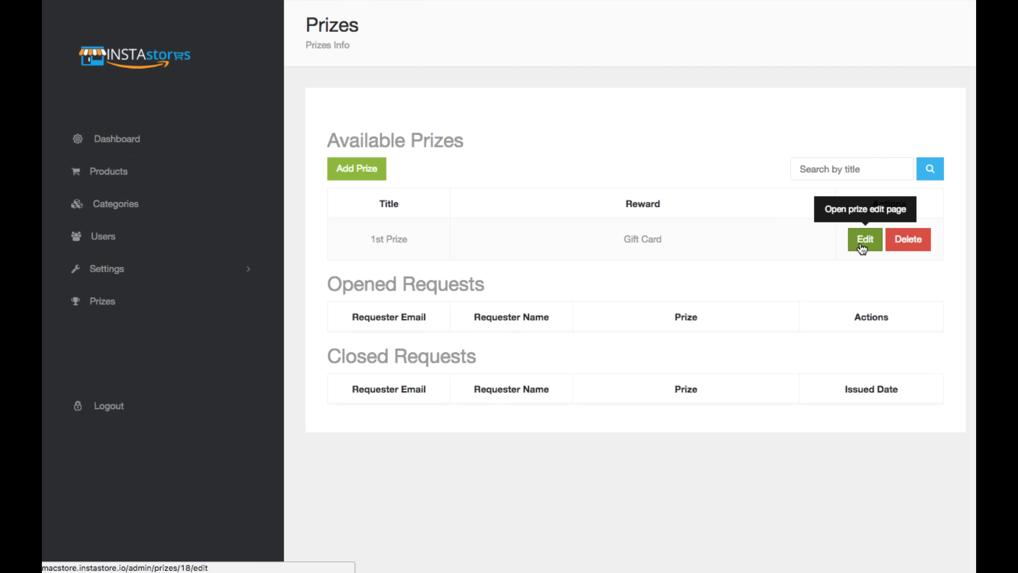
left_click(865, 239)
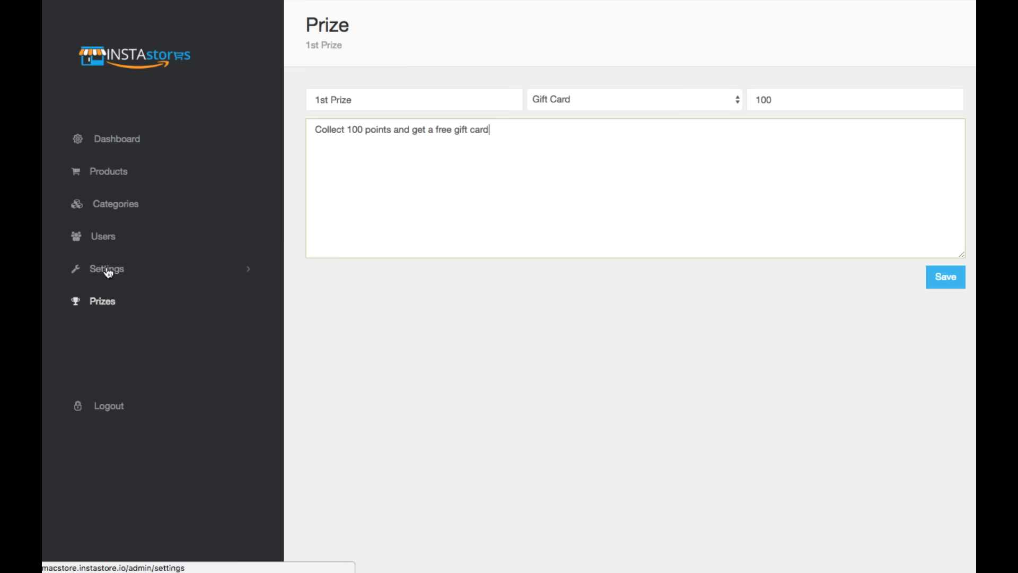
left_click(106, 268)
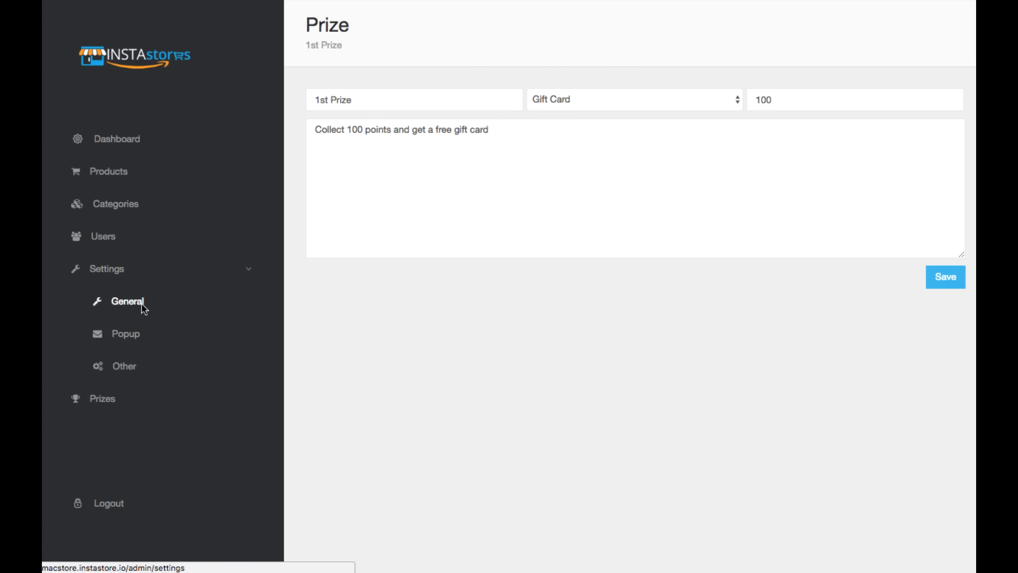
- Review MacStore's Store Settings: title, Blue color scheme and Amazon marketplace details
left_click(128, 302)
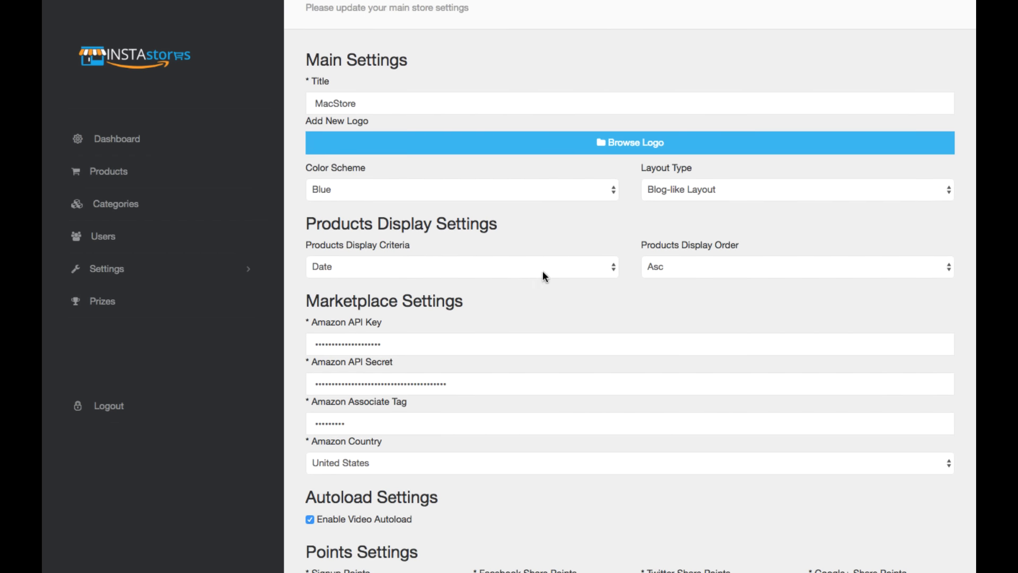
scroll("down", 3)
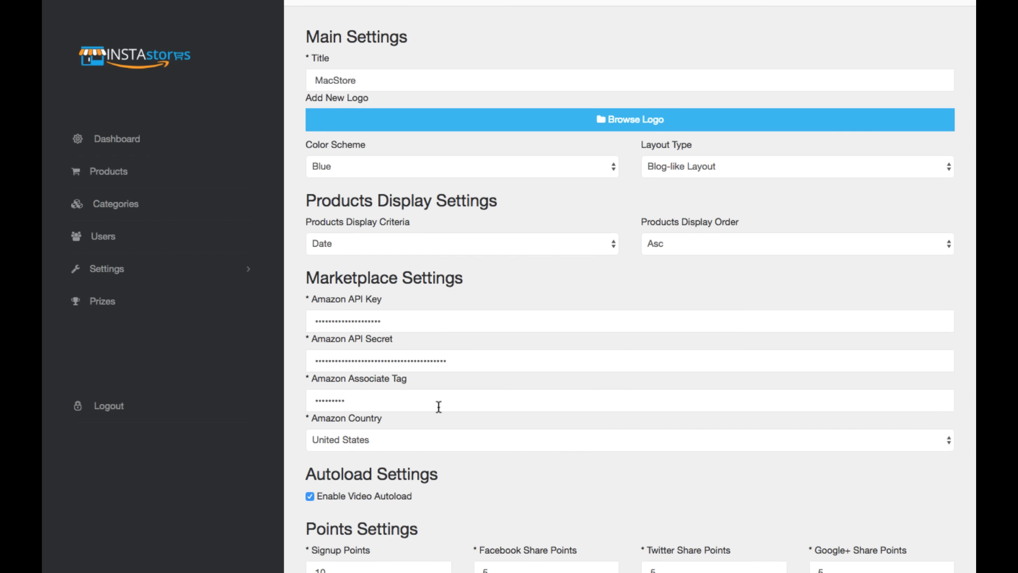
mouse_move(327, 304)
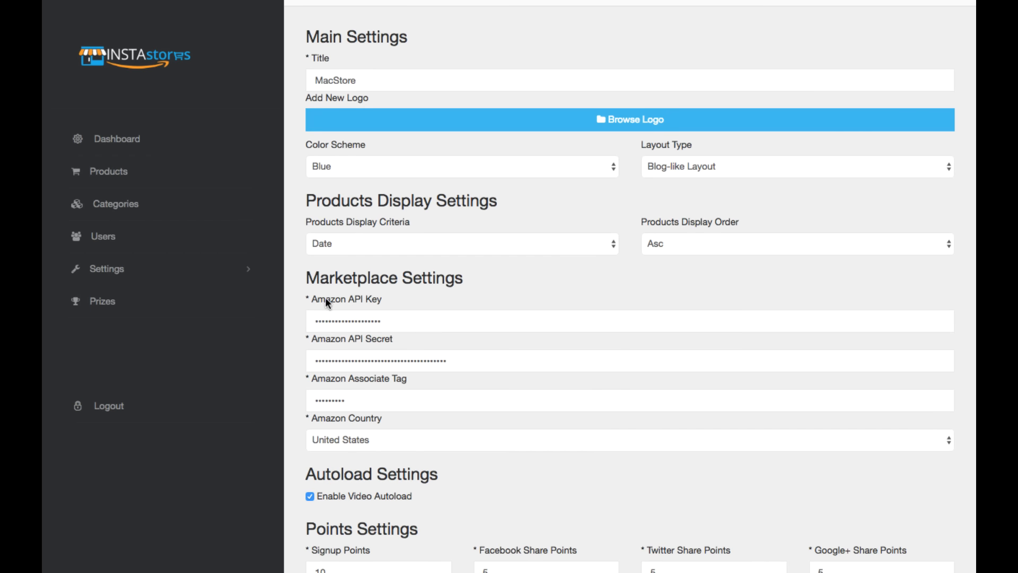
mouse_move(352, 304)
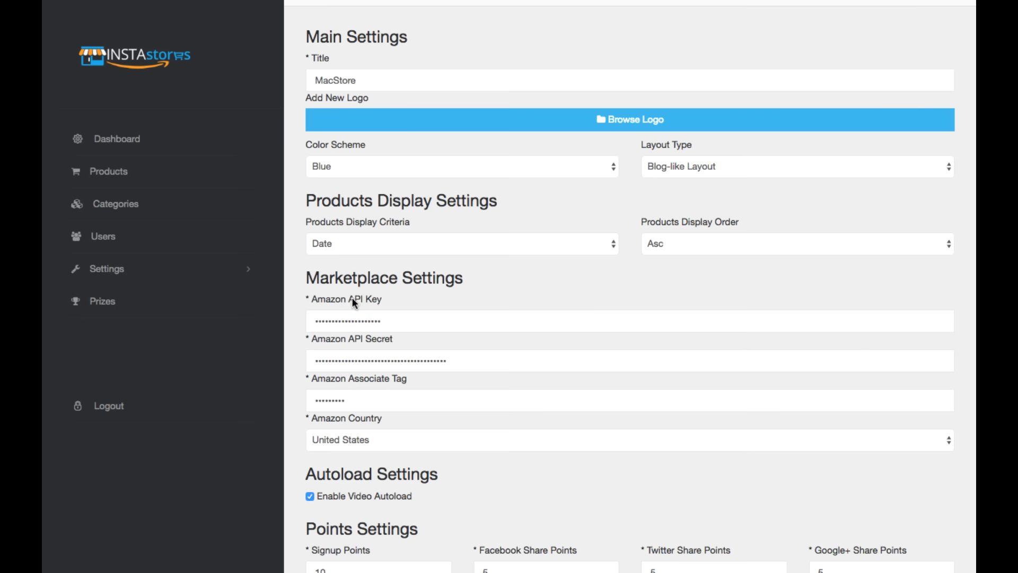
scroll("down", 3)
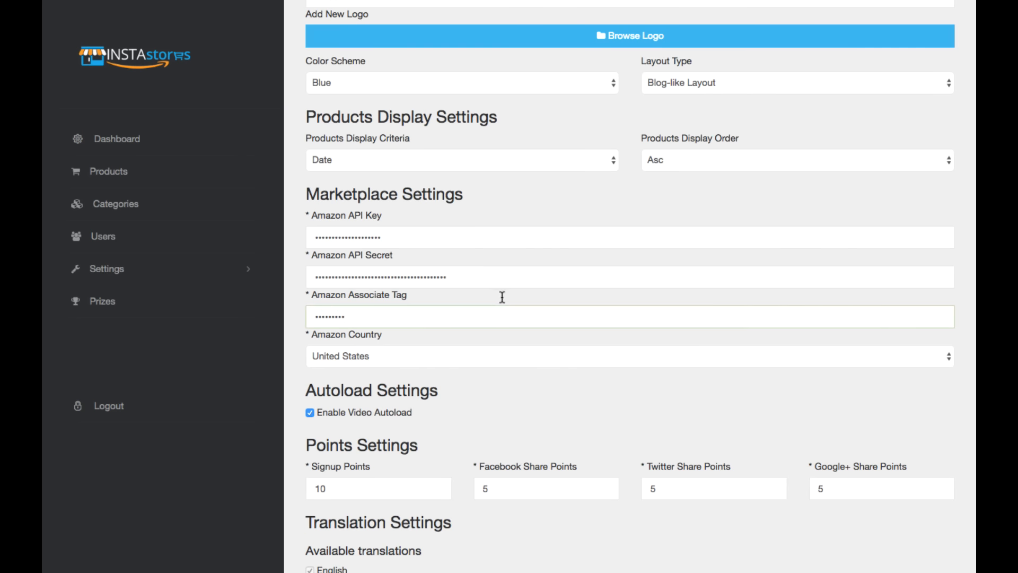
scroll("down", 3)
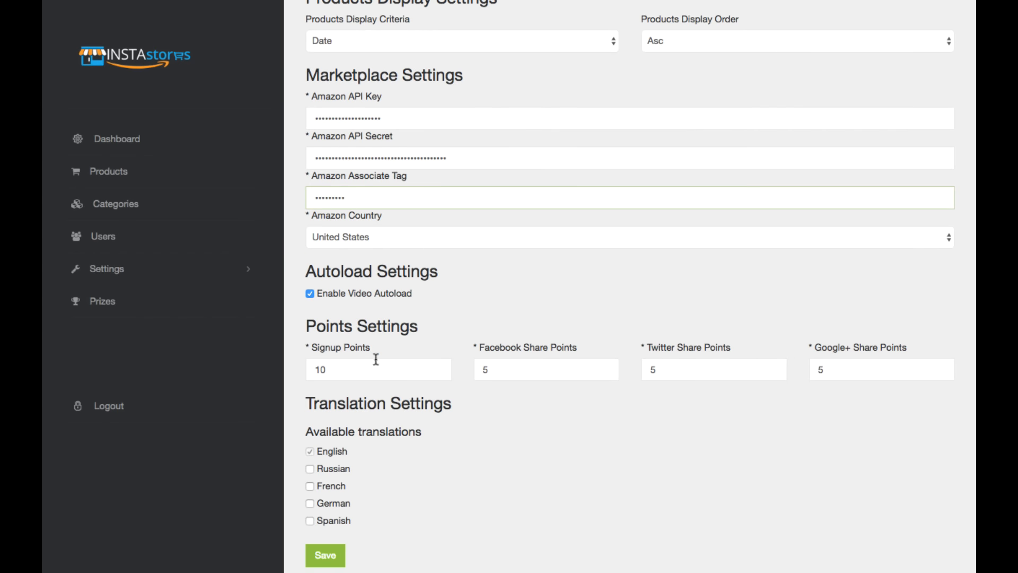
mouse_move(335, 467)
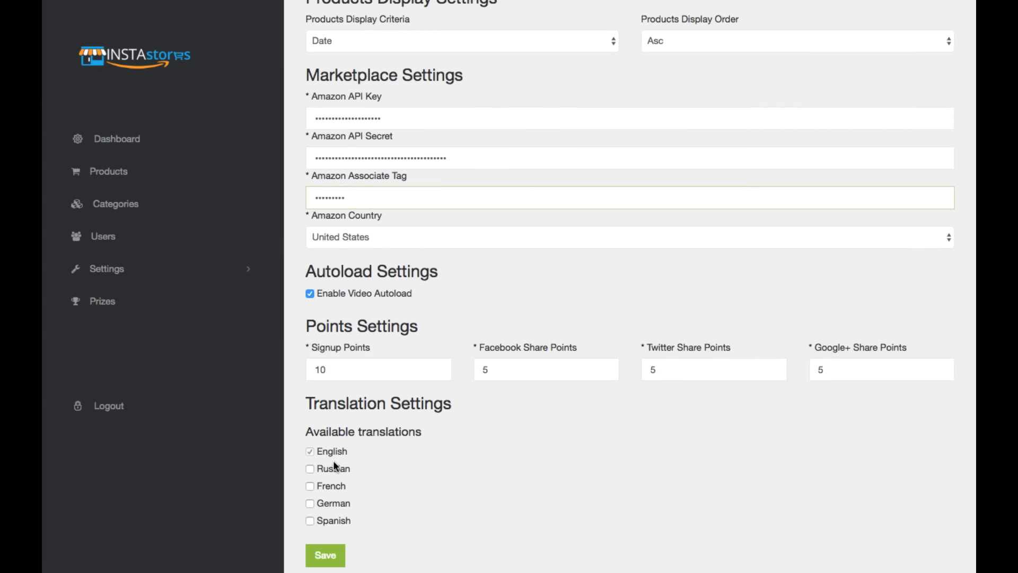
mouse_move(355, 436)
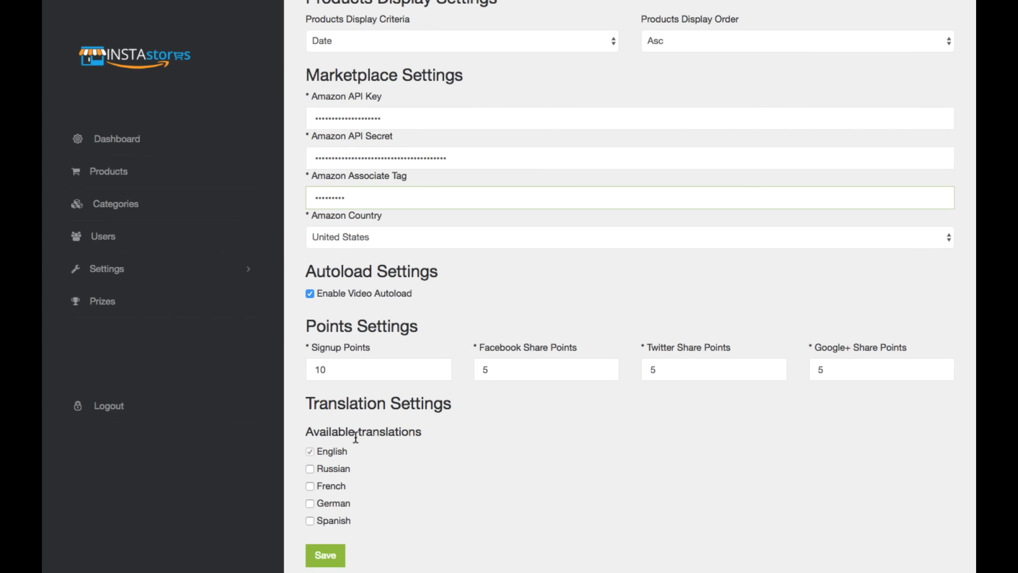
scroll("up", 3)
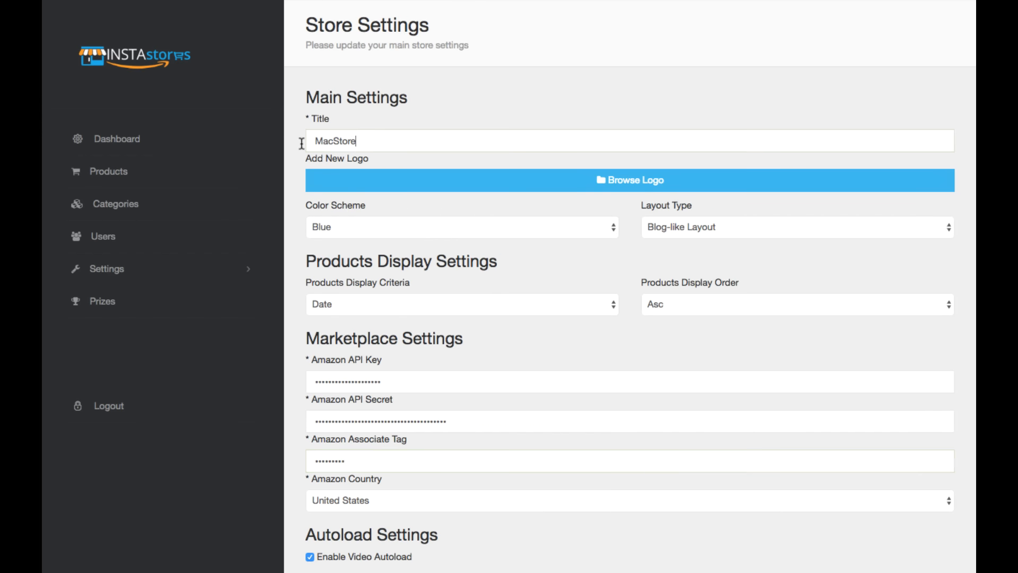
mouse_move(393, 172)
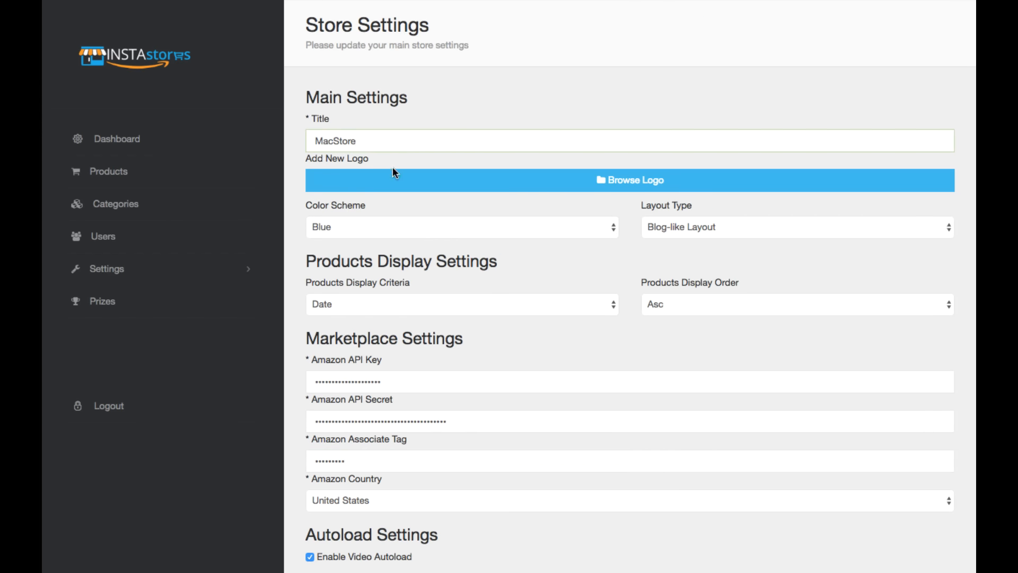
mouse_move(621, 191)
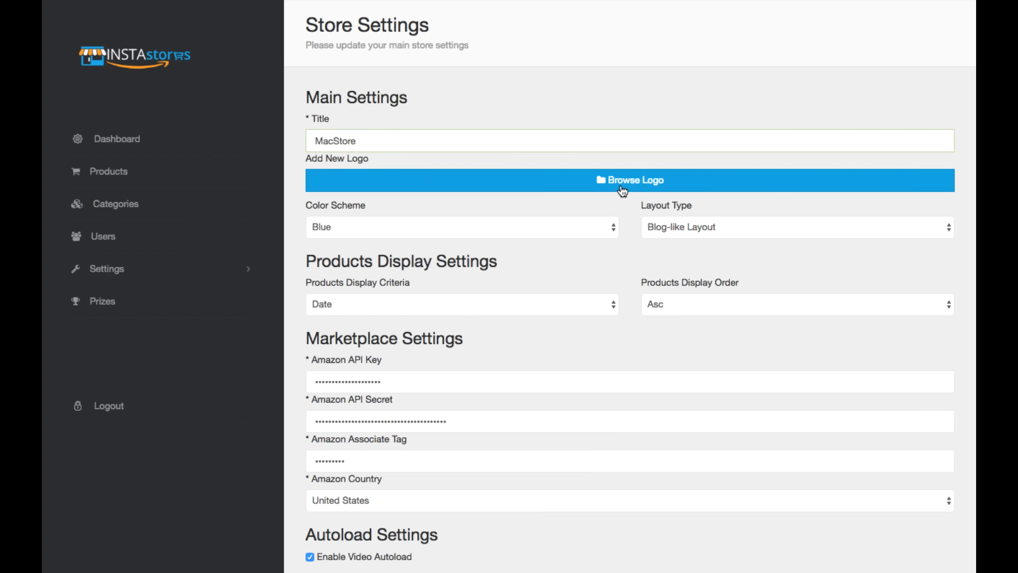
mouse_move(170, 59)
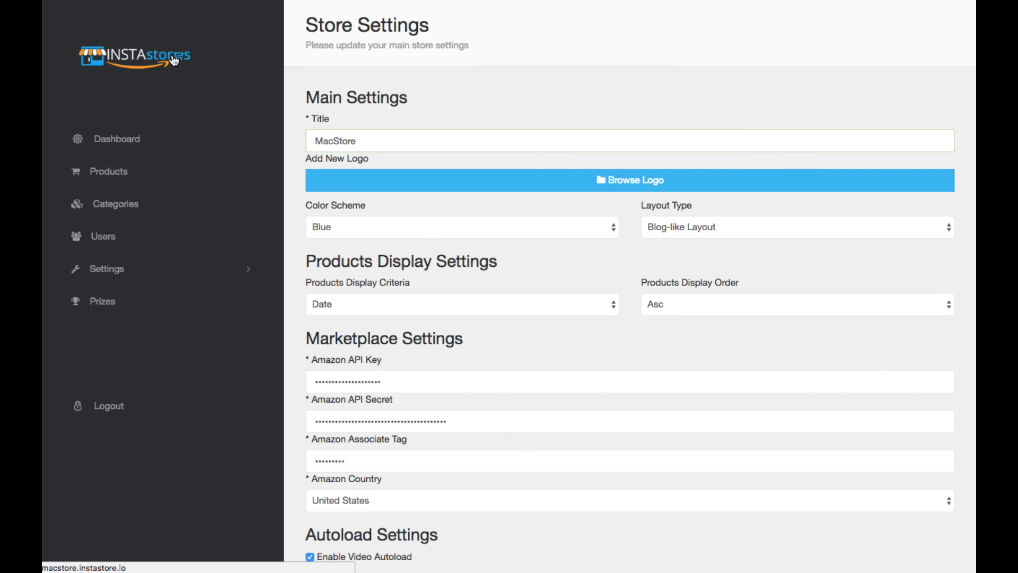
mouse_move(601, 229)
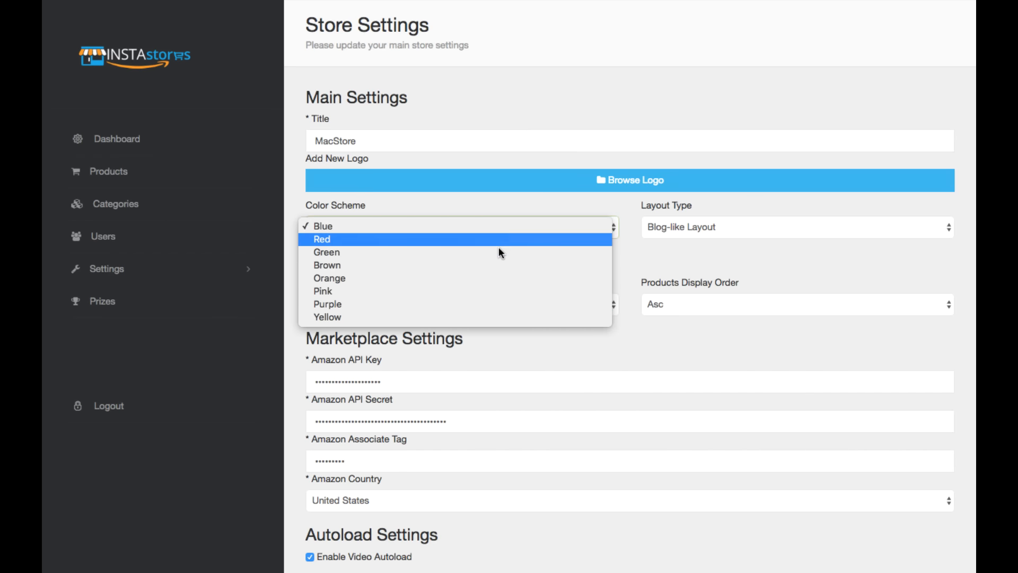
- Check the available store layout types and keep the Blog-like layout
left_click(795, 227)
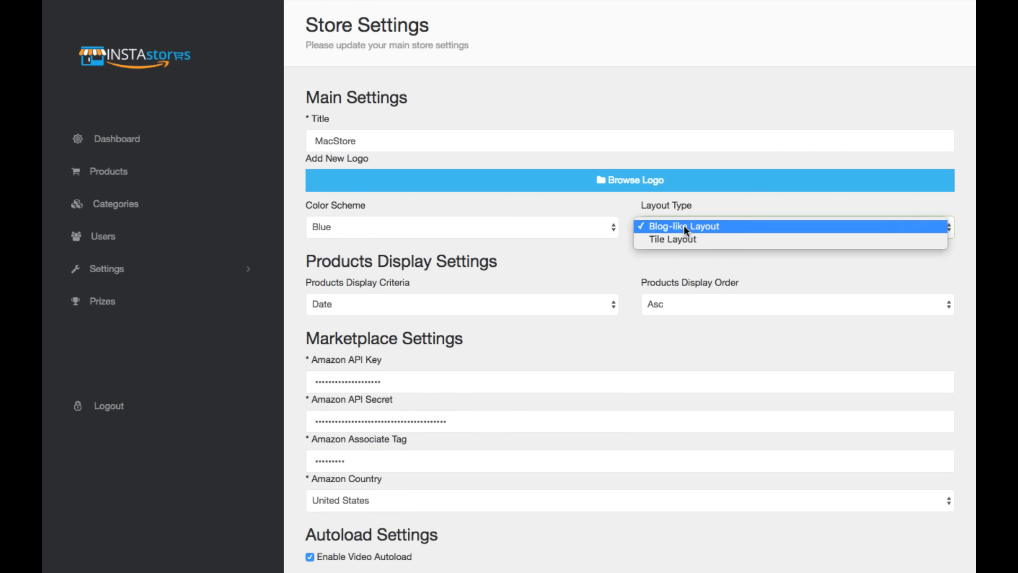
mouse_move(672, 239)
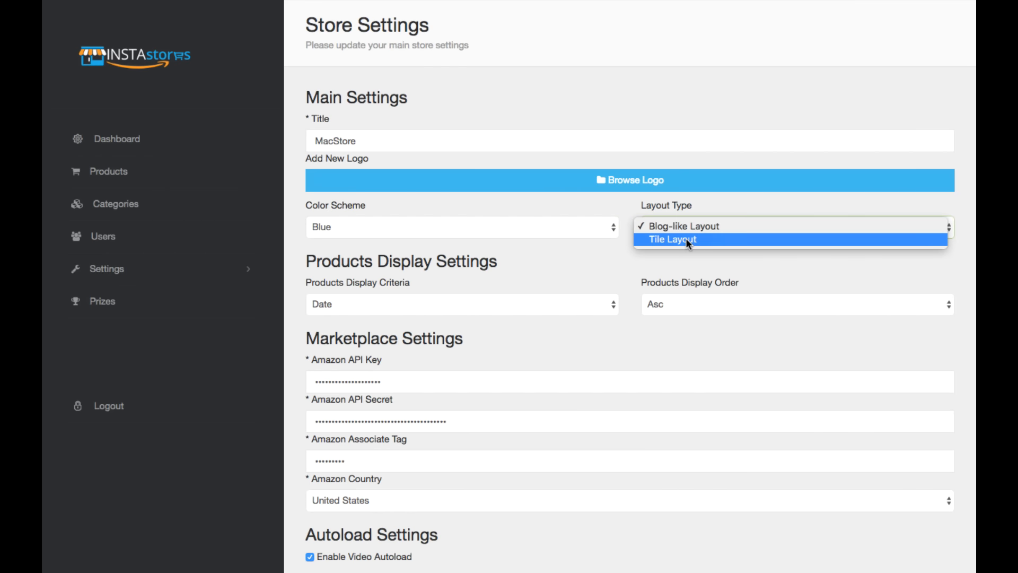
mouse_move(682, 226)
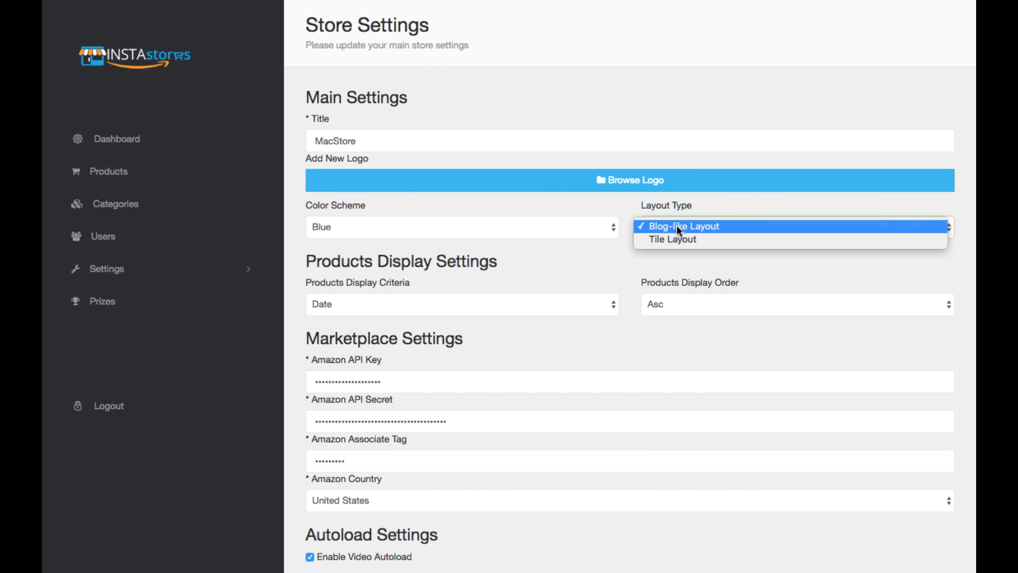
left_click(684, 226)
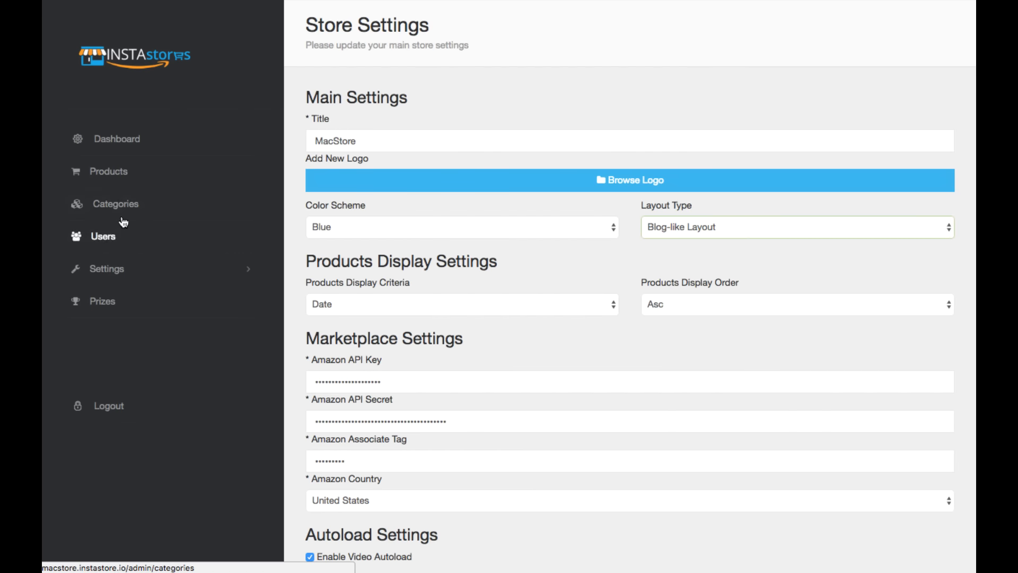
- Check the empty Categories list, then start an Add Products search from the Products list
left_click(116, 204)
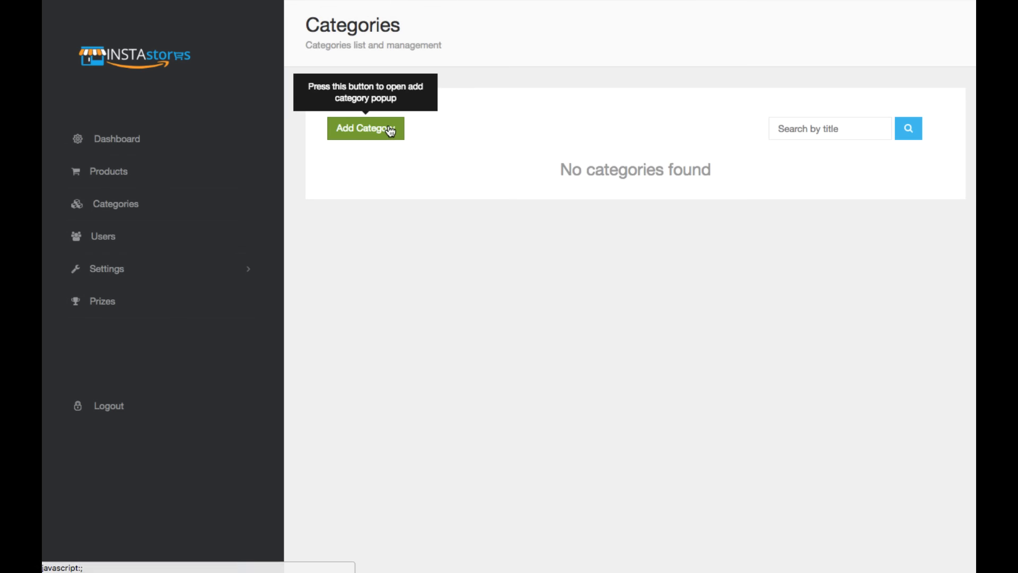
mouse_move(108, 171)
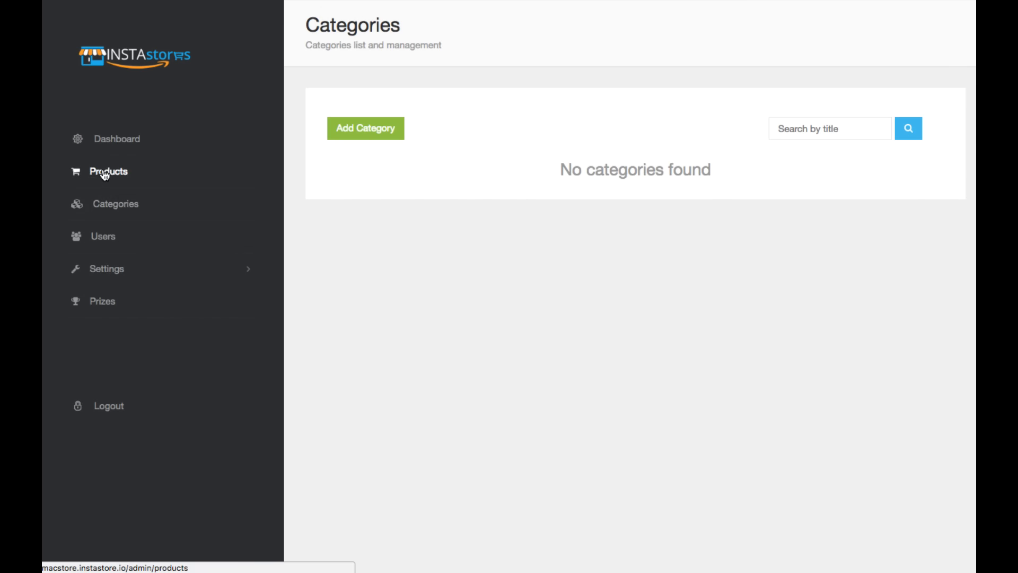
left_click(108, 170)
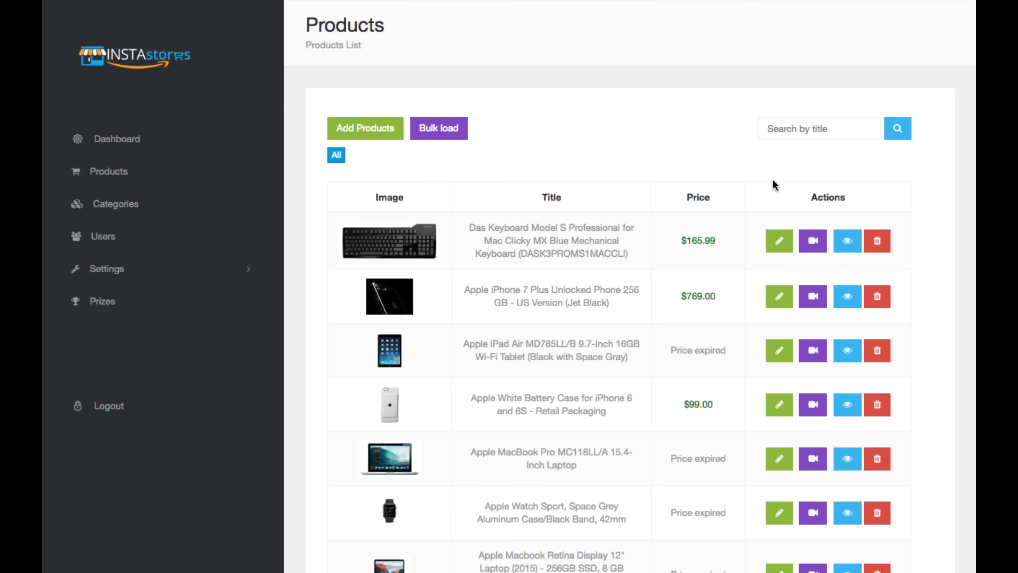
mouse_move(605, 292)
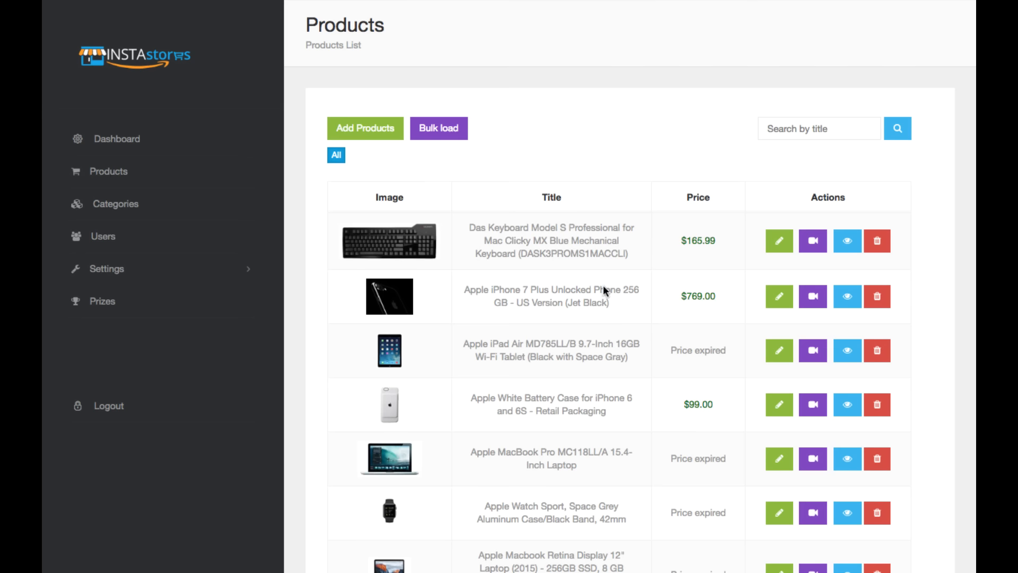
mouse_move(780, 241)
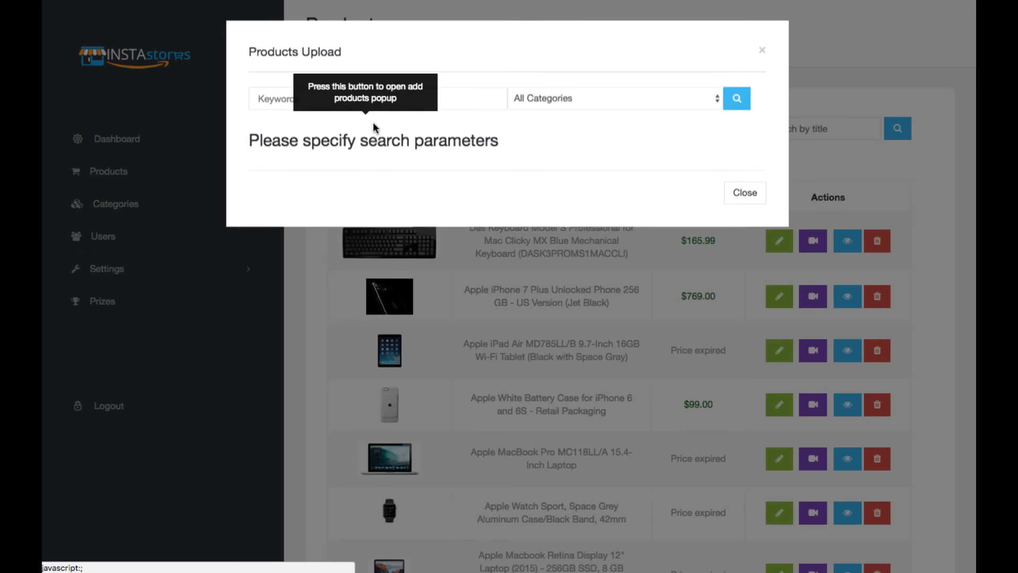
left_click(377, 98)
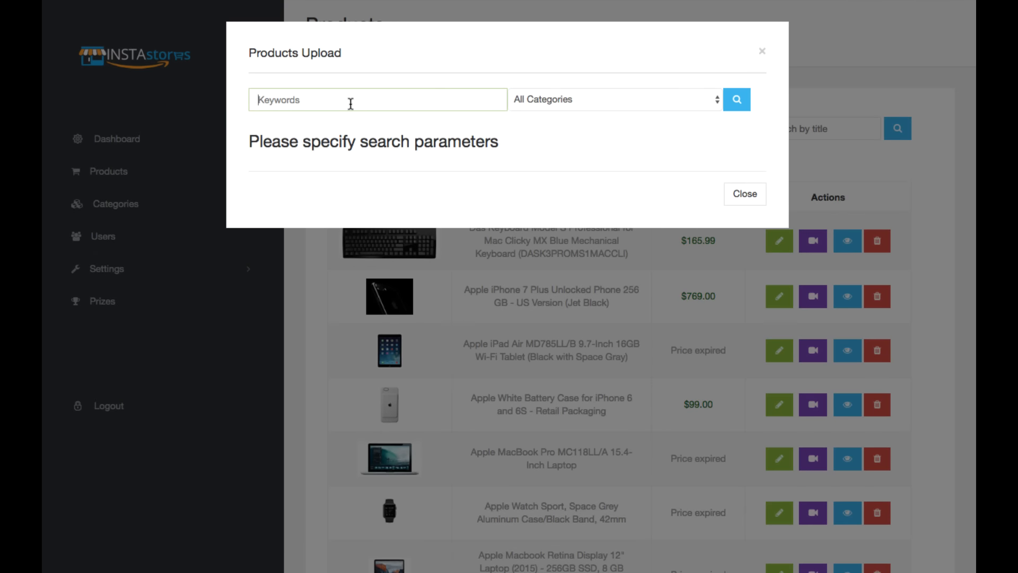
mouse_move(361, 114)
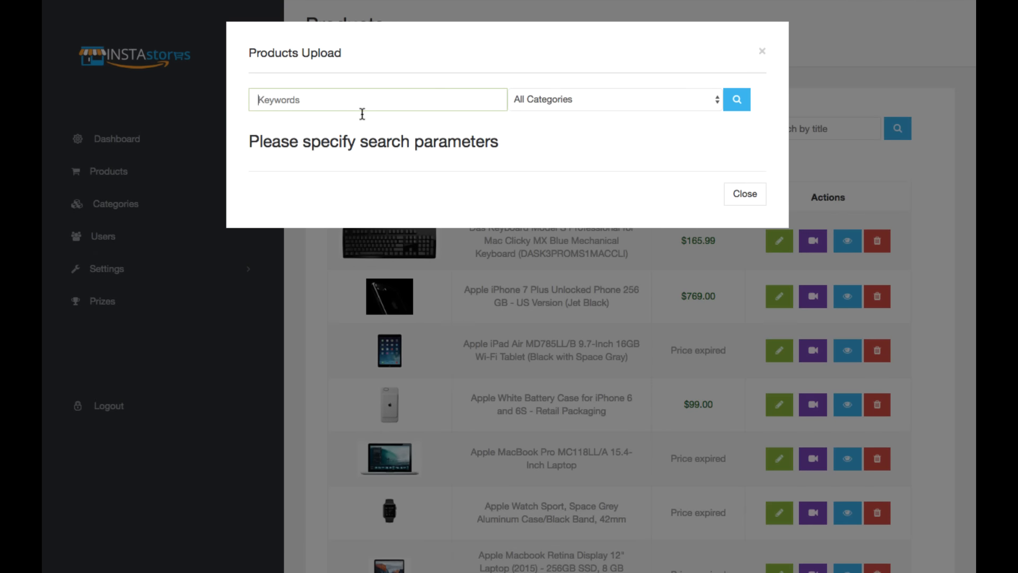
- Inspect the All Categories search dropdown and dismiss the product upload window
left_click(613, 100)
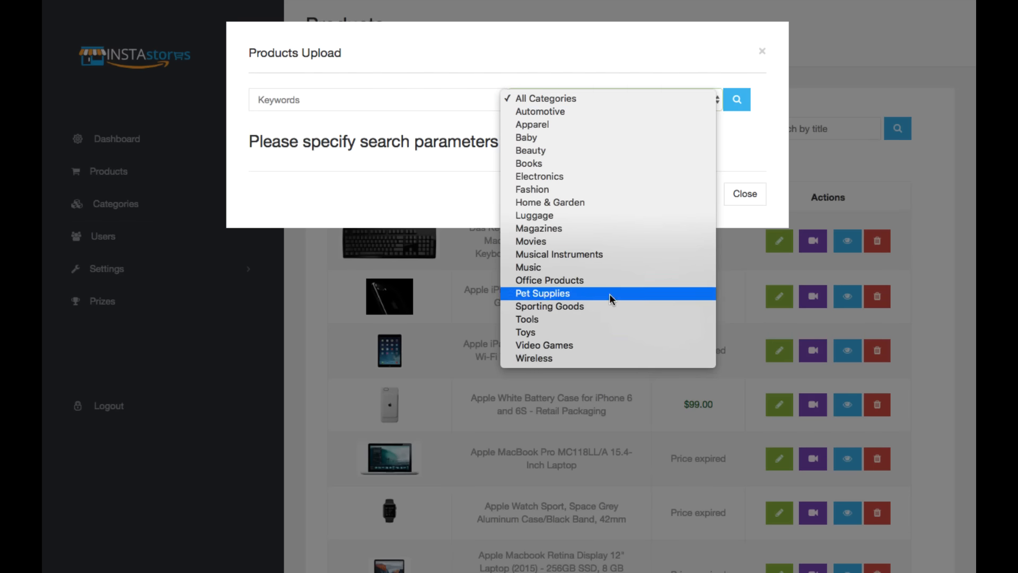
mouse_move(745, 143)
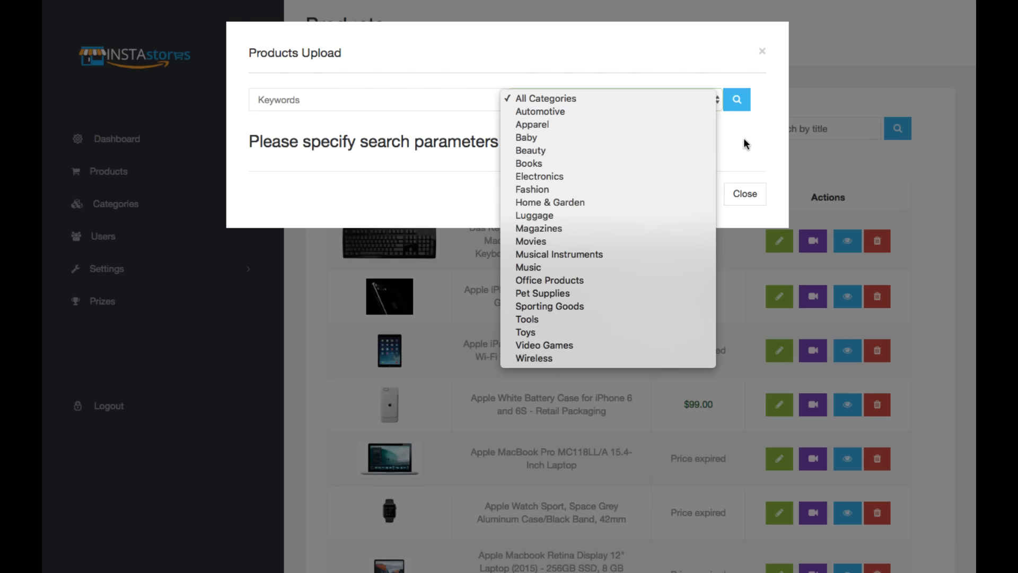
left_click(745, 193)
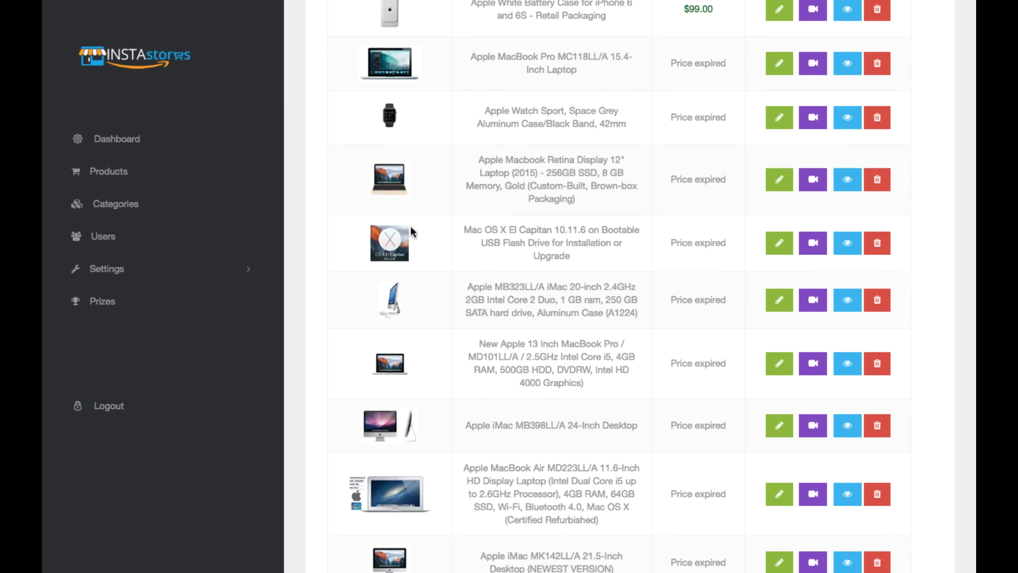
scroll("up", 3)
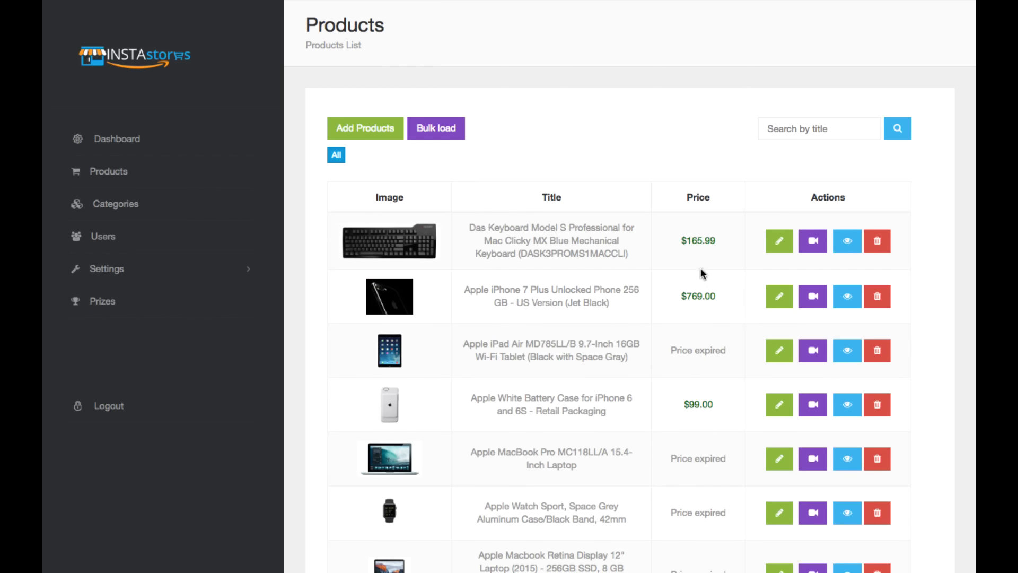
- Open the Das Keyboard Model S product for editing and inspect its description
left_click(779, 241)
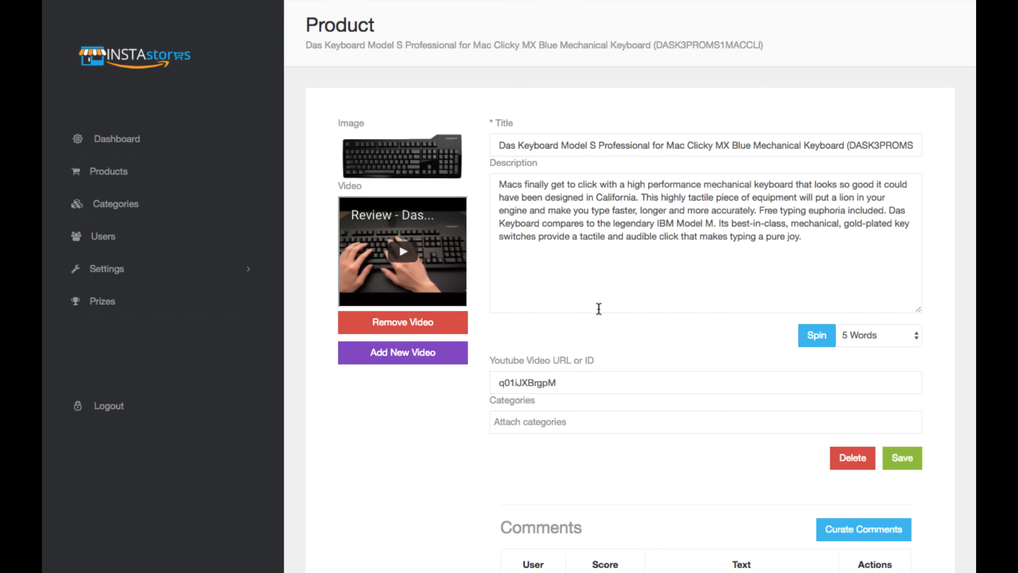
left_click(707, 146)
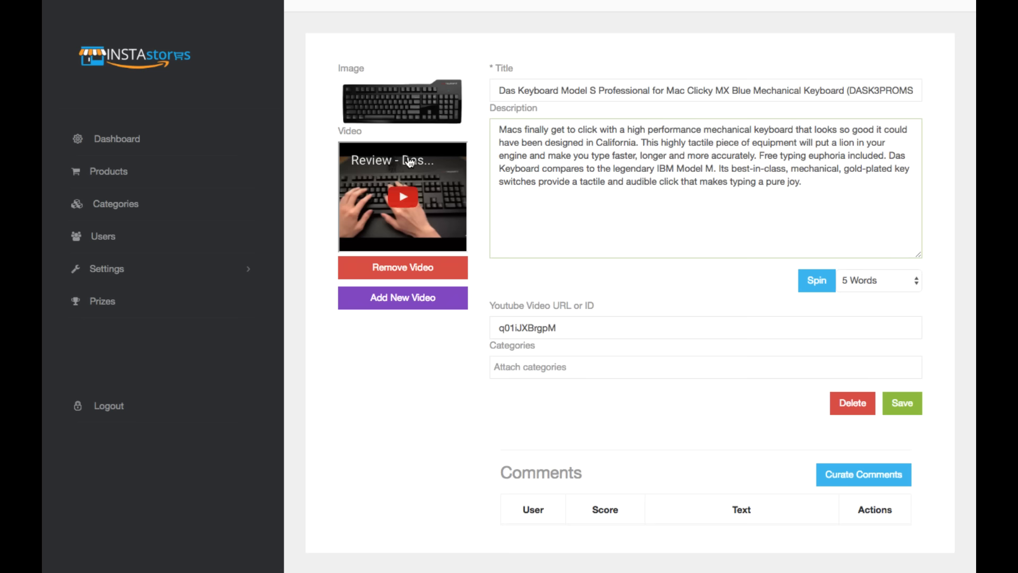
mouse_move(457, 206)
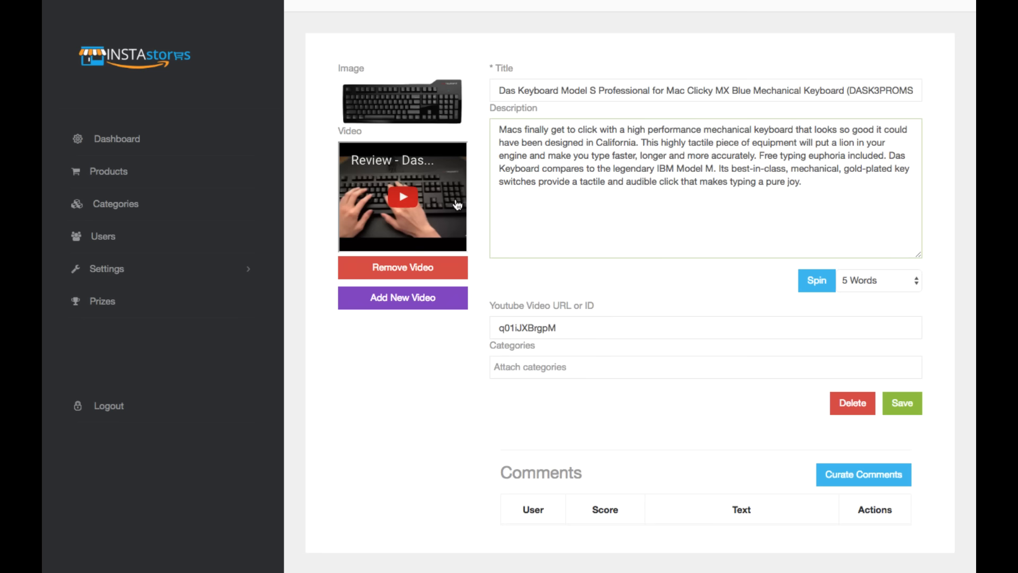
mouse_move(667, 382)
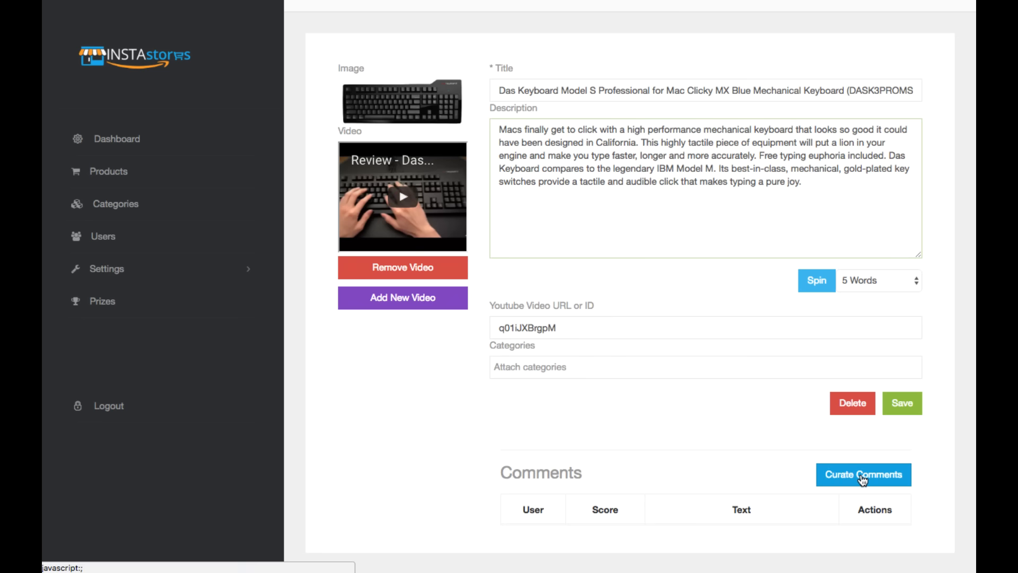
- Try comment curation with the minimum review score raised to 4, then close it
left_click(863, 474)
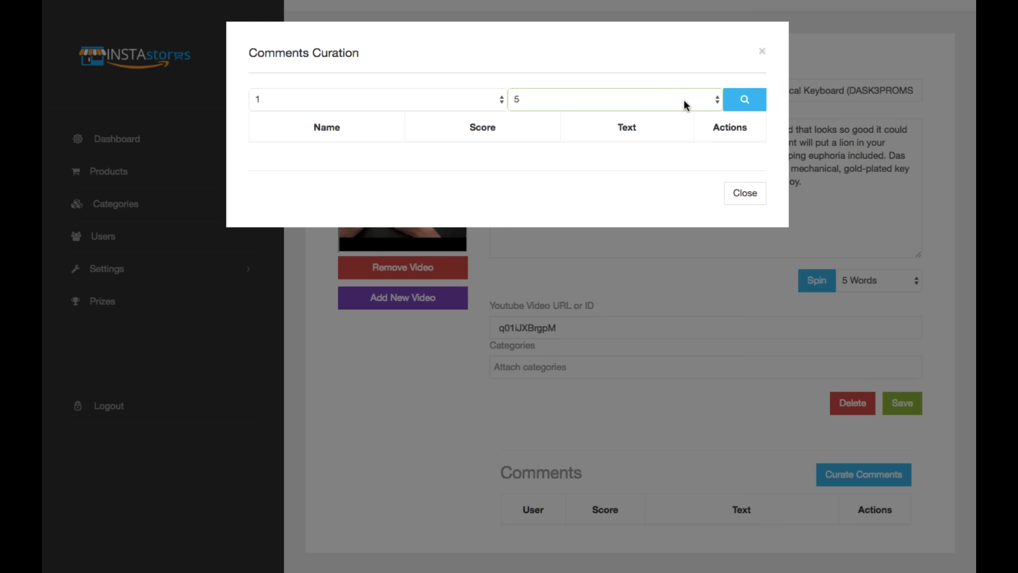
mouse_move(846, 103)
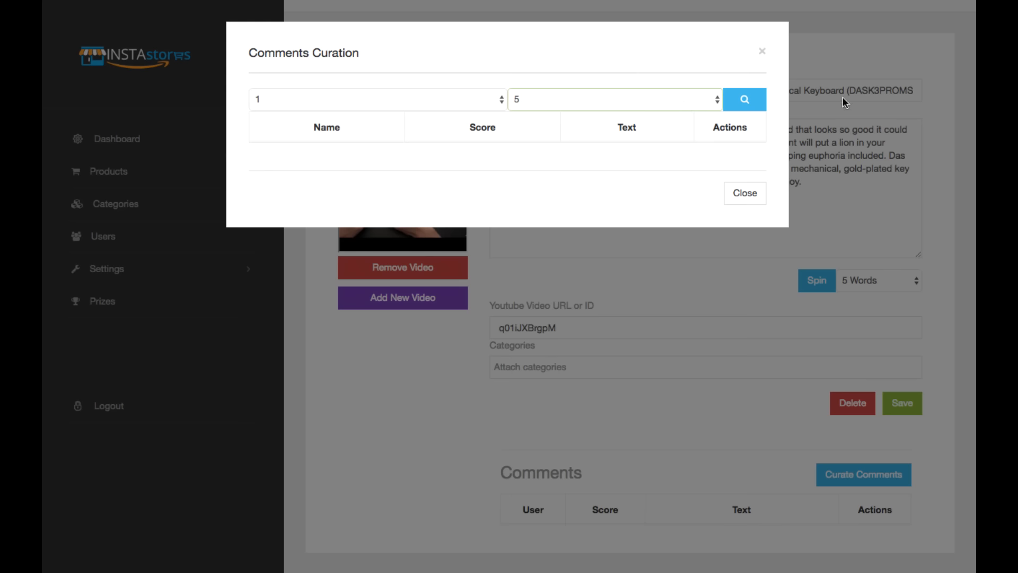
left_click(375, 99)
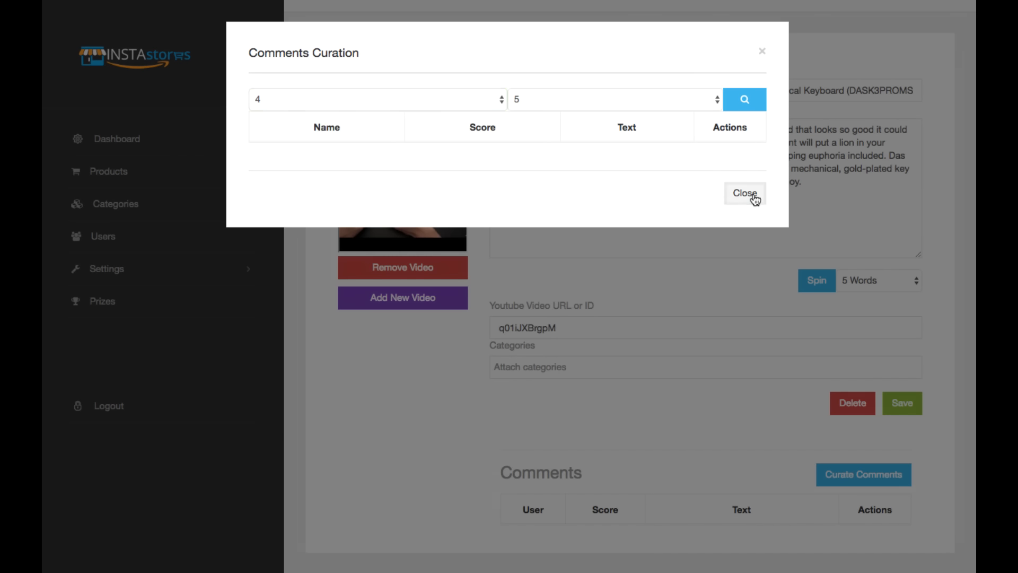
left_click(745, 193)
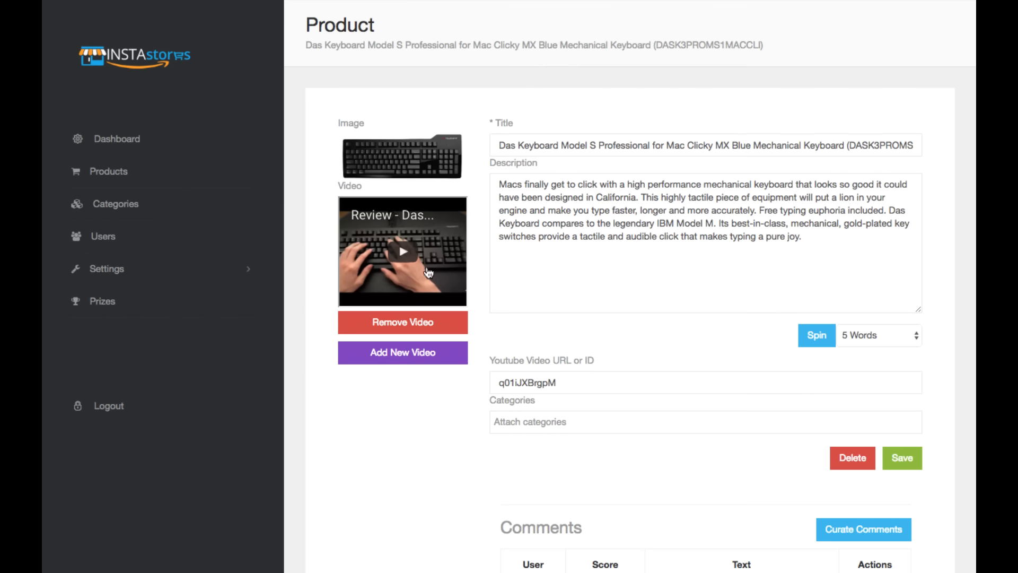
mouse_move(731, 434)
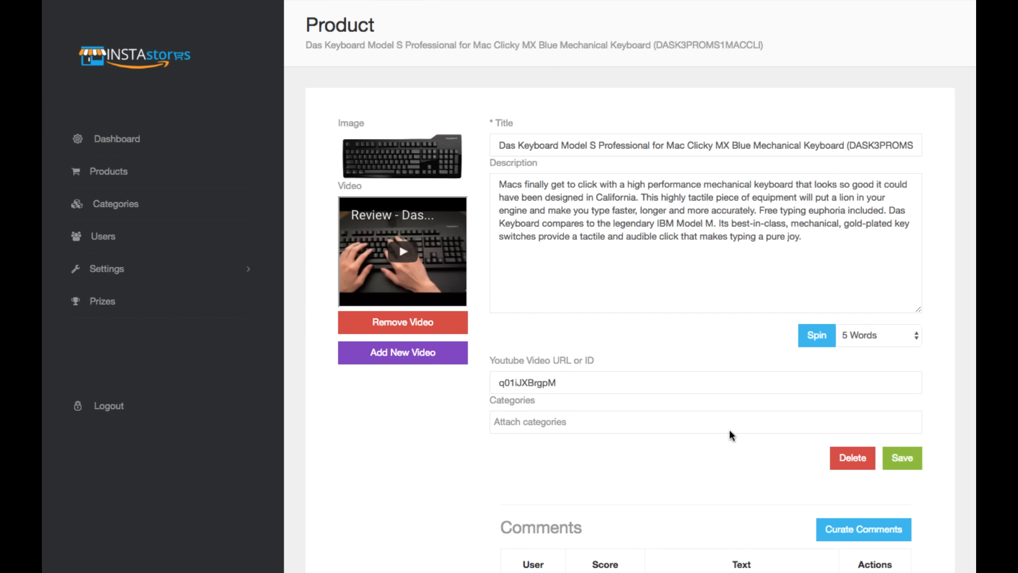
scroll("down", 3)
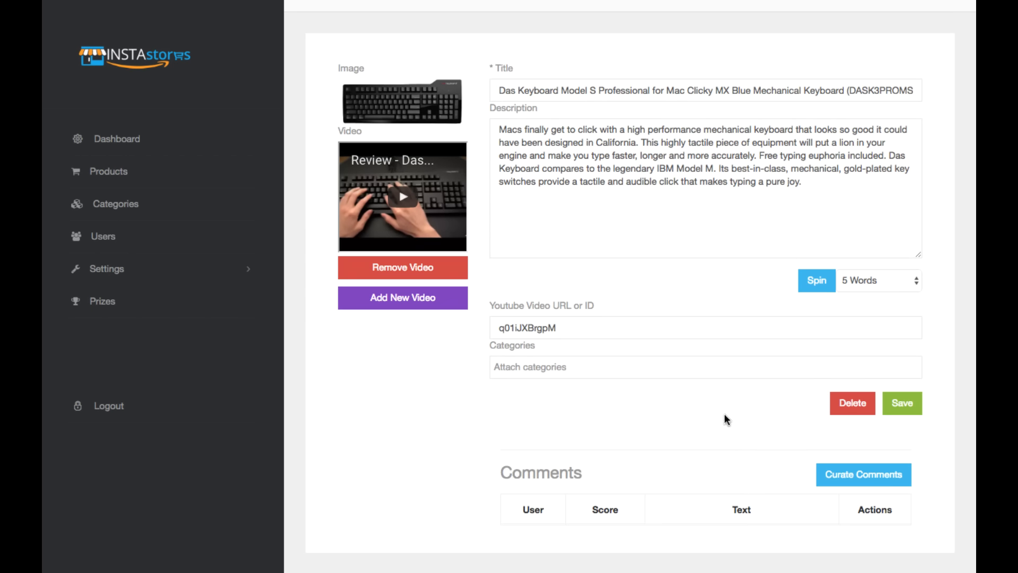
mouse_move(712, 447)
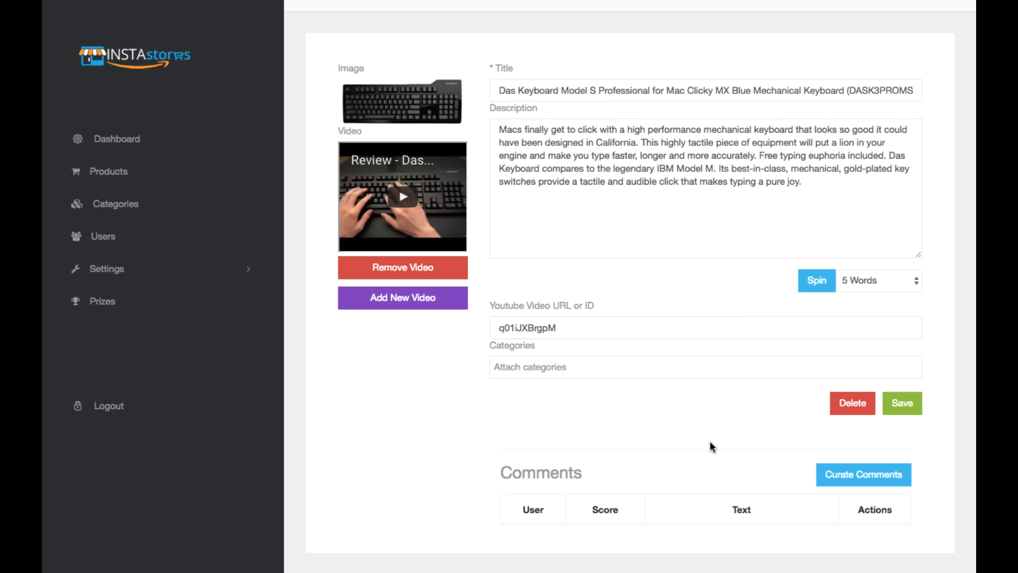
mouse_move(743, 442)
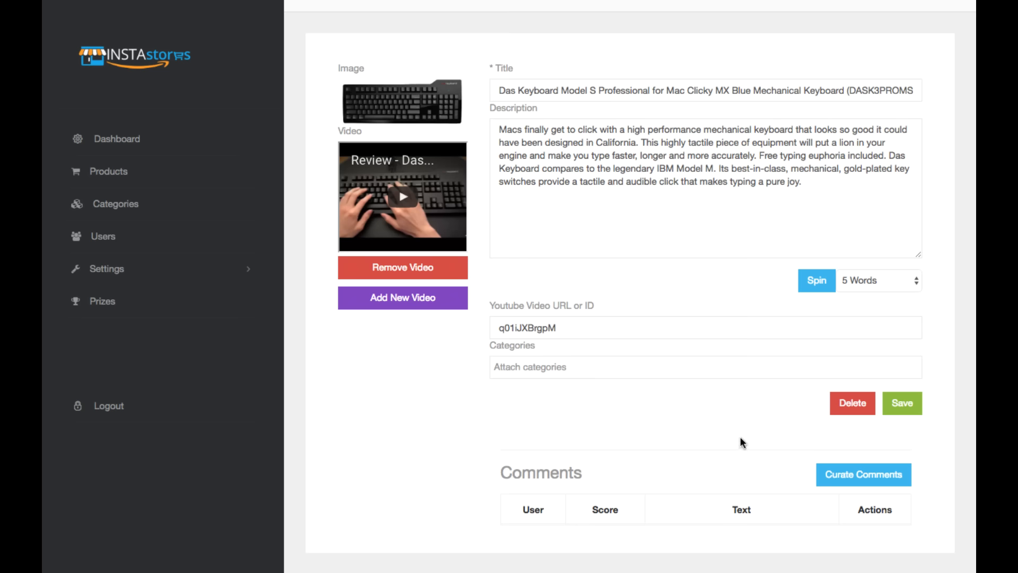
scroll("up", 3)
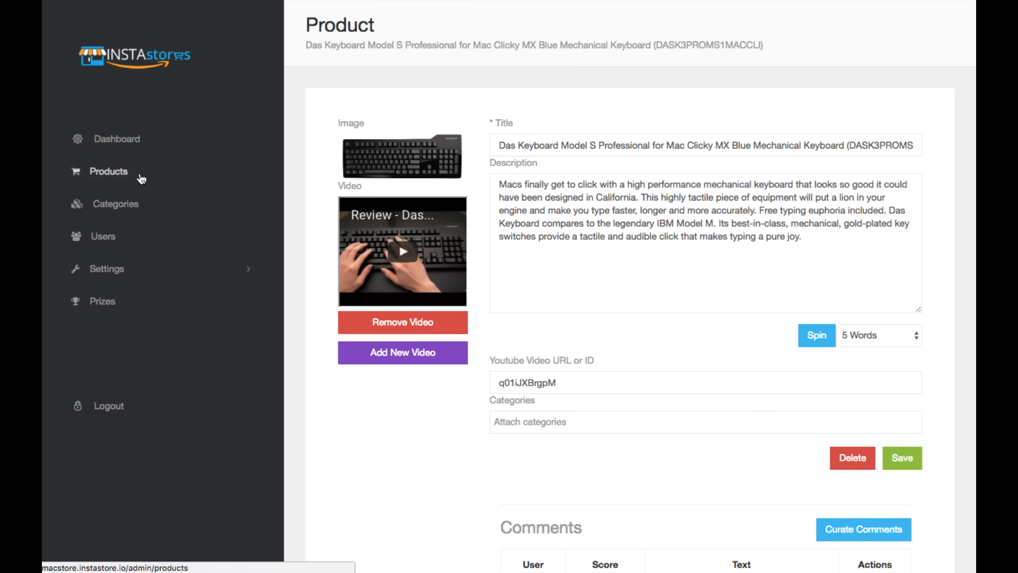
- Preview the Das Keyboard's public store page with price, owner review, video and Amazon reviews
left_click(108, 171)
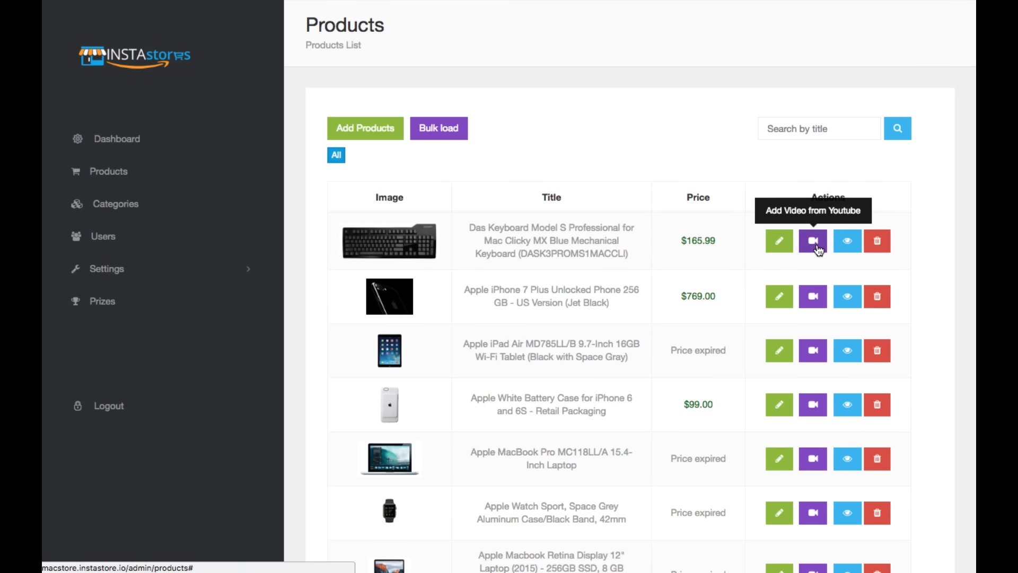
mouse_move(847, 240)
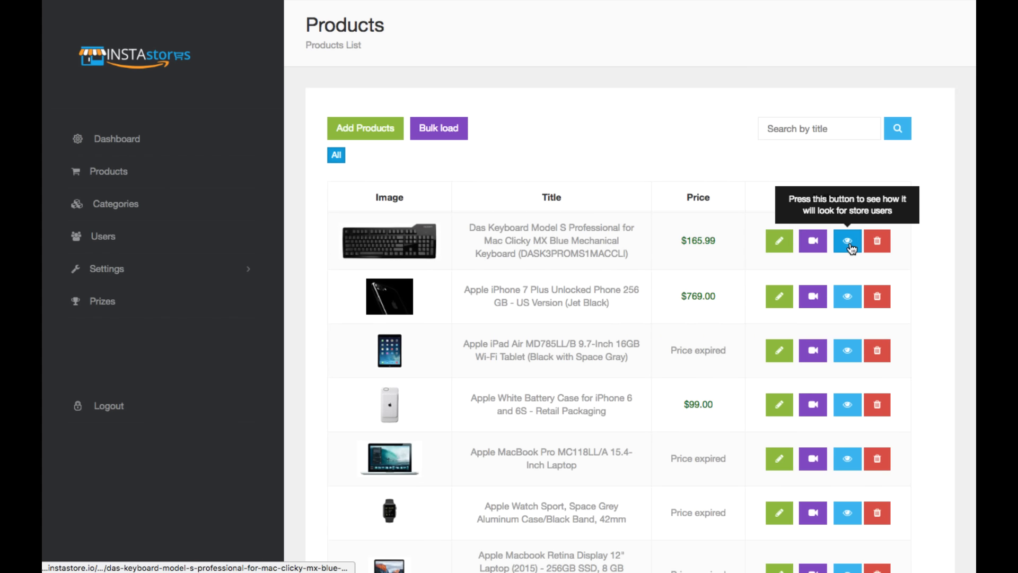
left_click(846, 241)
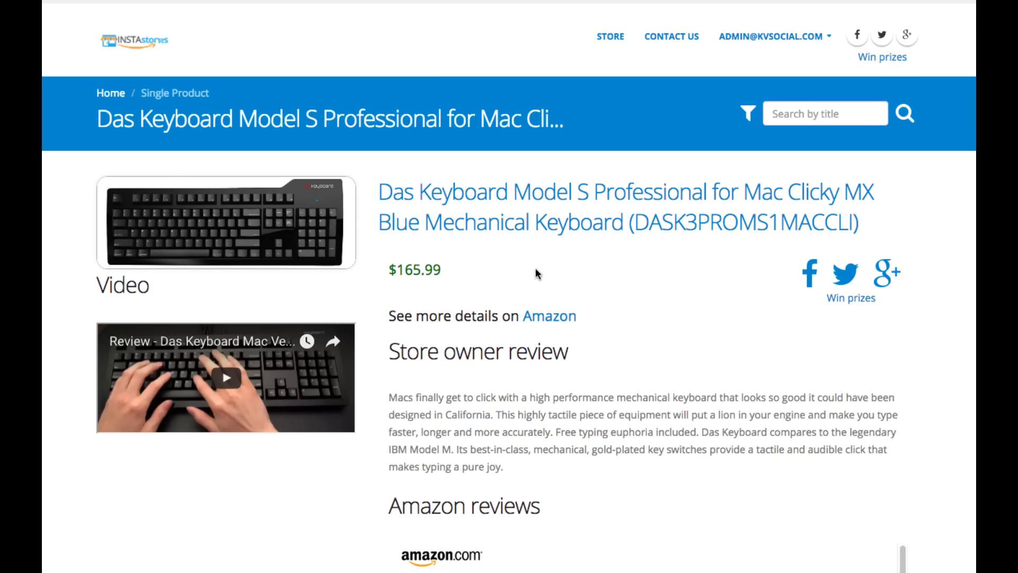
scroll("down", 3)
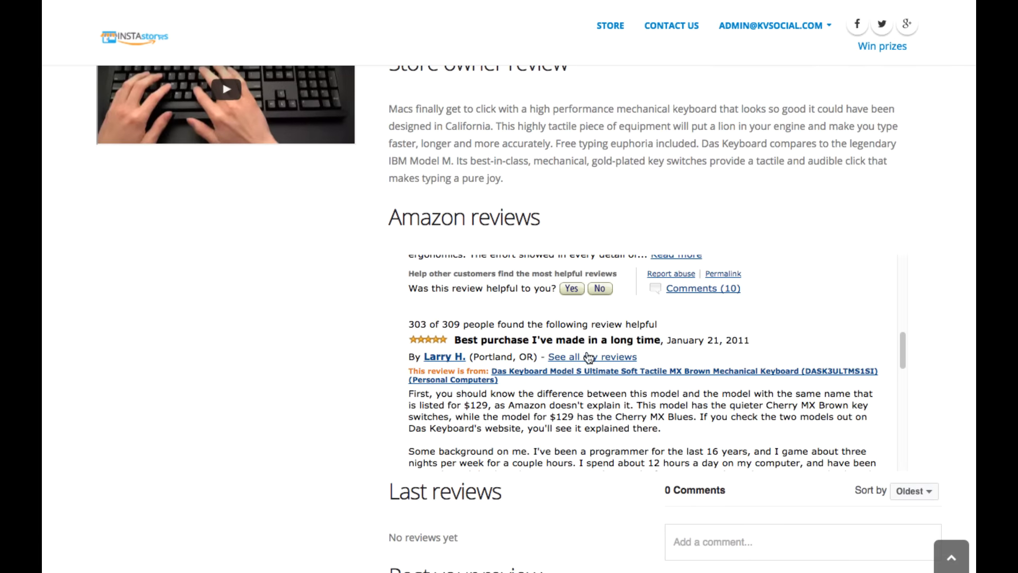
scroll("up", 3)
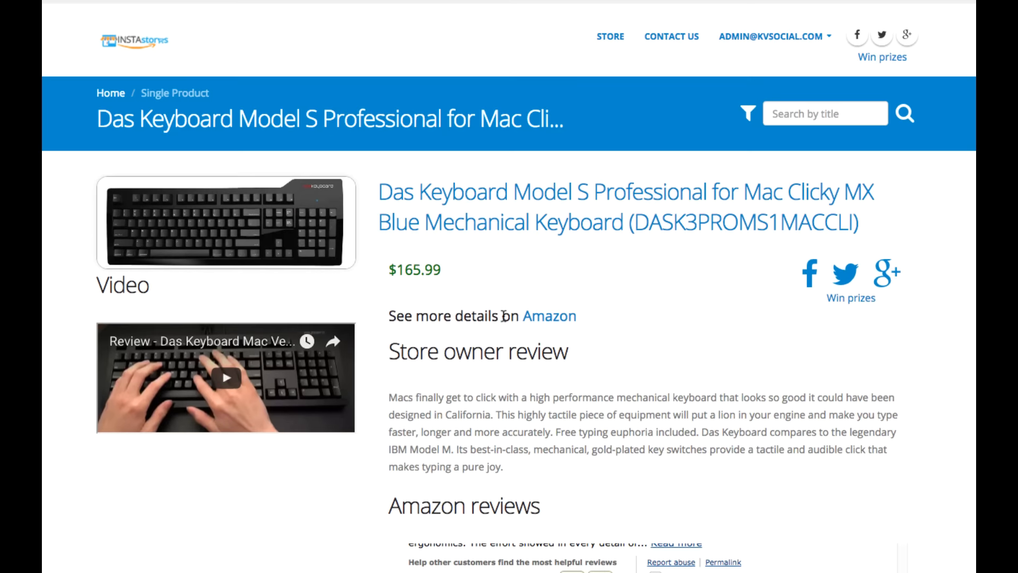
mouse_move(667, 394)
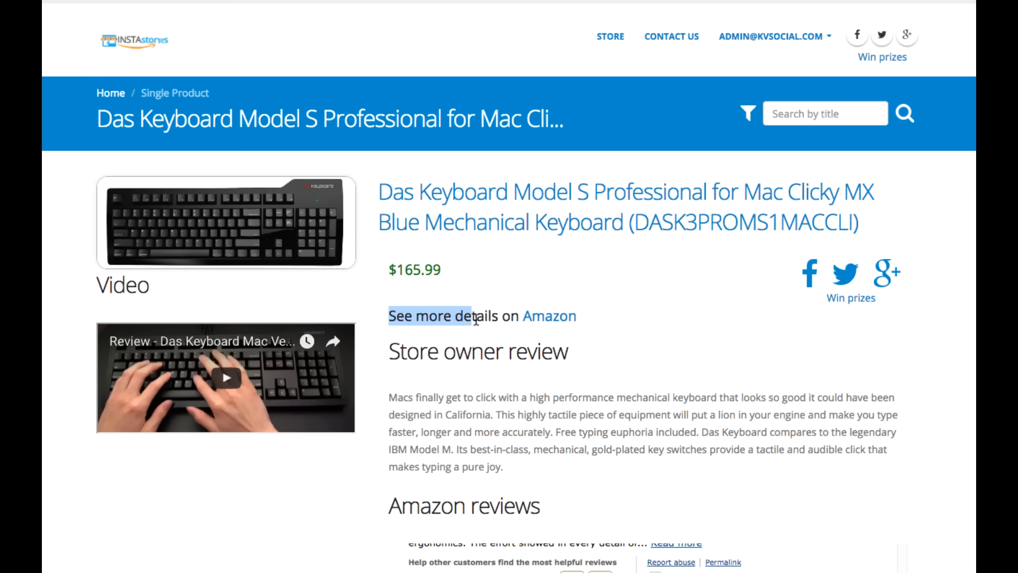
- View the Das Keyboard's Amazon listing, skim its customer reviews and return to the top
left_click(548, 316)
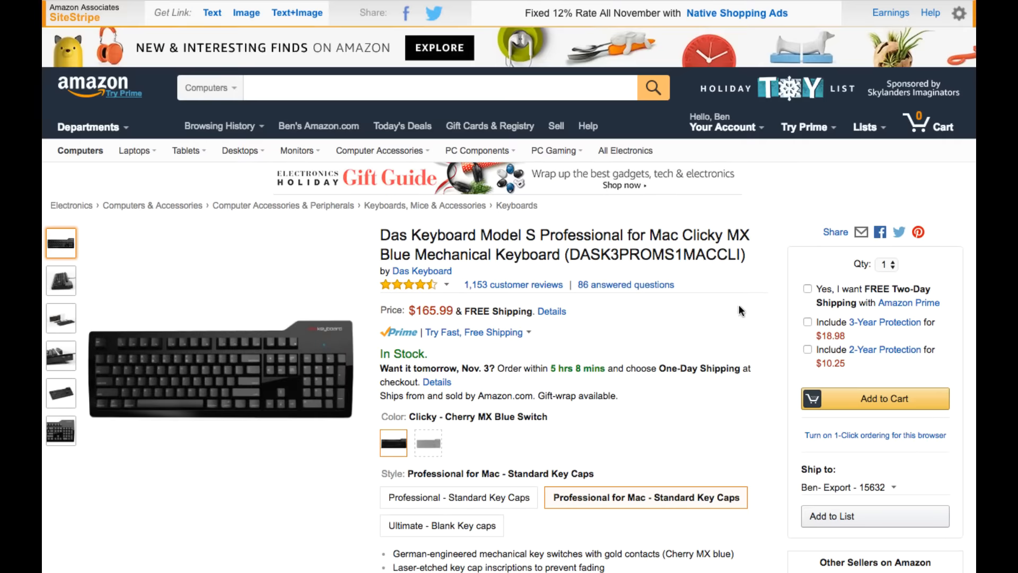
mouse_move(318, 268)
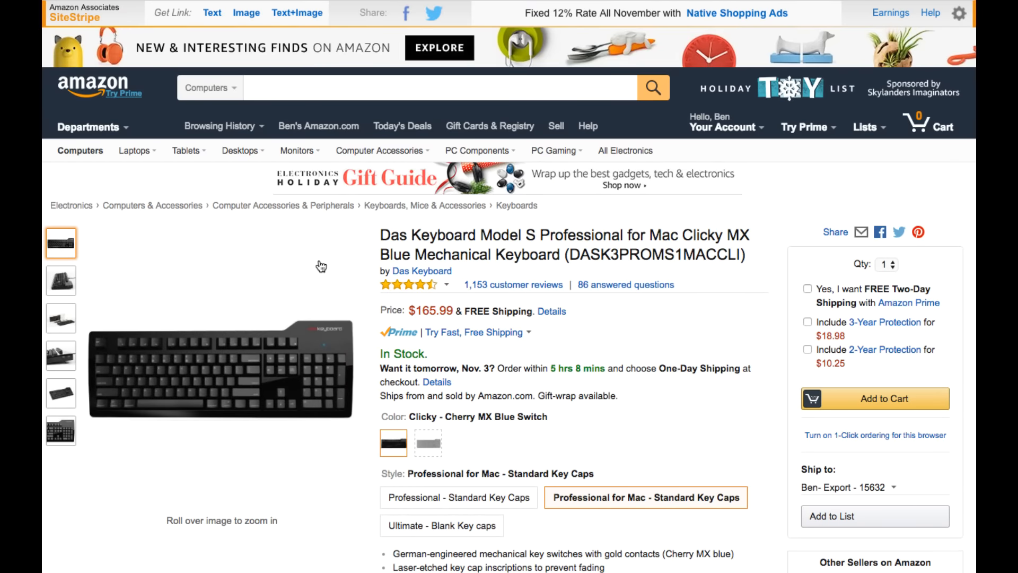
mouse_move(299, 340)
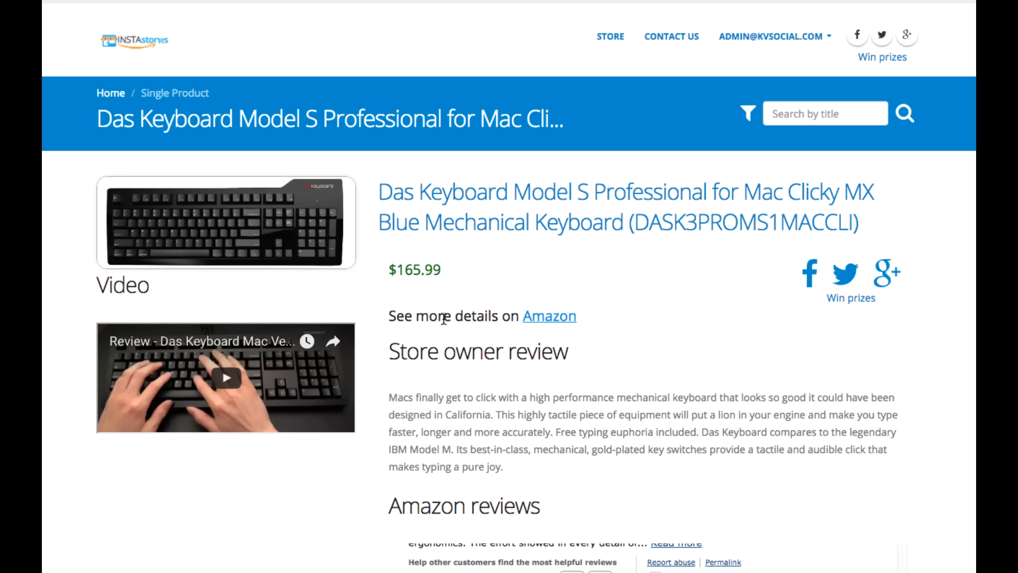
mouse_move(500, 330)
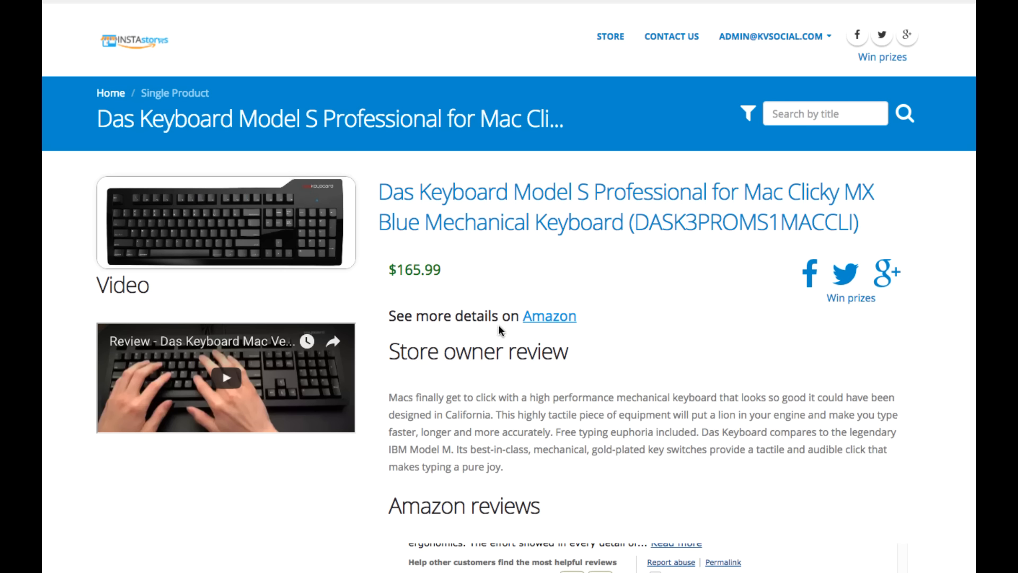
mouse_move(397, 267)
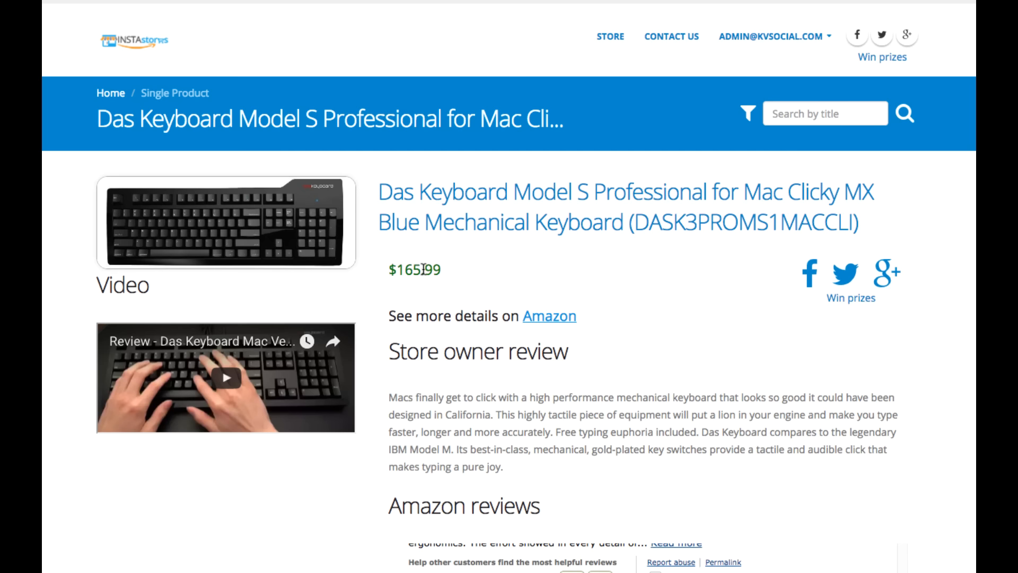
mouse_move(422, 268)
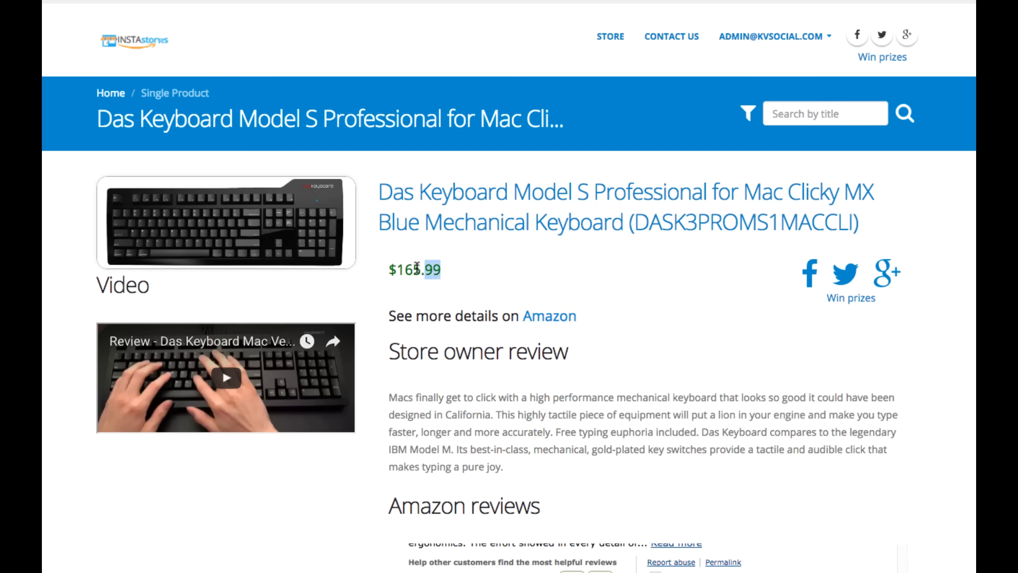
mouse_move(609, 440)
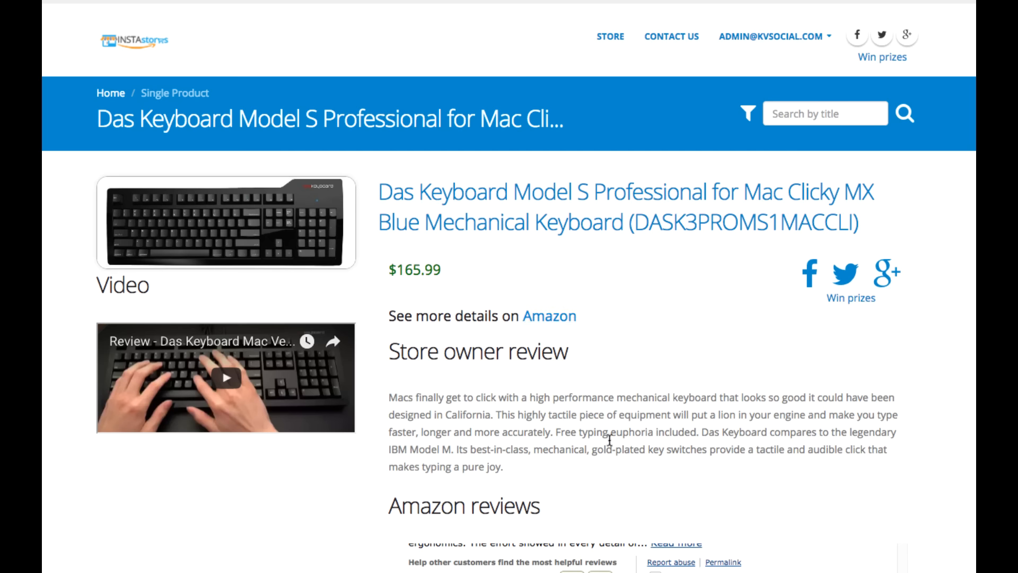
mouse_move(663, 293)
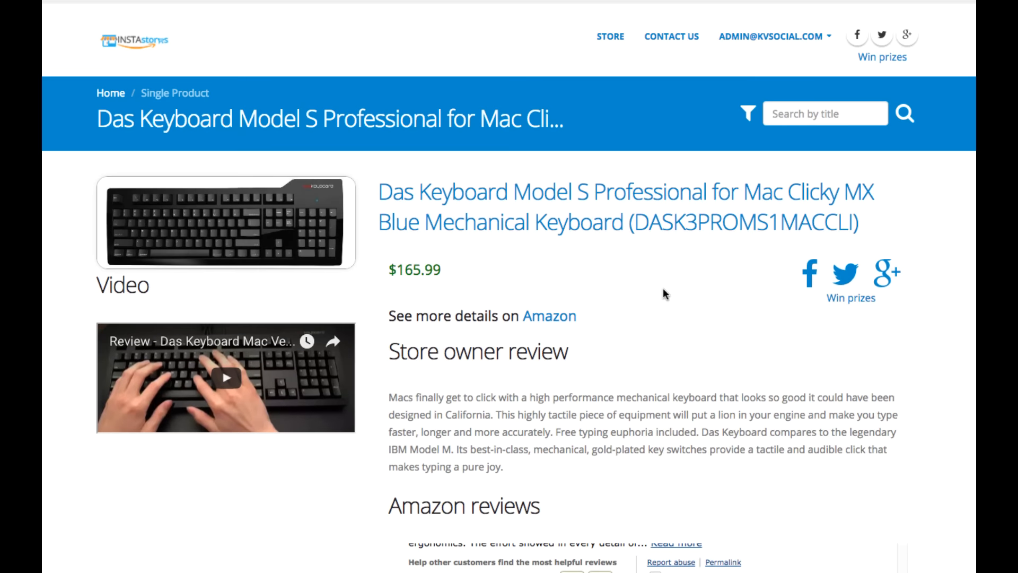
mouse_move(535, 209)
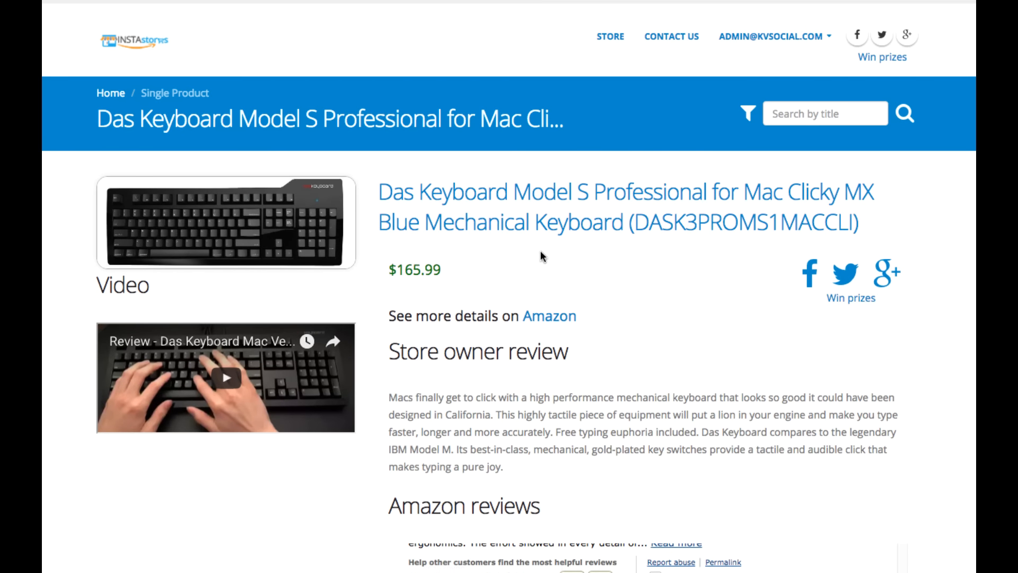
scroll("down", 3)
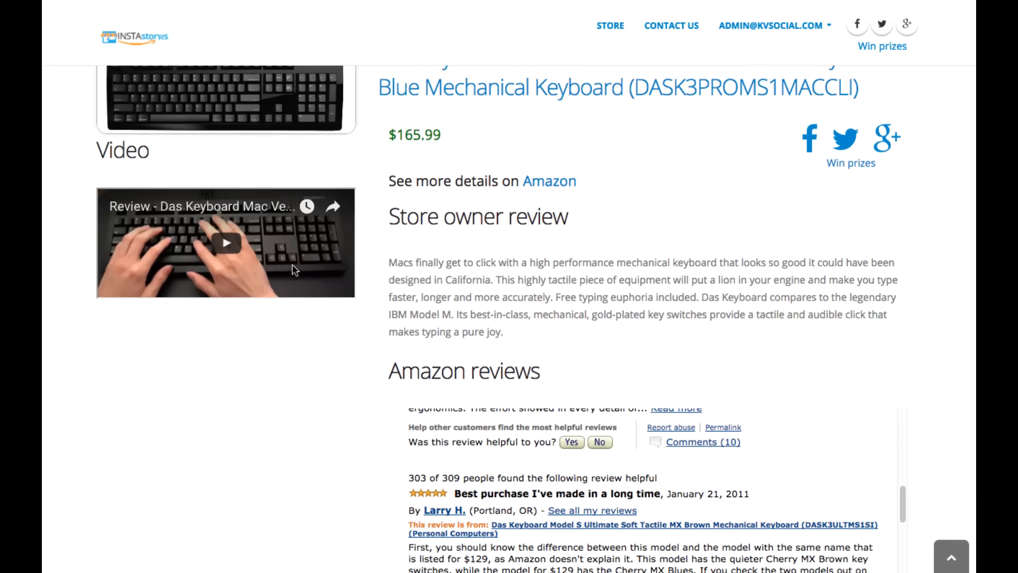
scroll("up", 3)
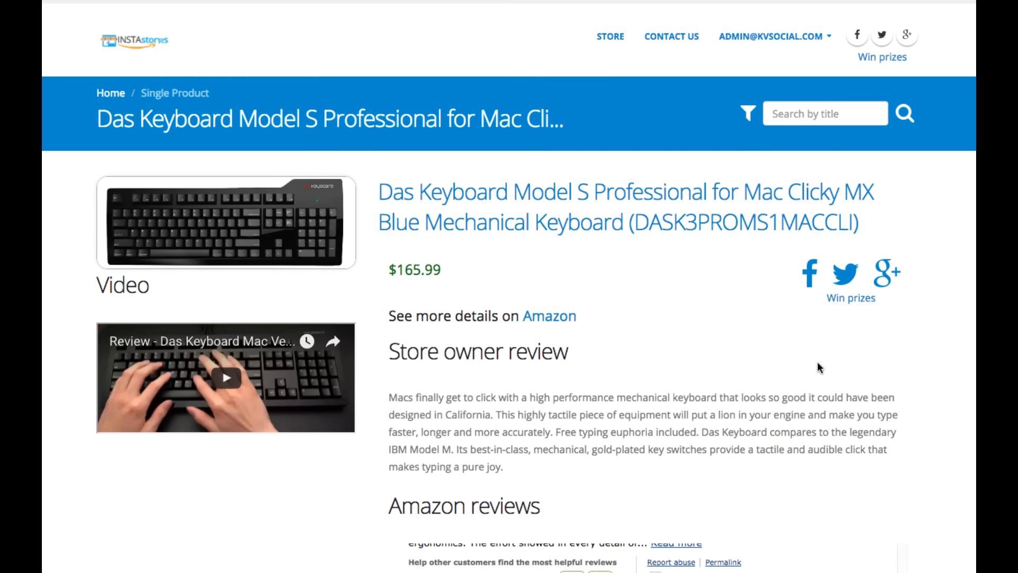
mouse_move(837, 249)
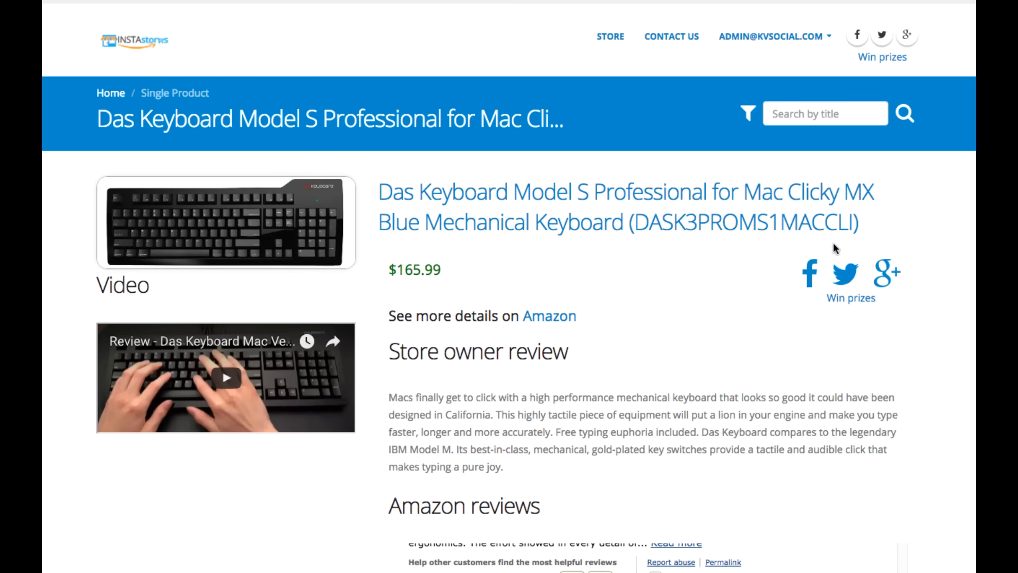
mouse_move(670, 284)
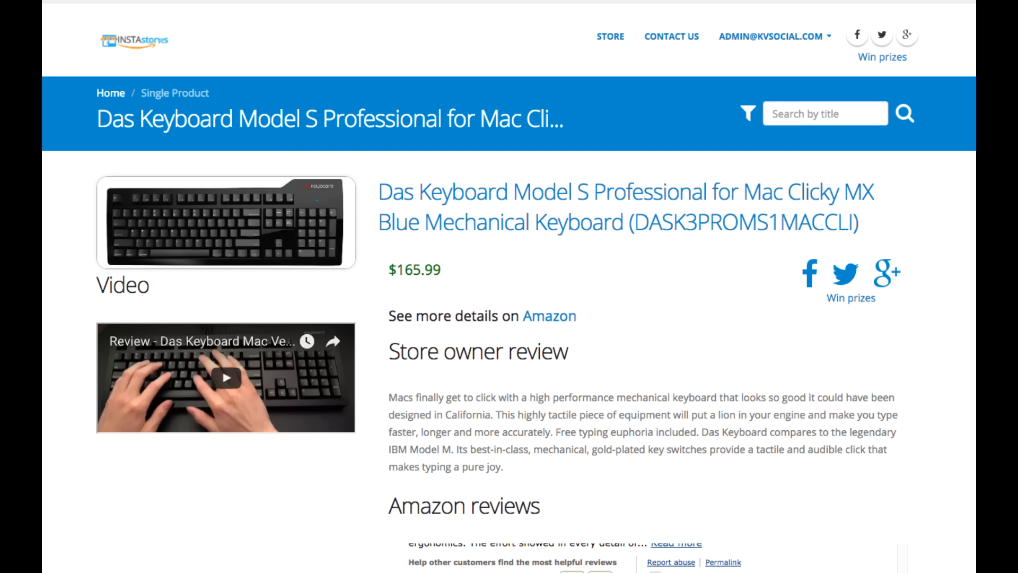
mouse_move(547, 356)
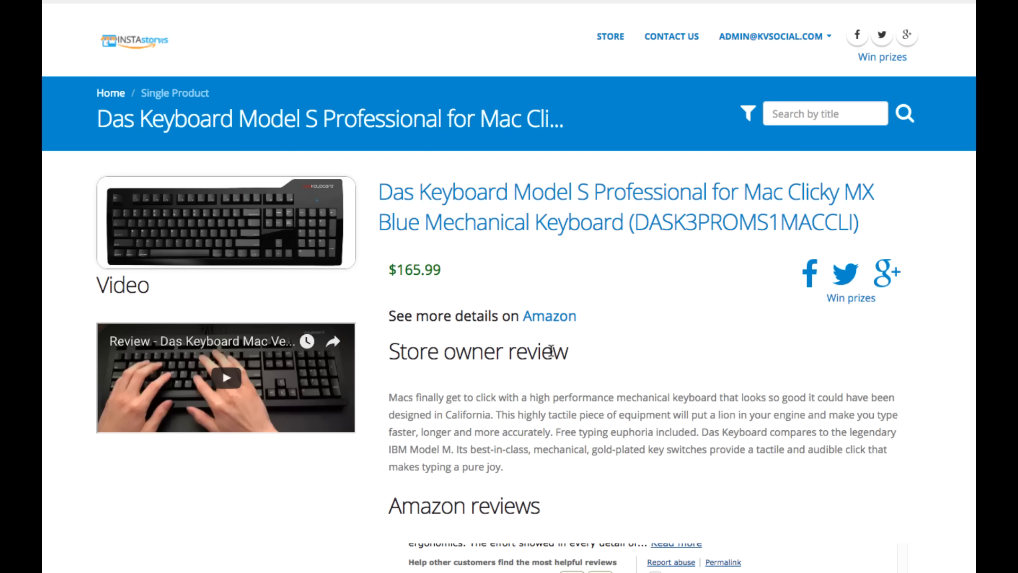
mouse_move(550, 351)
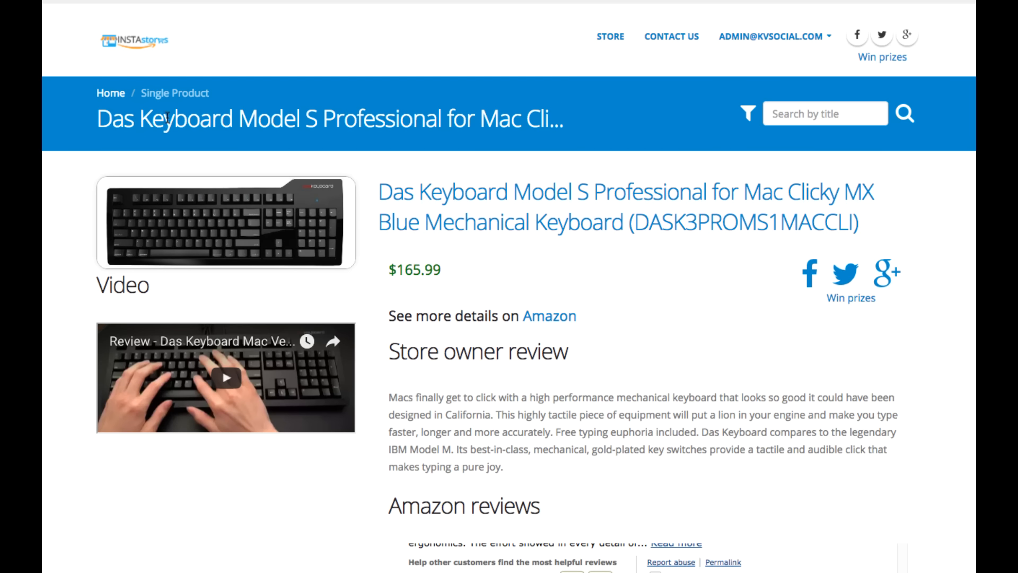
mouse_move(389, 270)
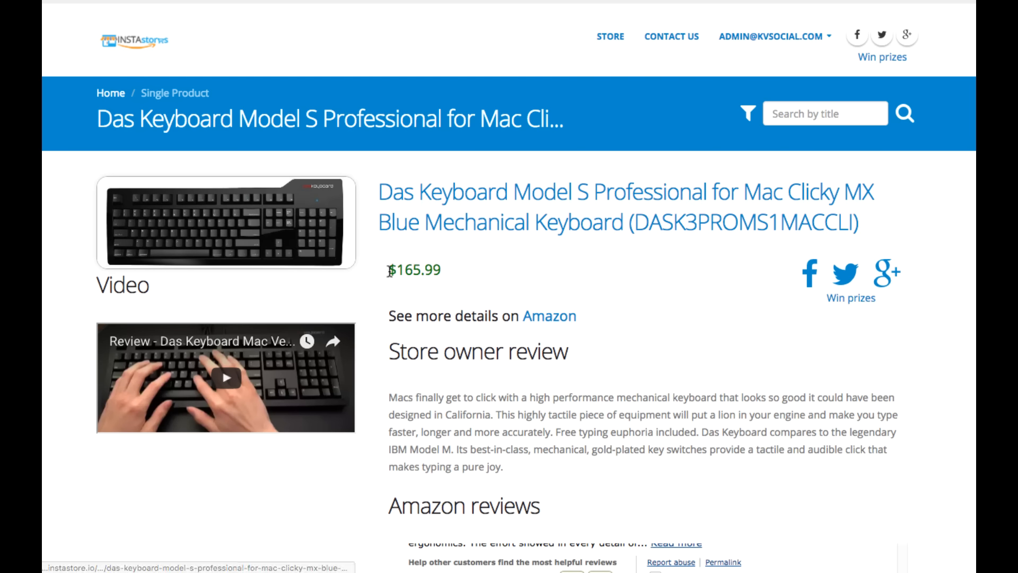
mouse_move(431, 297)
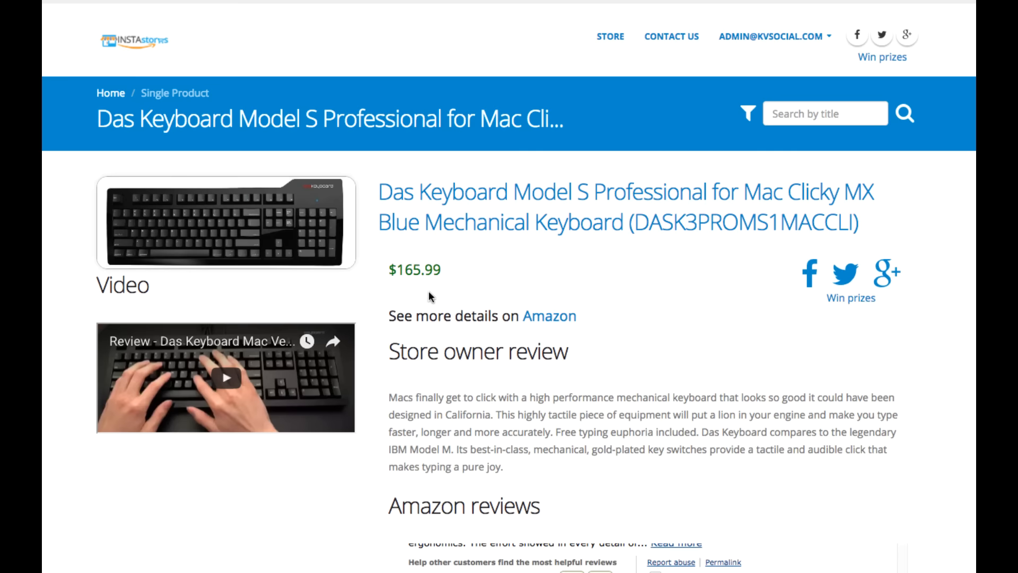
mouse_move(303, 279)
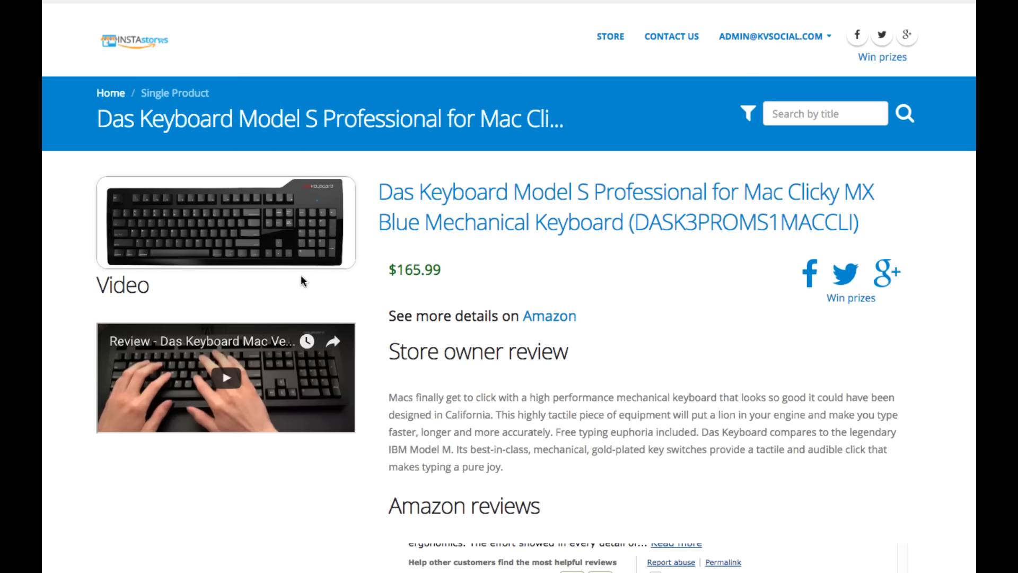
mouse_move(639, 429)
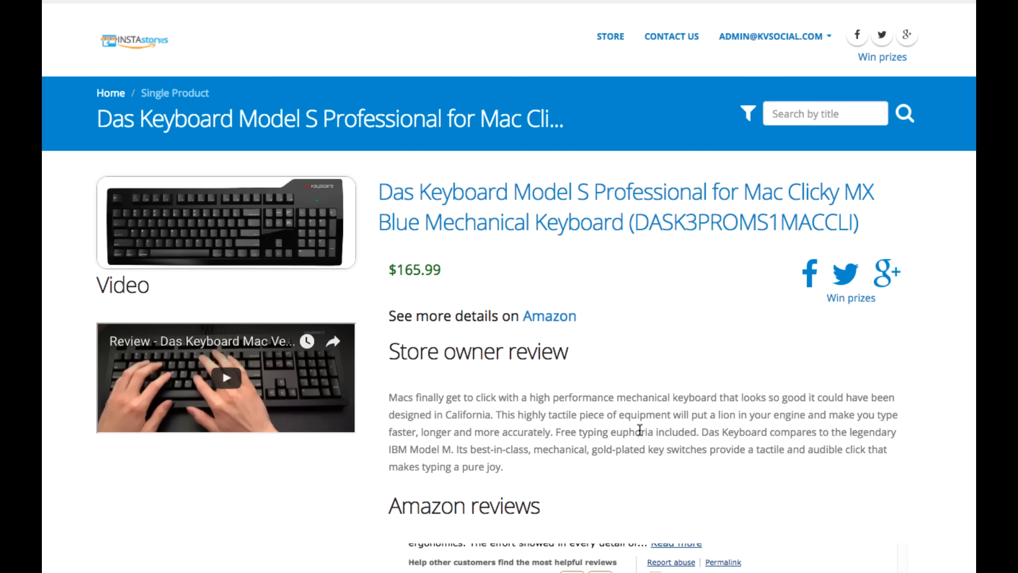
mouse_move(579, 232)
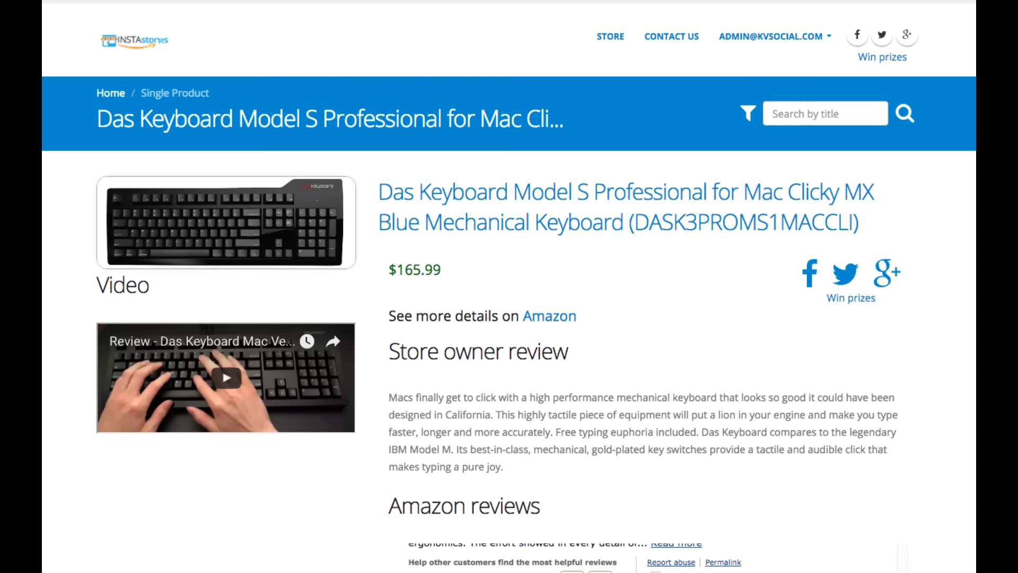
mouse_move(398, 52)
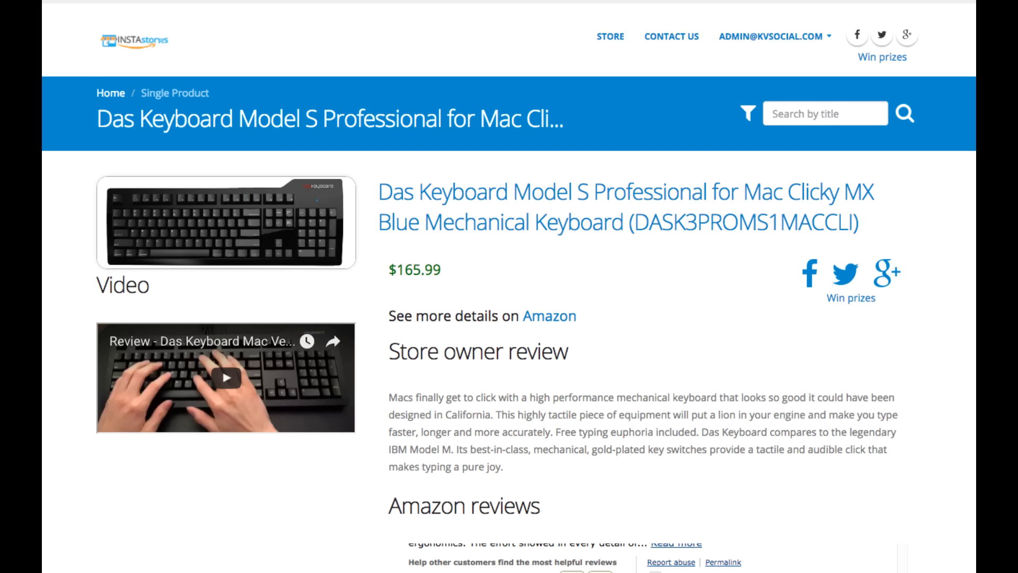
mouse_move(410, 73)
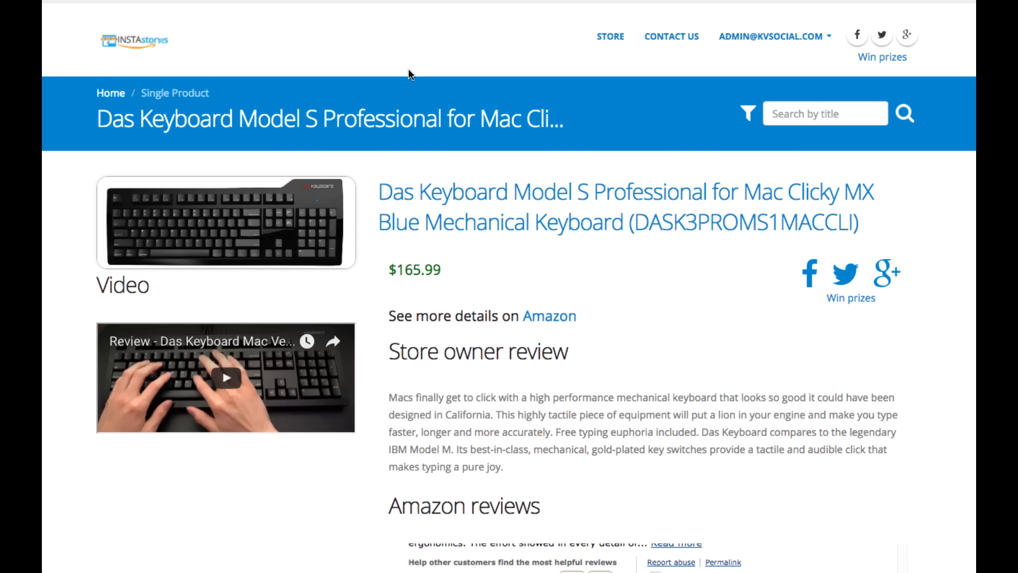
mouse_move(436, 62)
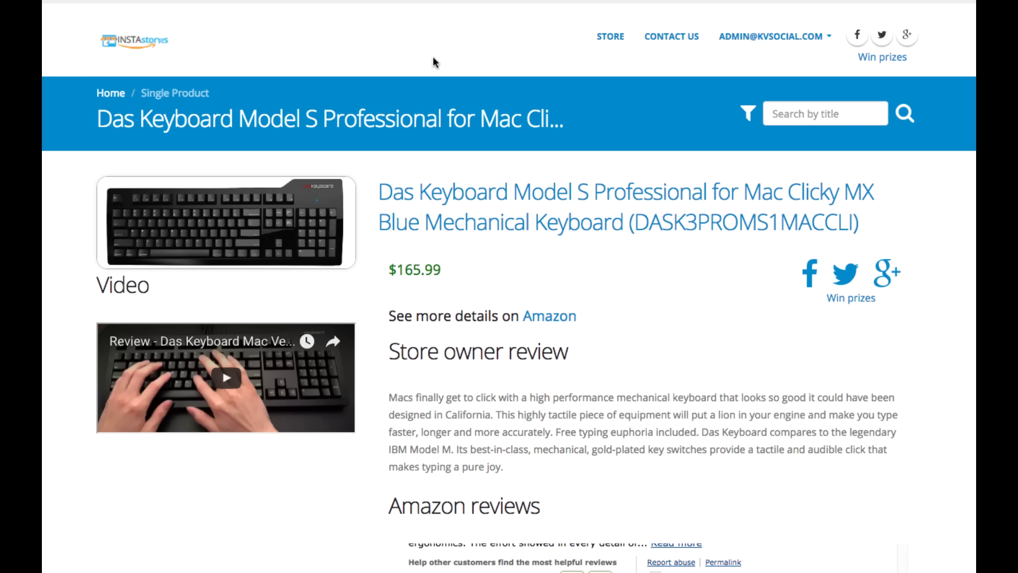
mouse_move(583, 262)
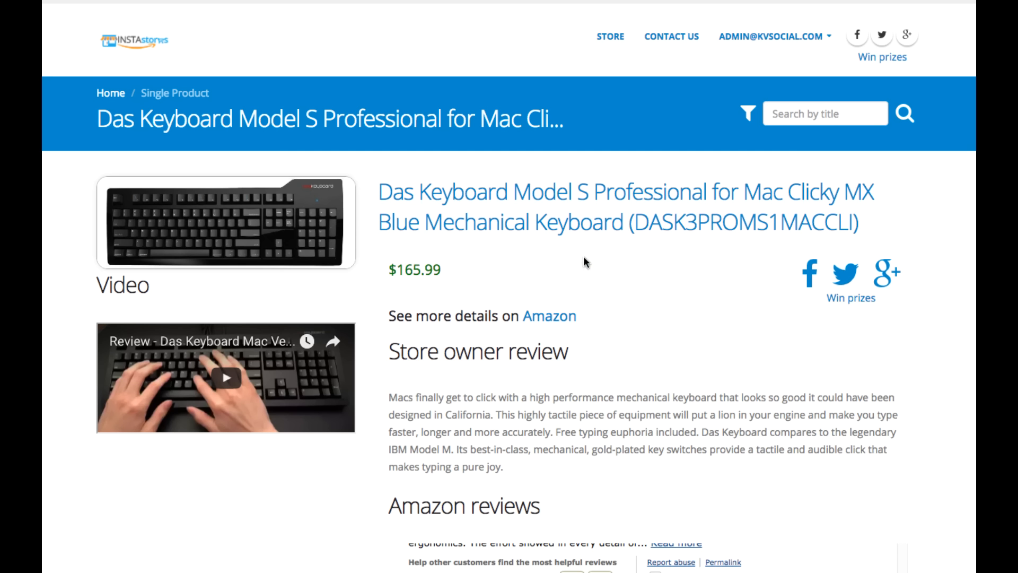
mouse_move(652, 253)
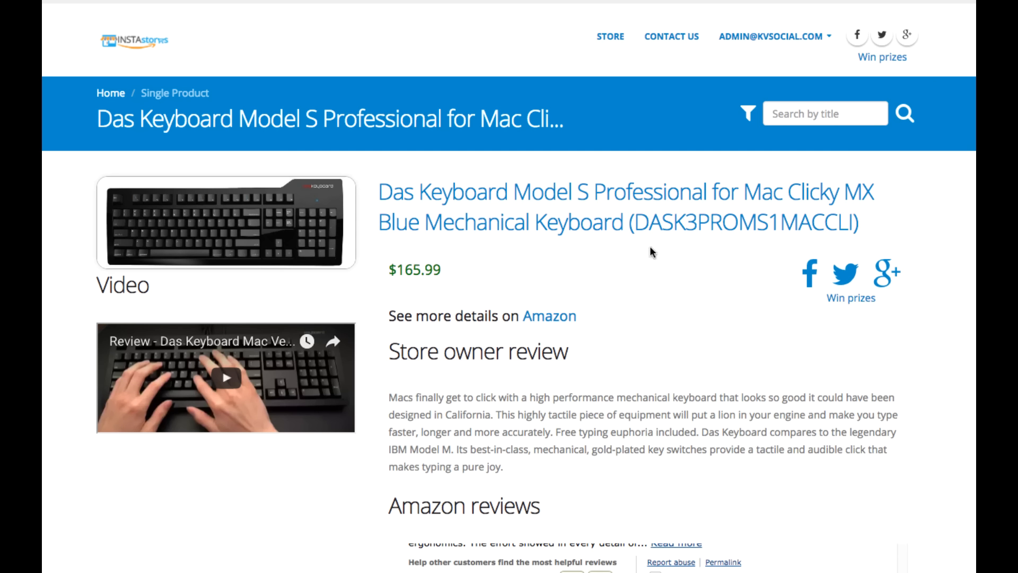
mouse_move(640, 252)
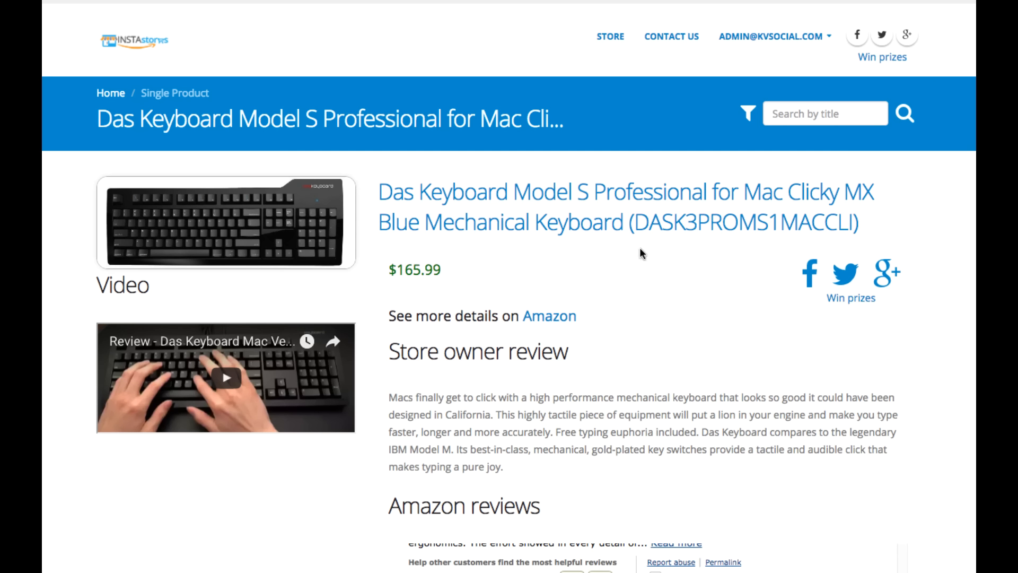
mouse_move(626, 252)
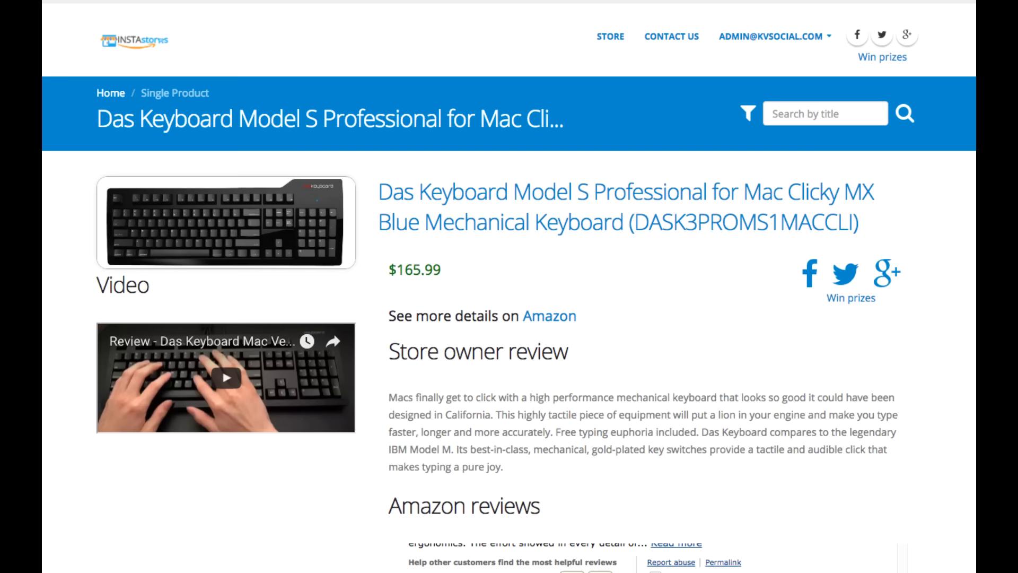
mouse_move(527, 285)
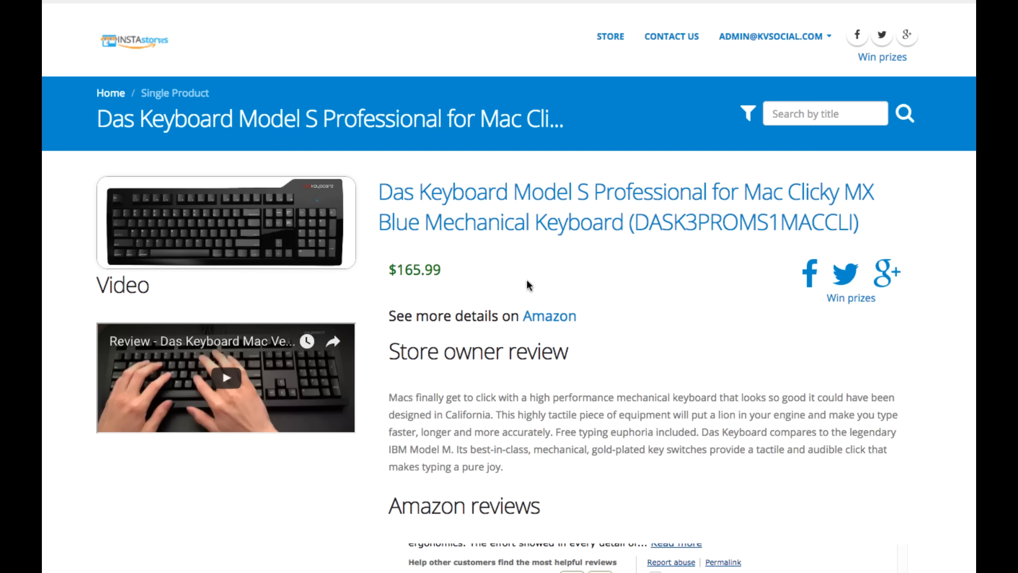
scroll("down", 3)
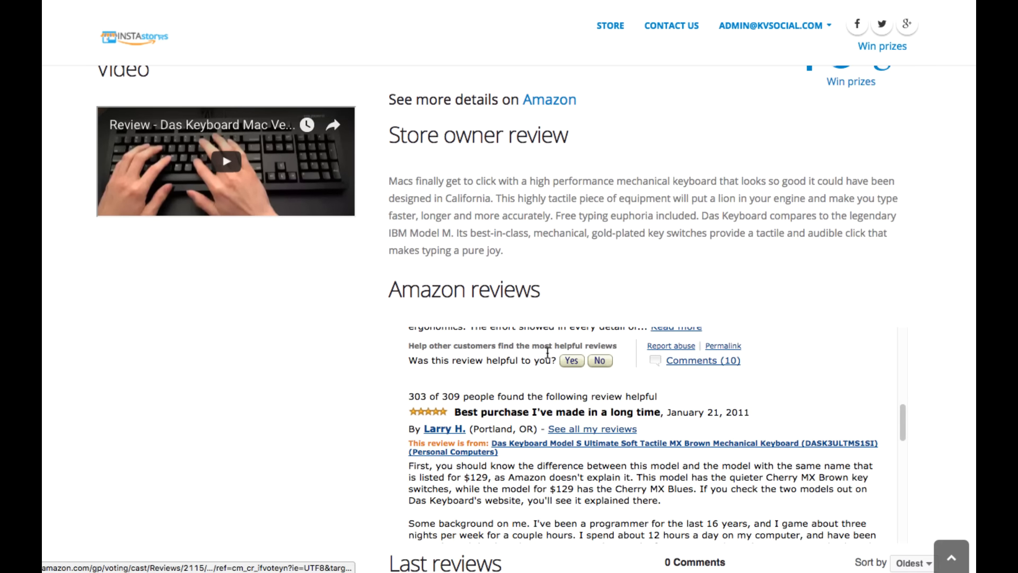
scroll("up", 3)
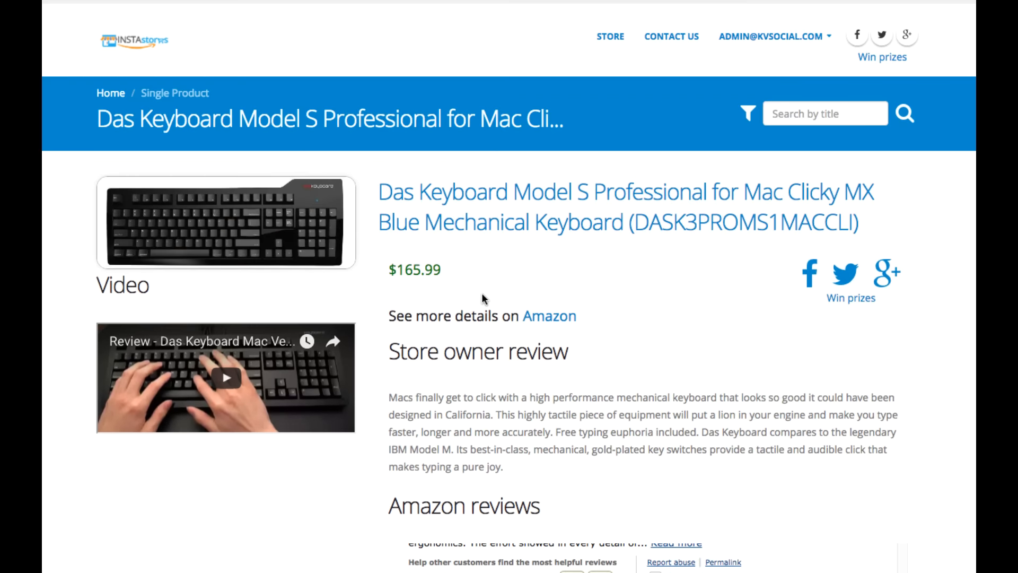
mouse_move(547, 237)
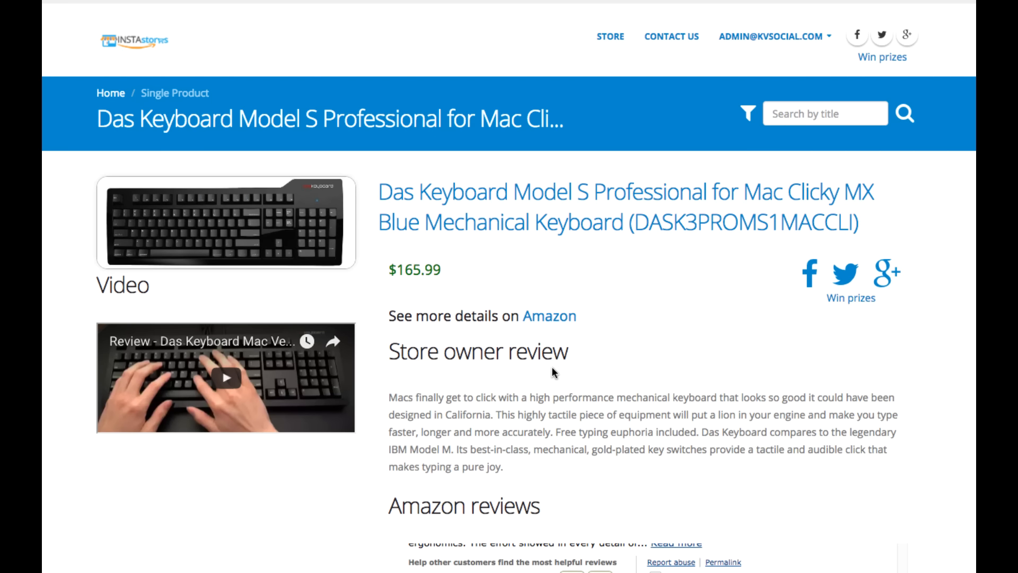
mouse_move(287, 241)
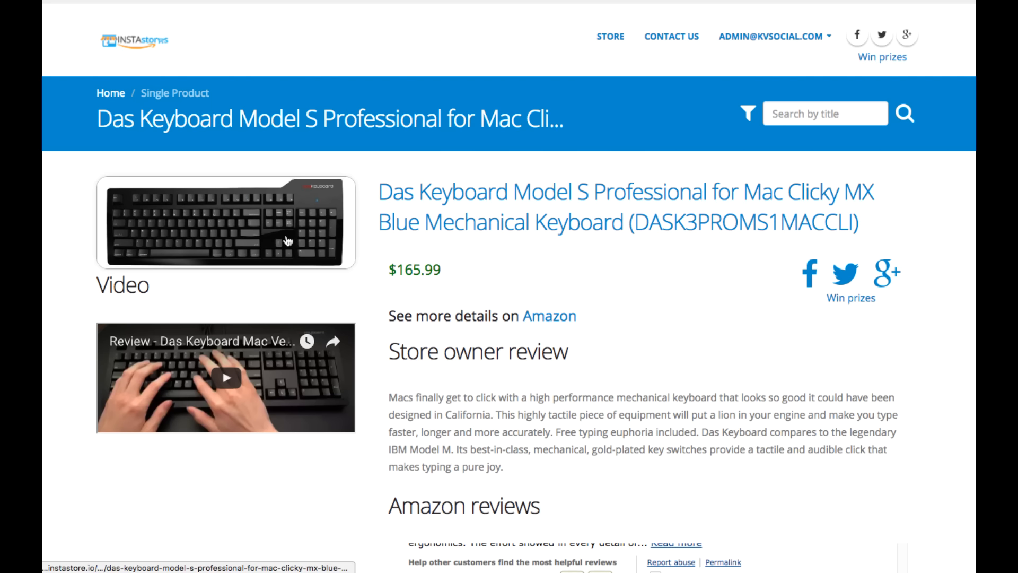
mouse_move(335, 248)
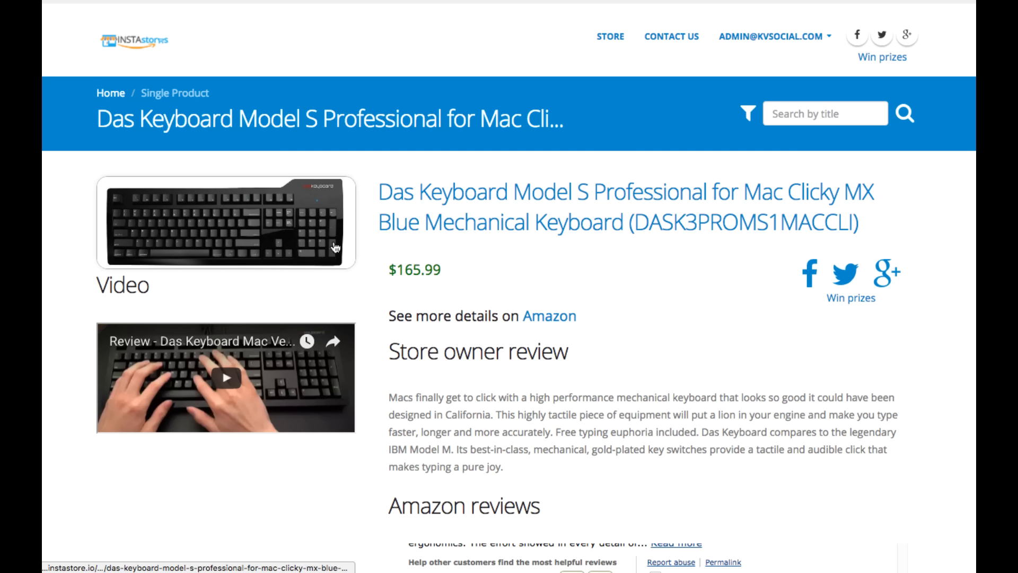
mouse_move(544, 262)
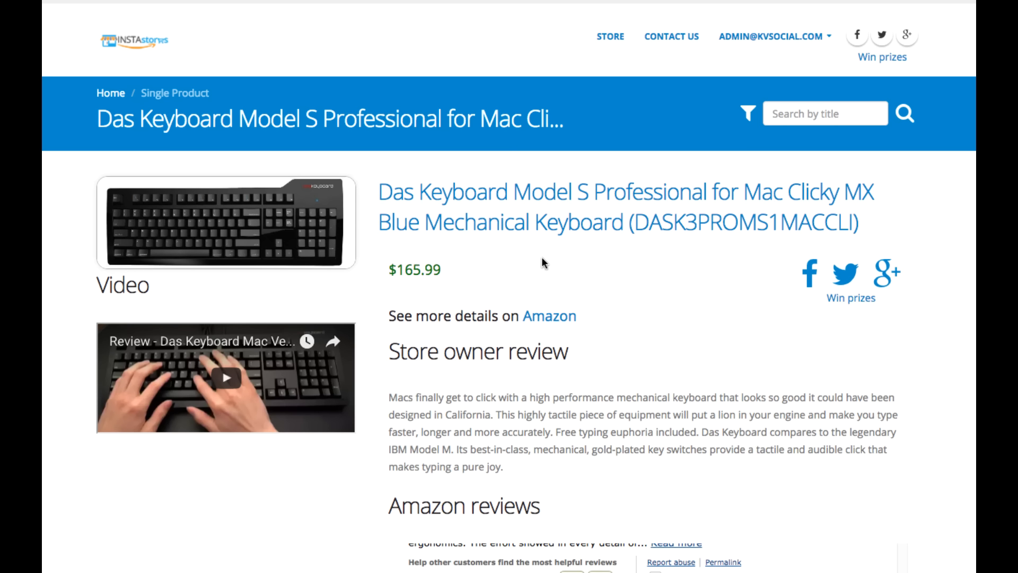
mouse_move(467, 369)
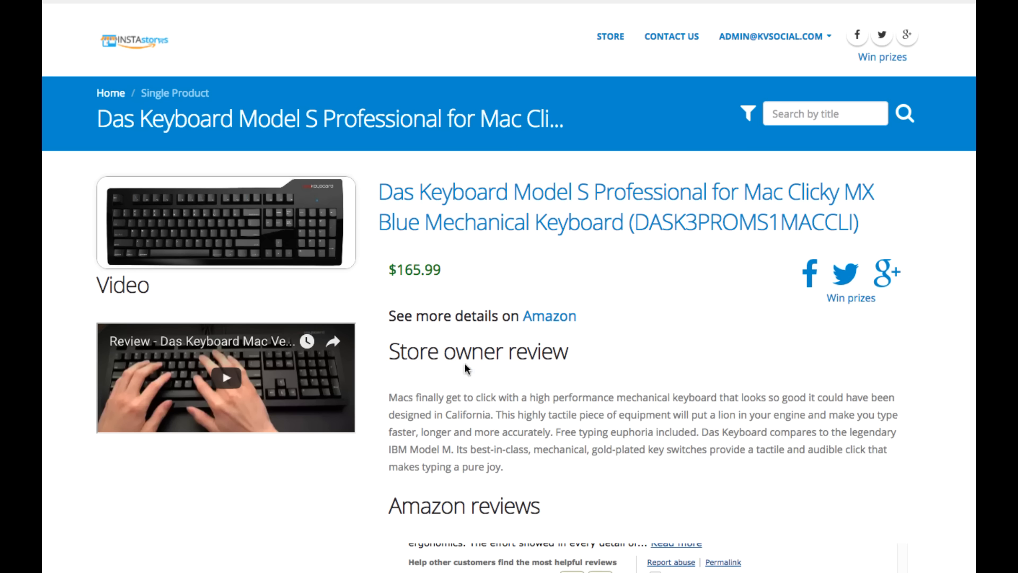
mouse_move(574, 389)
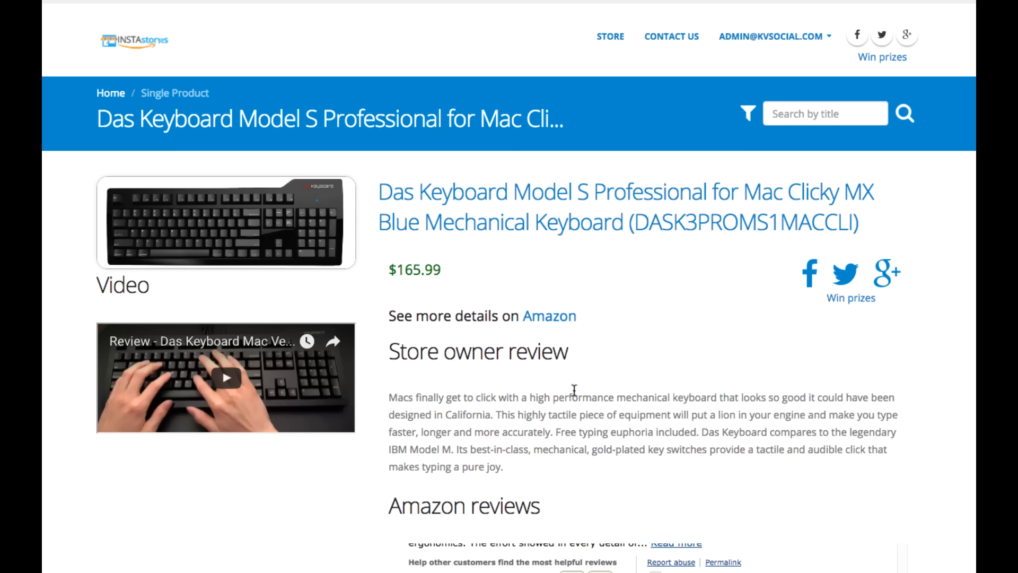
mouse_move(465, 361)
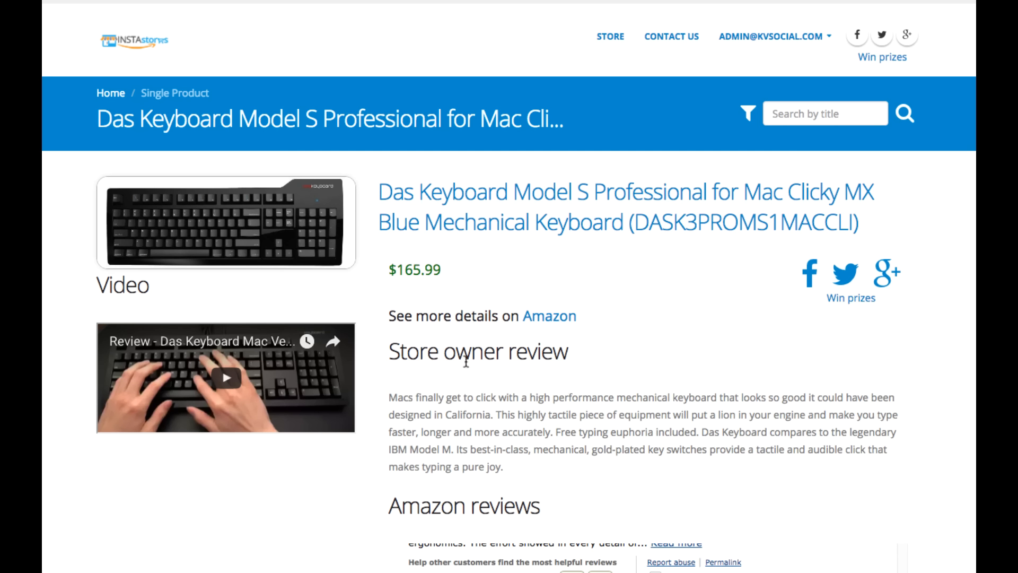
mouse_move(467, 374)
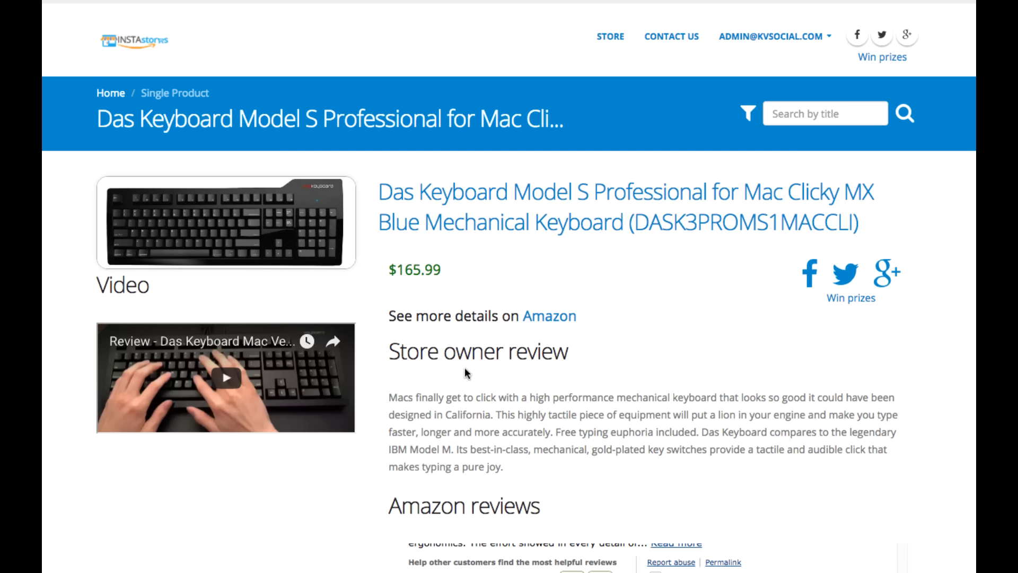
mouse_move(467, 374)
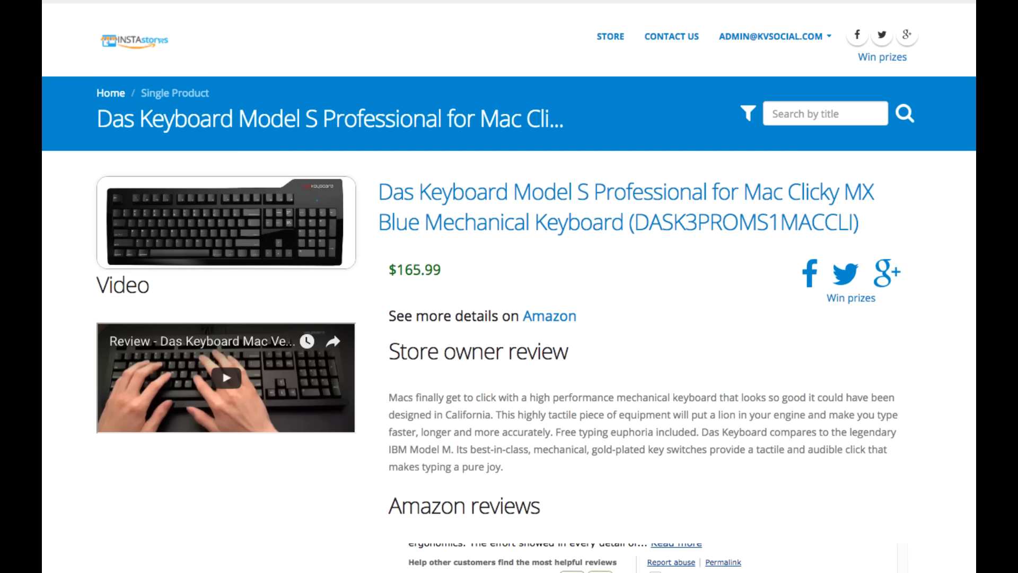
mouse_move(844, 199)
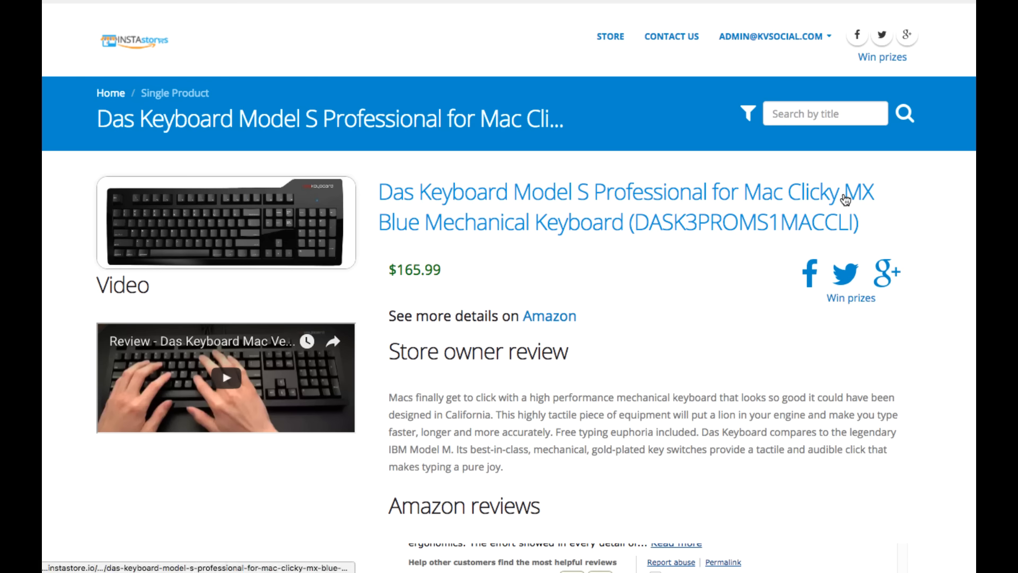
mouse_move(789, 158)
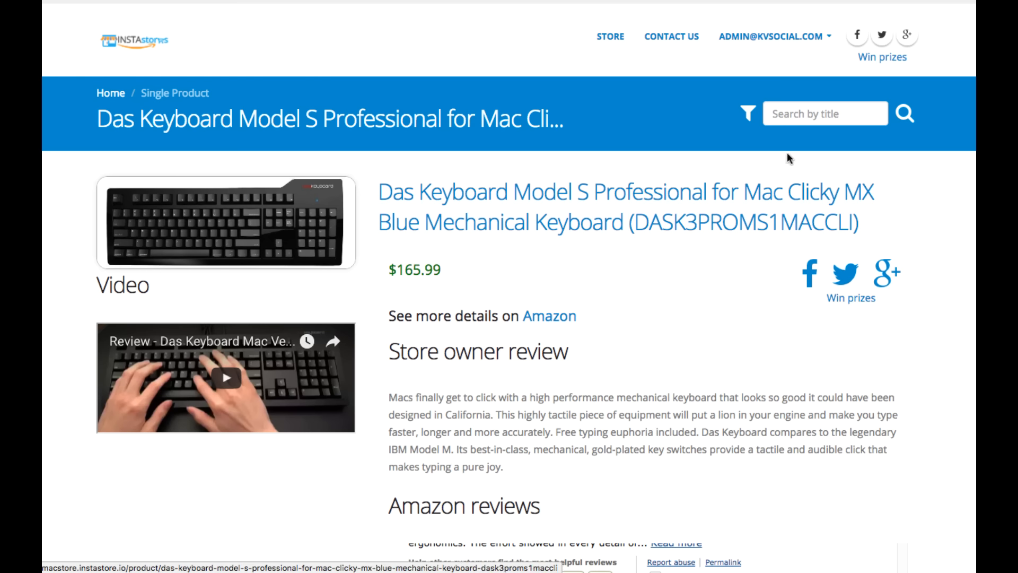
mouse_move(670, 225)
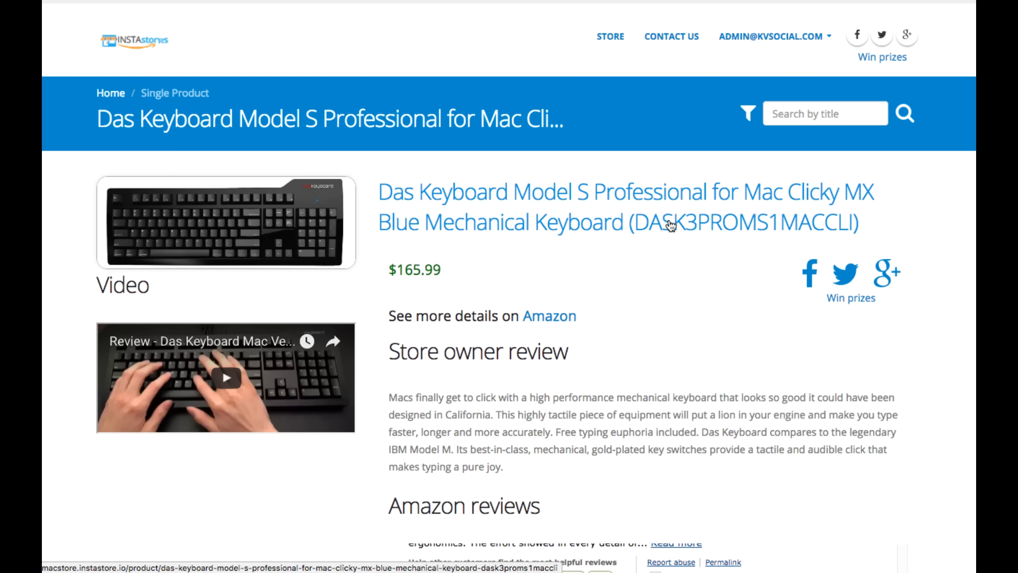
mouse_move(712, 240)
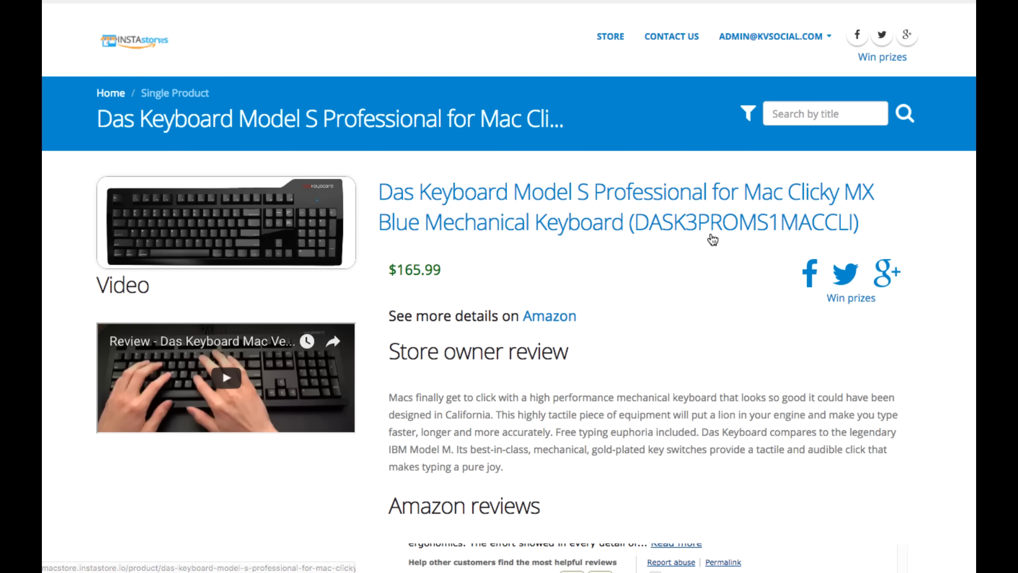
mouse_move(606, 252)
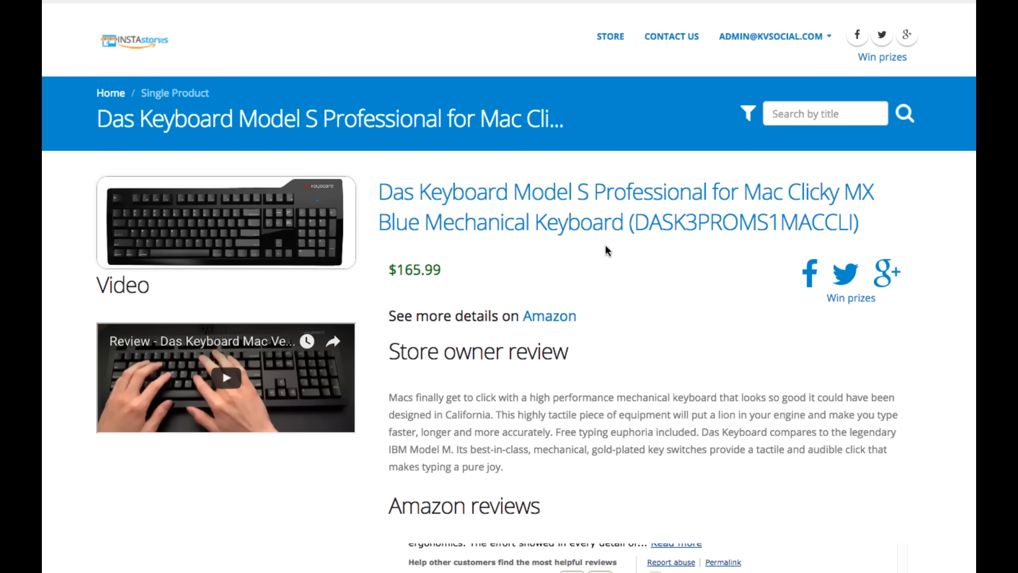
mouse_move(605, 239)
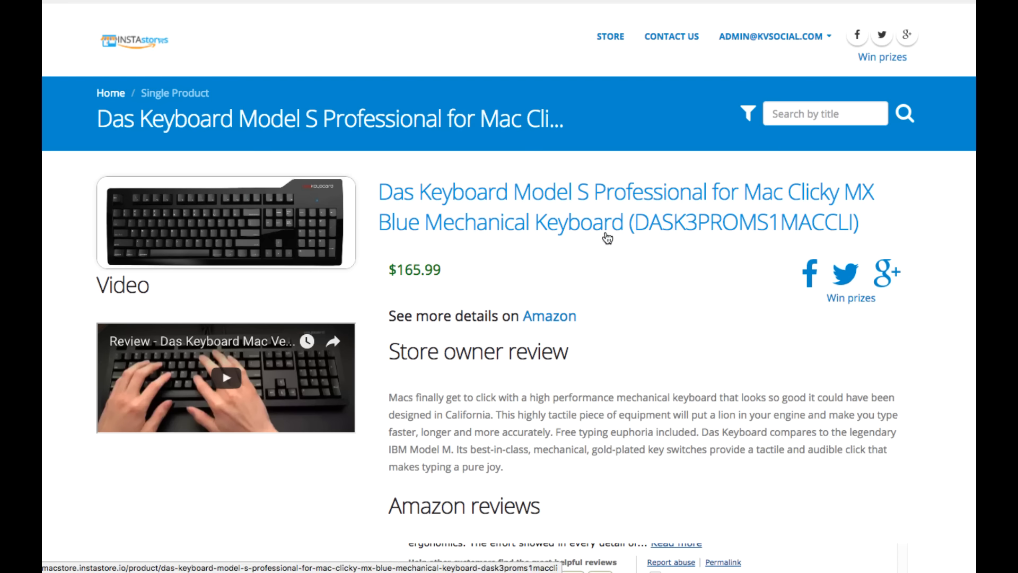
mouse_move(646, 261)
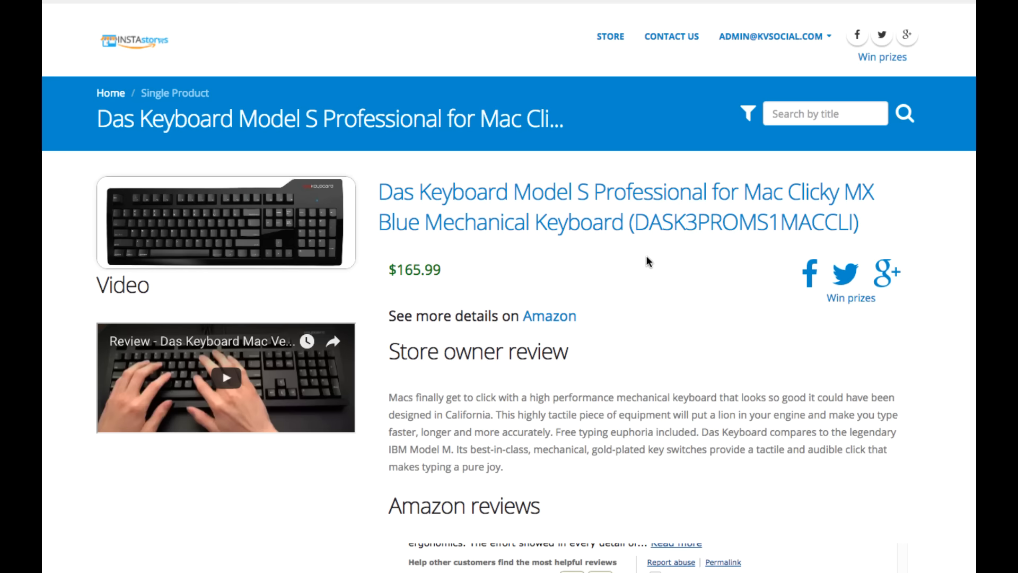
mouse_move(360, 153)
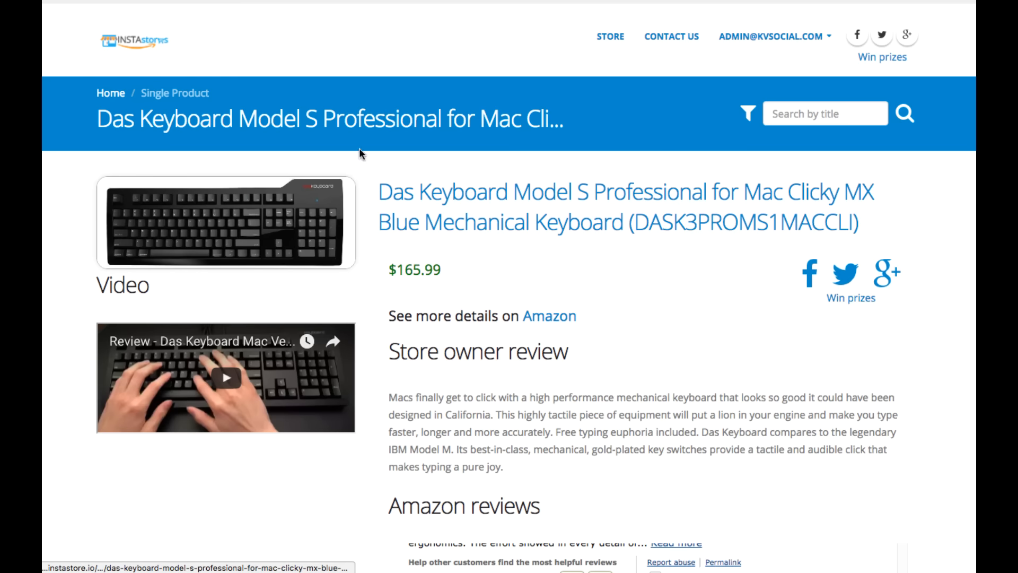
mouse_move(366, 105)
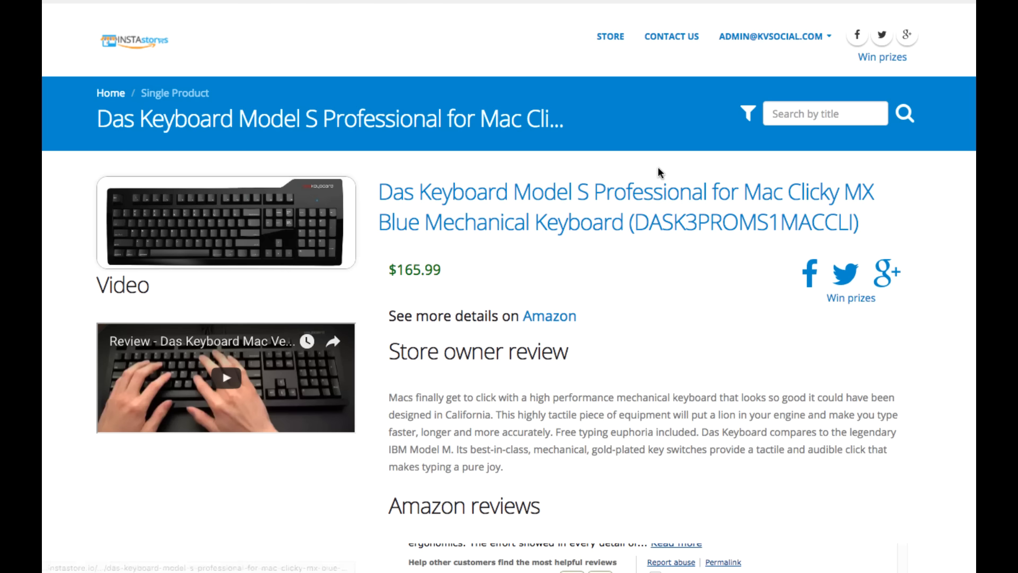
mouse_move(498, 475)
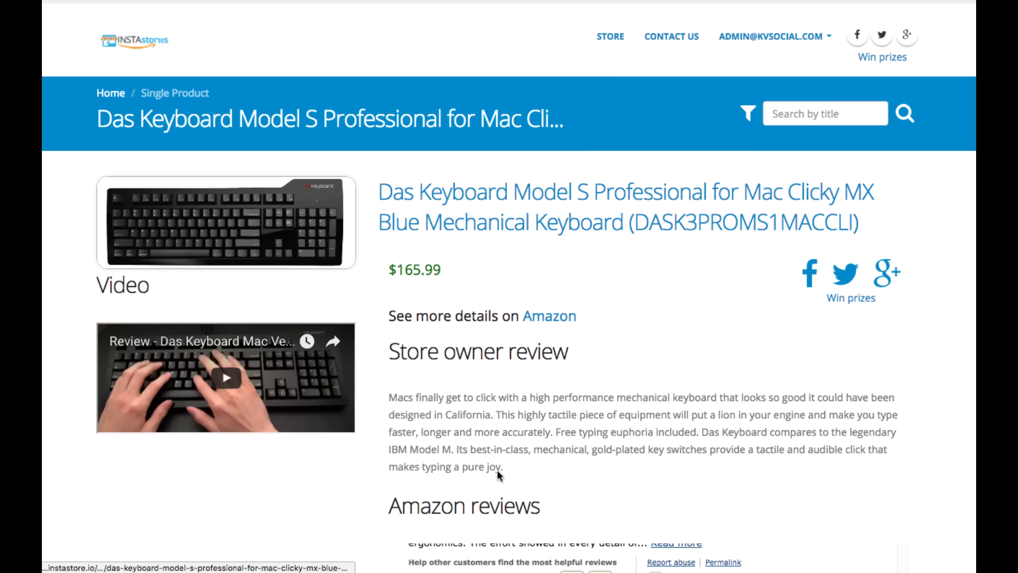
mouse_move(525, 395)
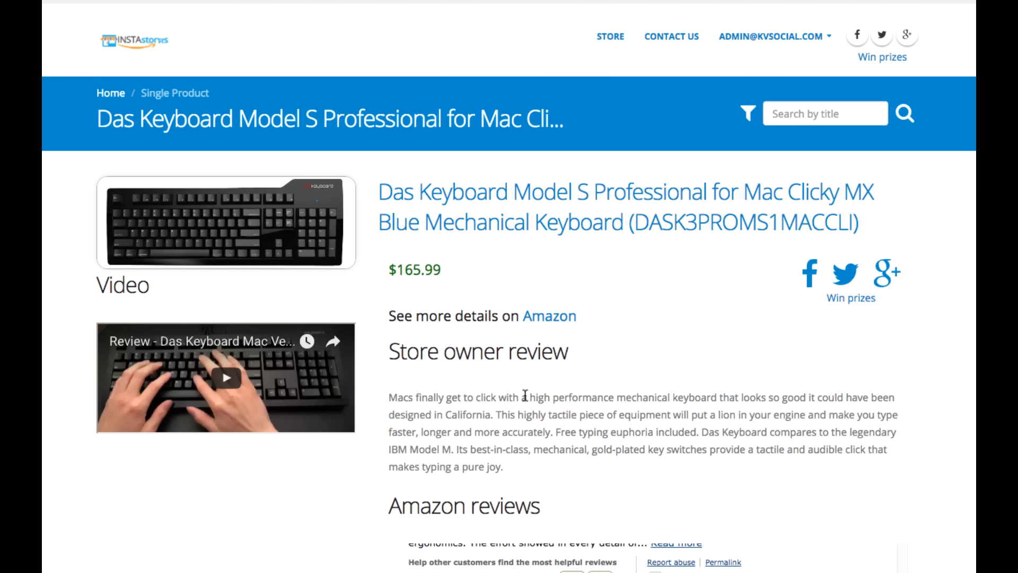
scroll("down", 3)
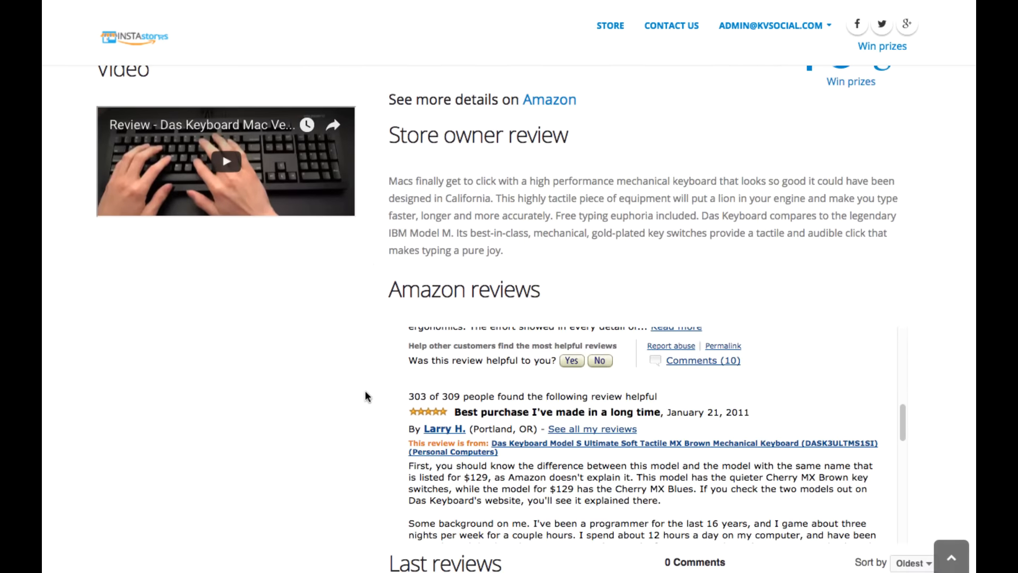
scroll("up", 3)
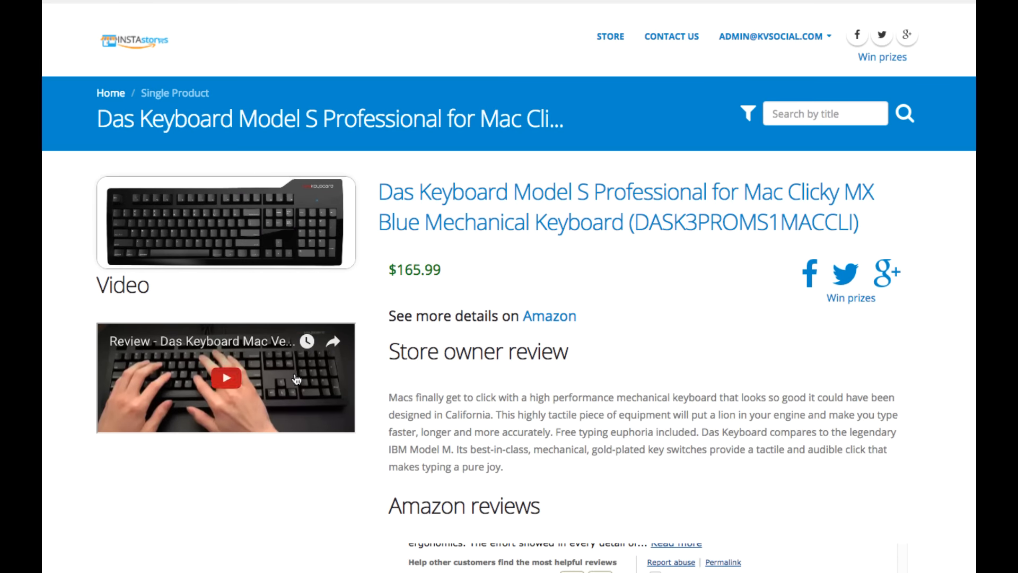
mouse_move(693, 381)
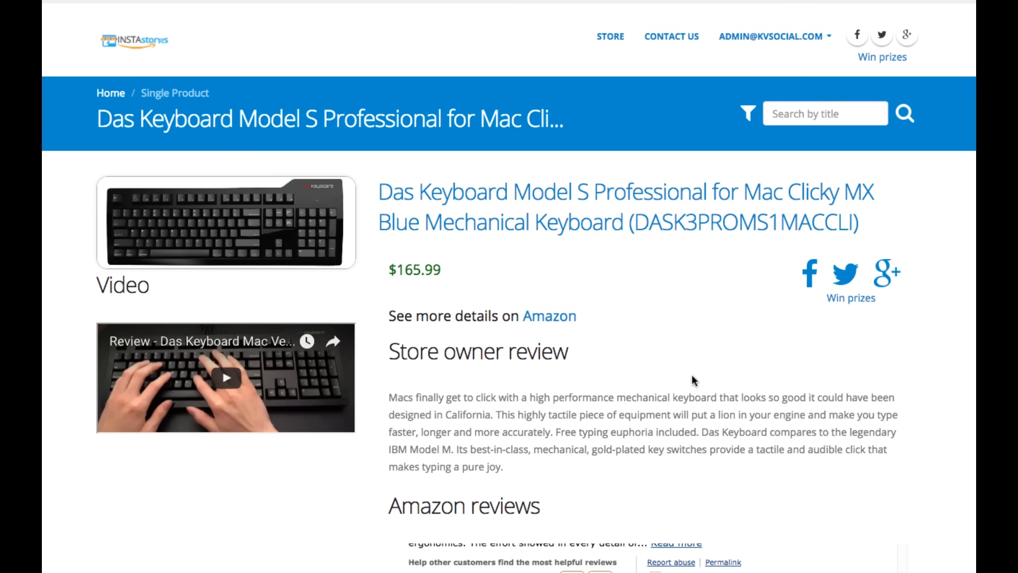
scroll("down", 3)
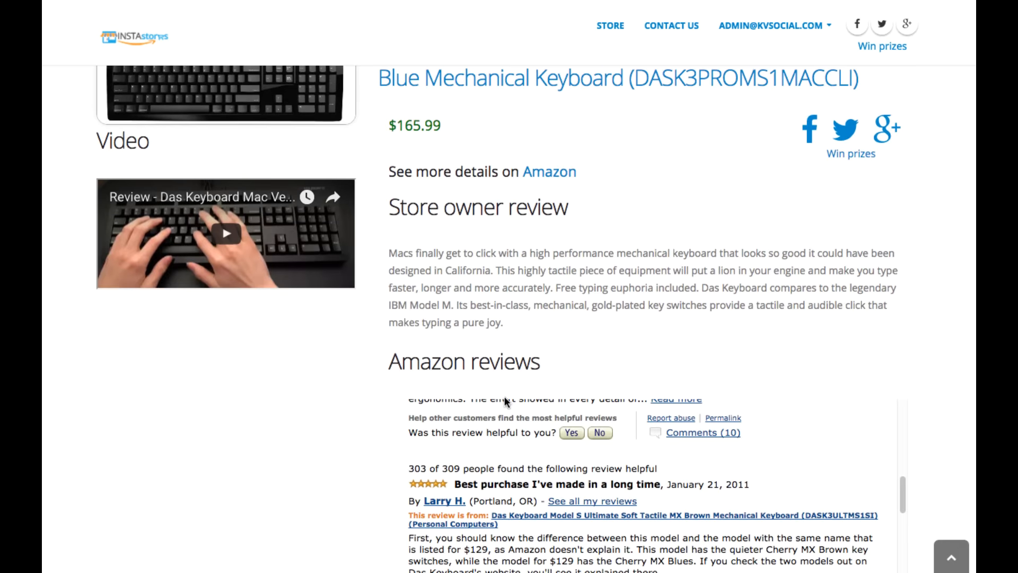
scroll("up", 3)
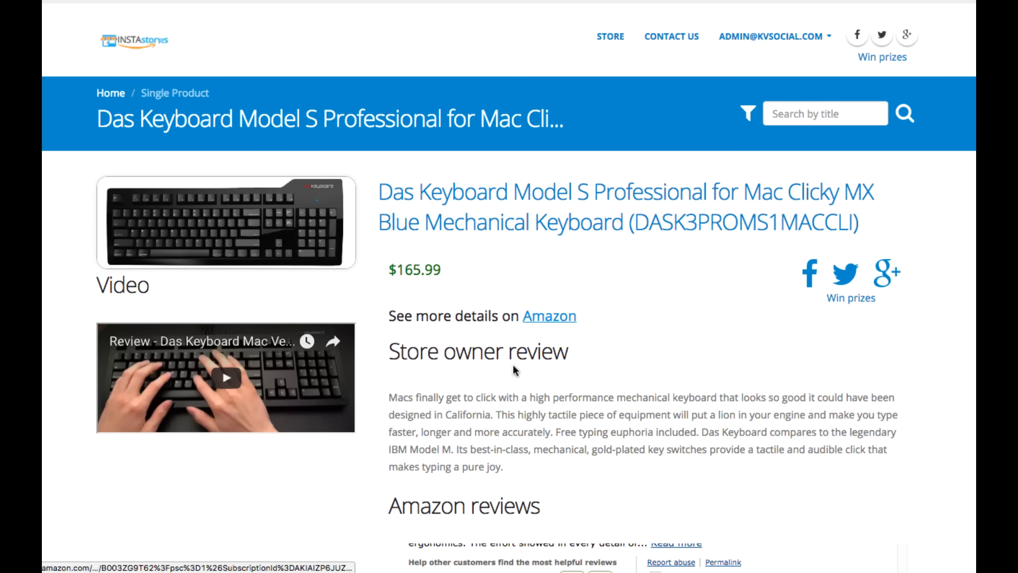
mouse_move(499, 401)
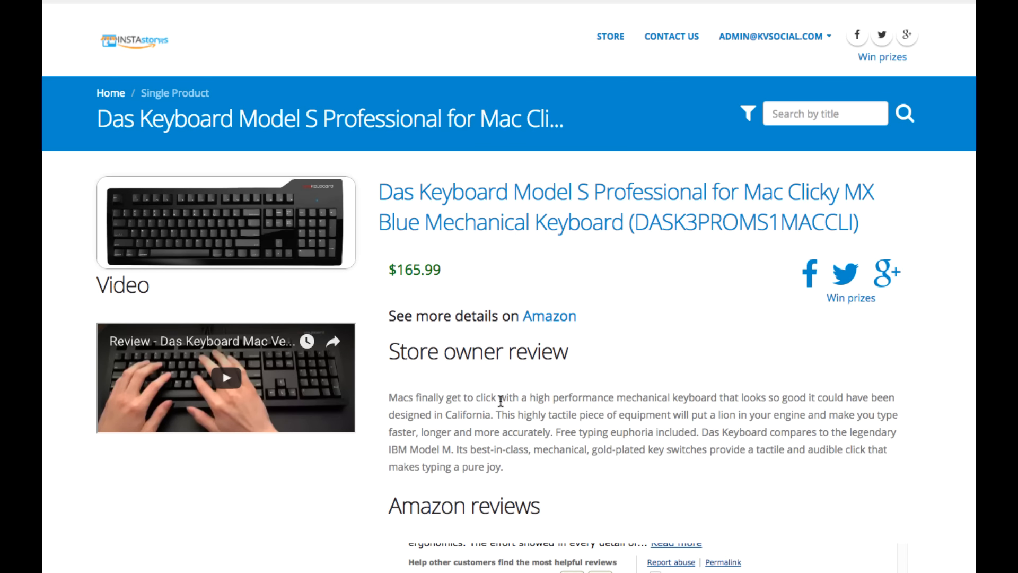
mouse_move(702, 427)
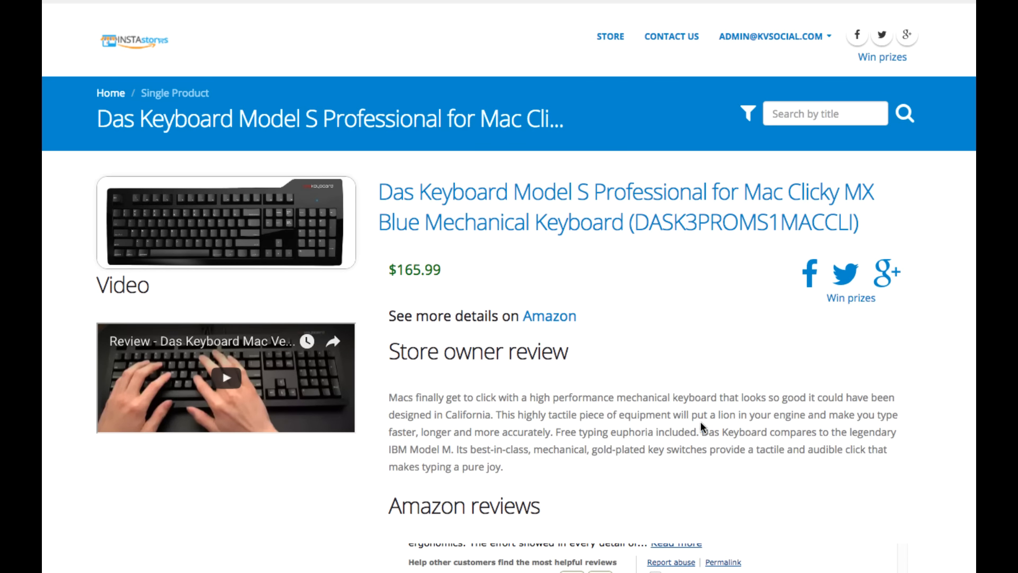
mouse_move(690, 421)
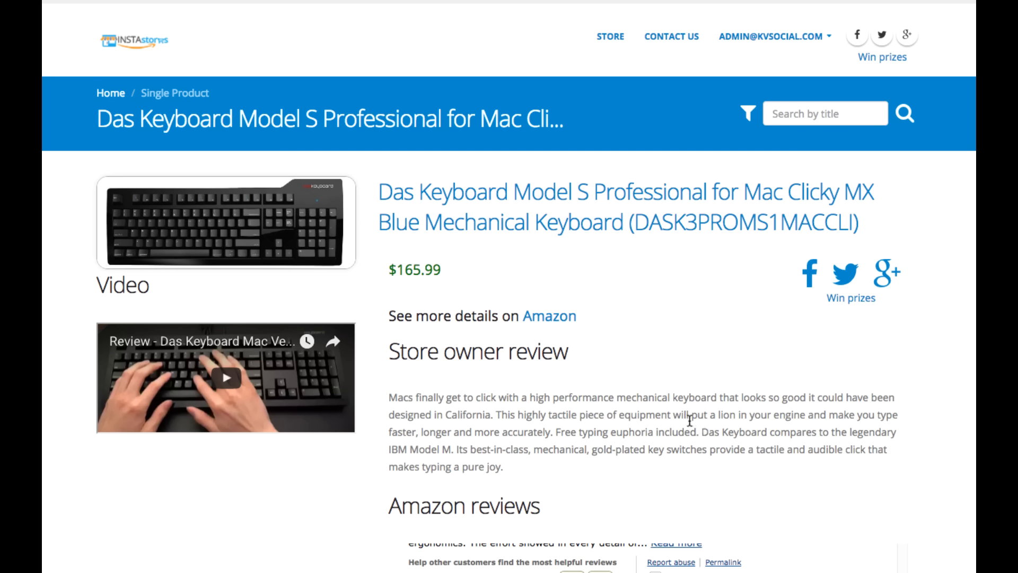
mouse_move(569, 409)
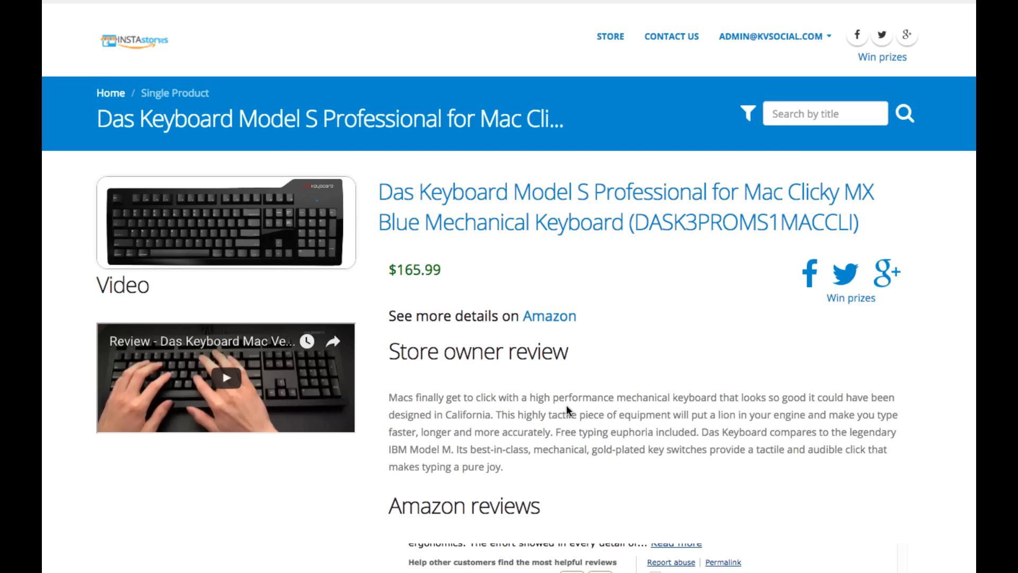
mouse_move(647, 392)
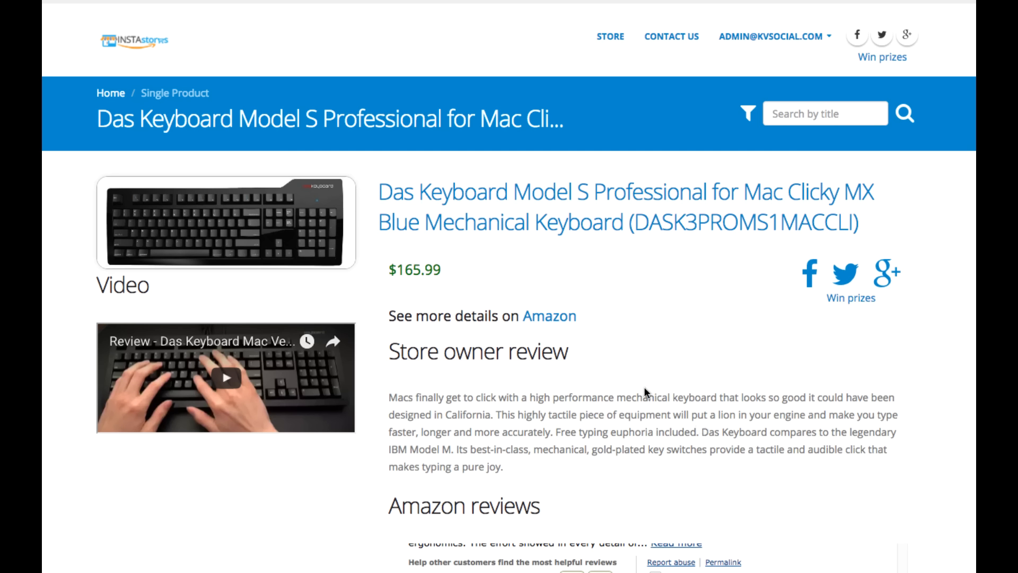
mouse_move(635, 395)
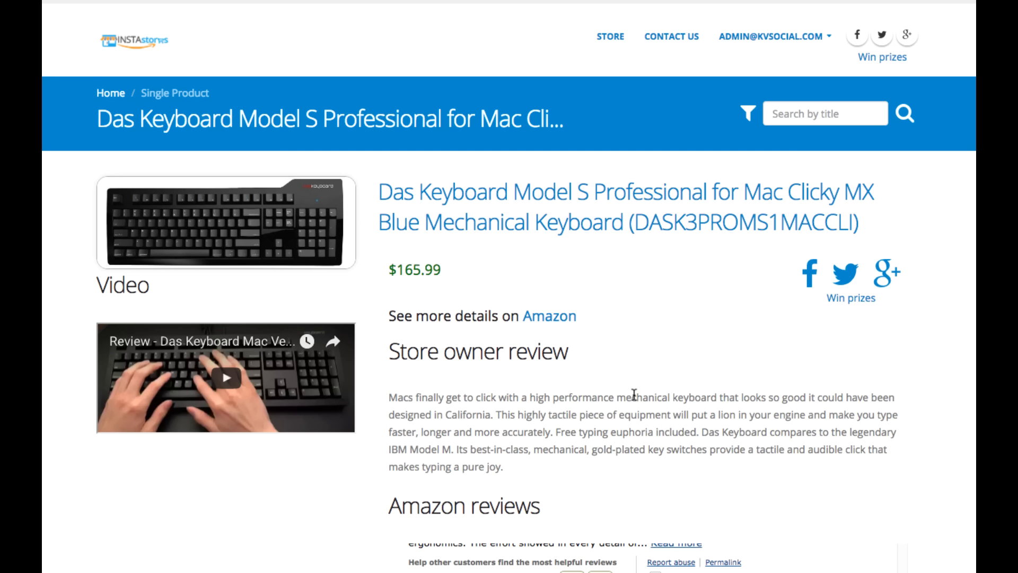
mouse_move(670, 340)
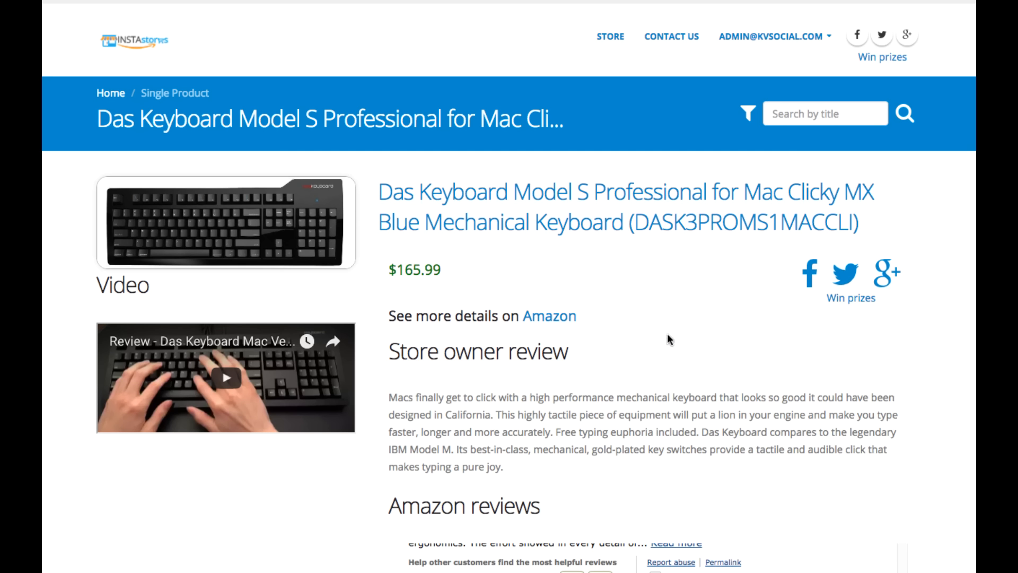
mouse_move(608, 419)
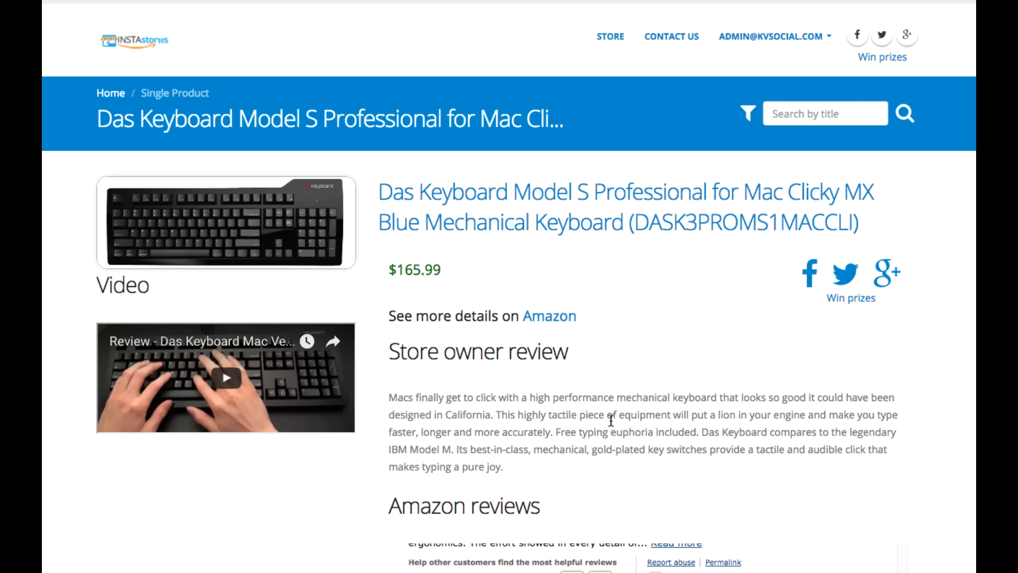
mouse_move(574, 380)
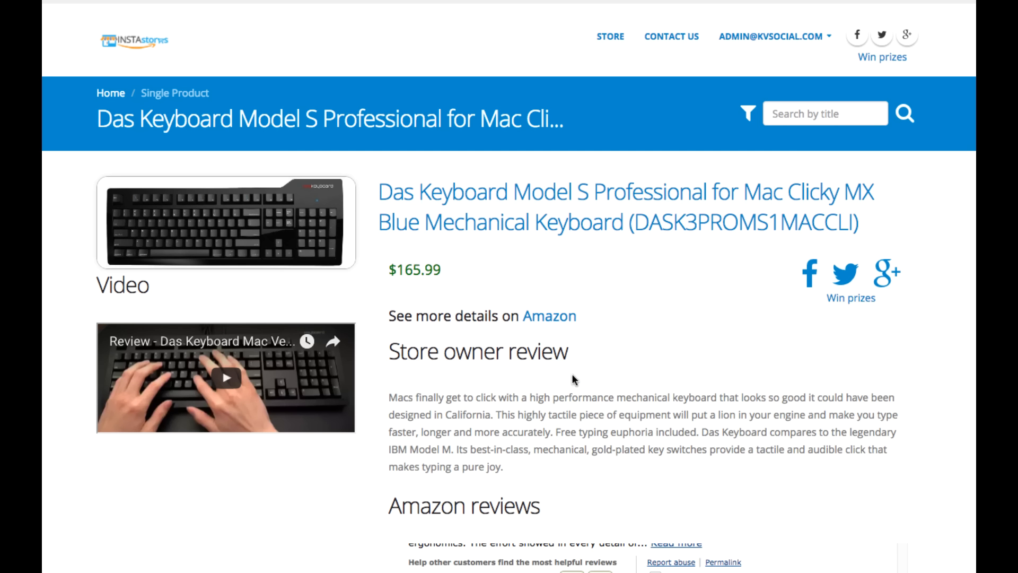
mouse_move(536, 445)
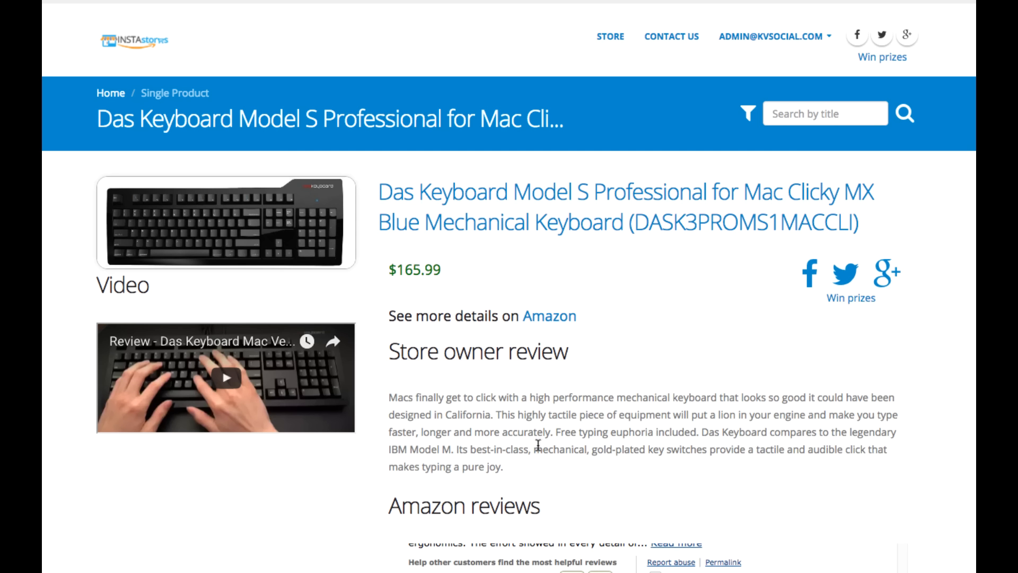
mouse_move(597, 388)
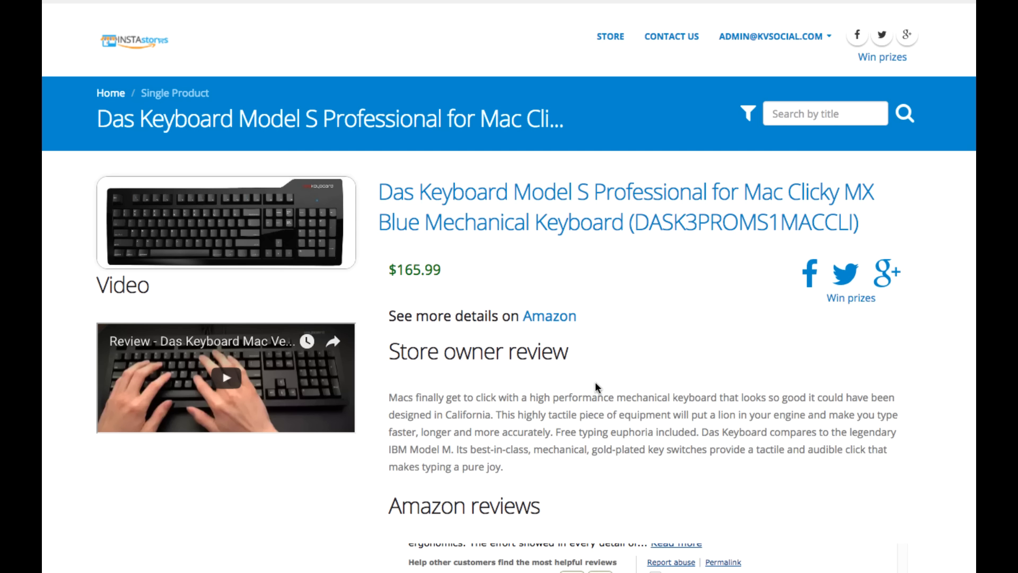
mouse_move(528, 354)
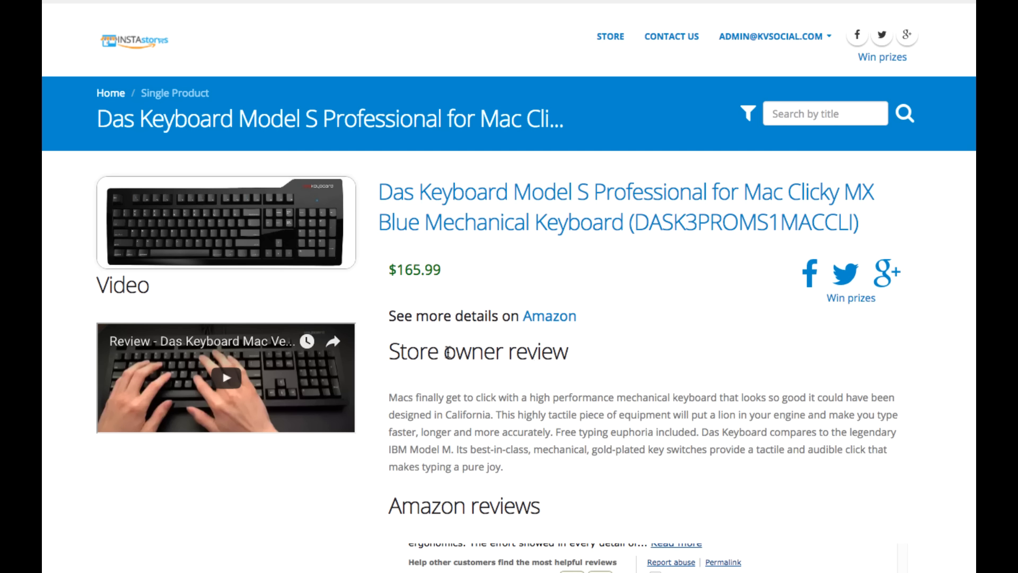
mouse_move(583, 345)
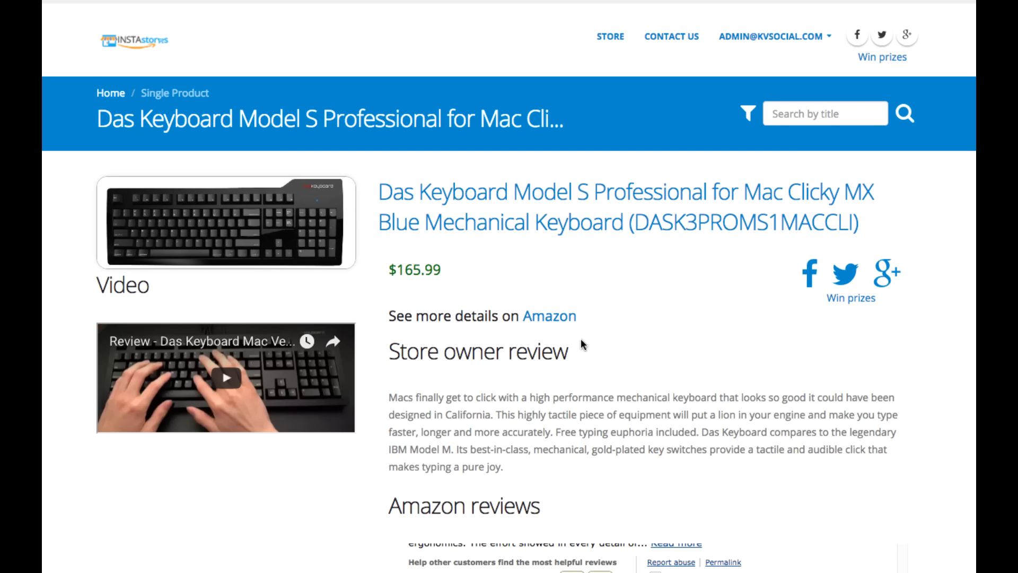
mouse_move(523, 316)
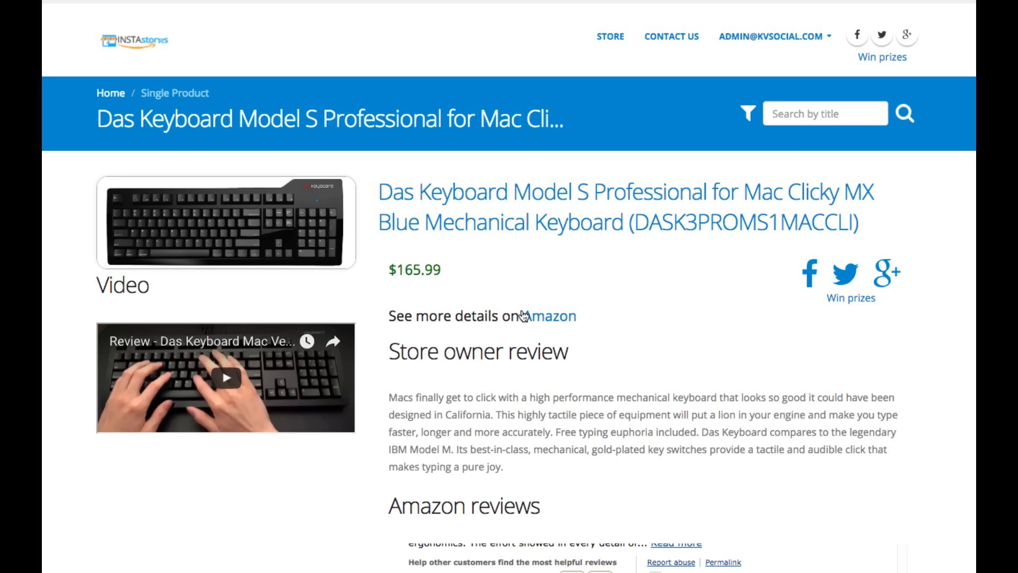
mouse_move(577, 369)
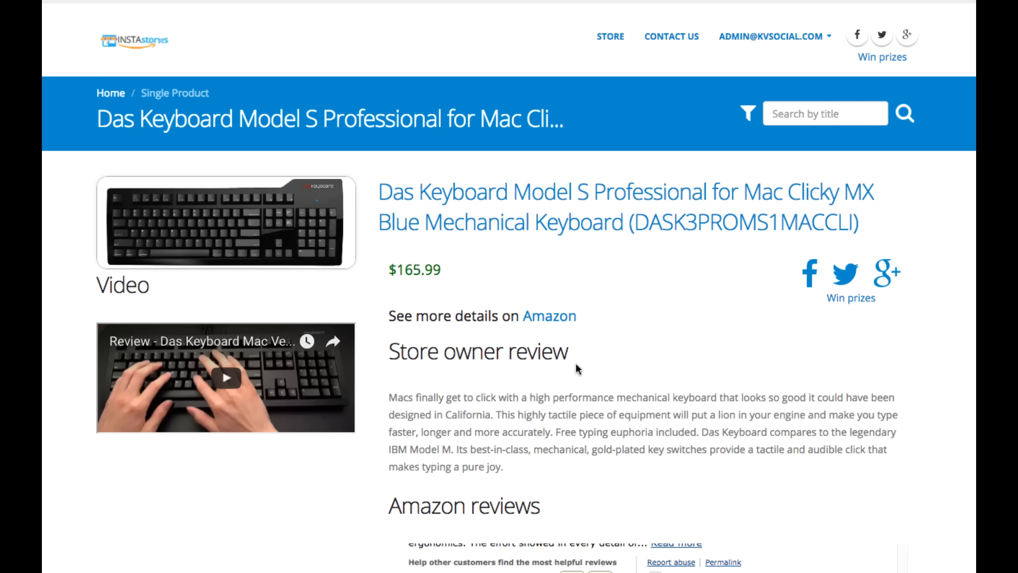
mouse_move(538, 289)
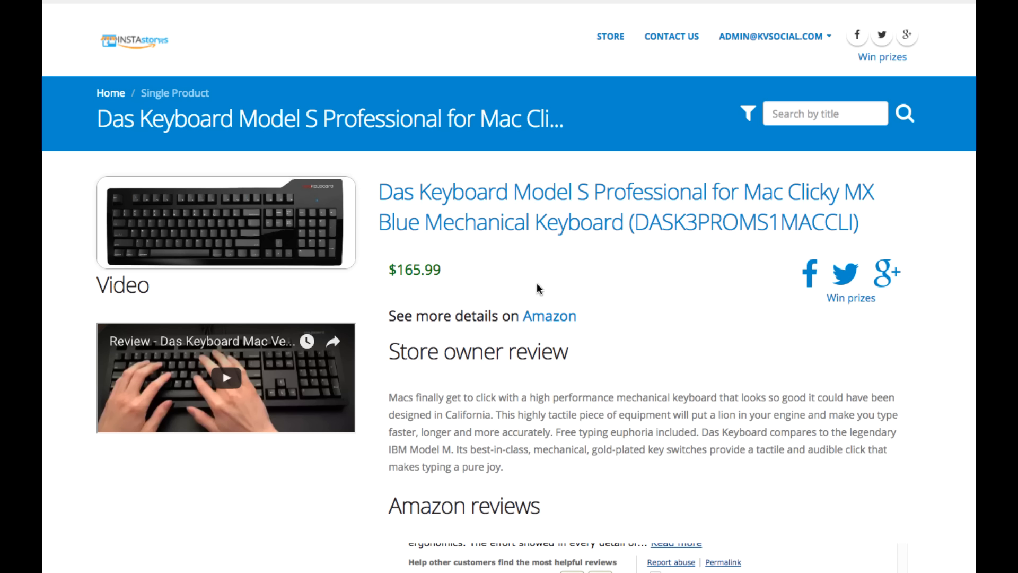
mouse_move(427, 240)
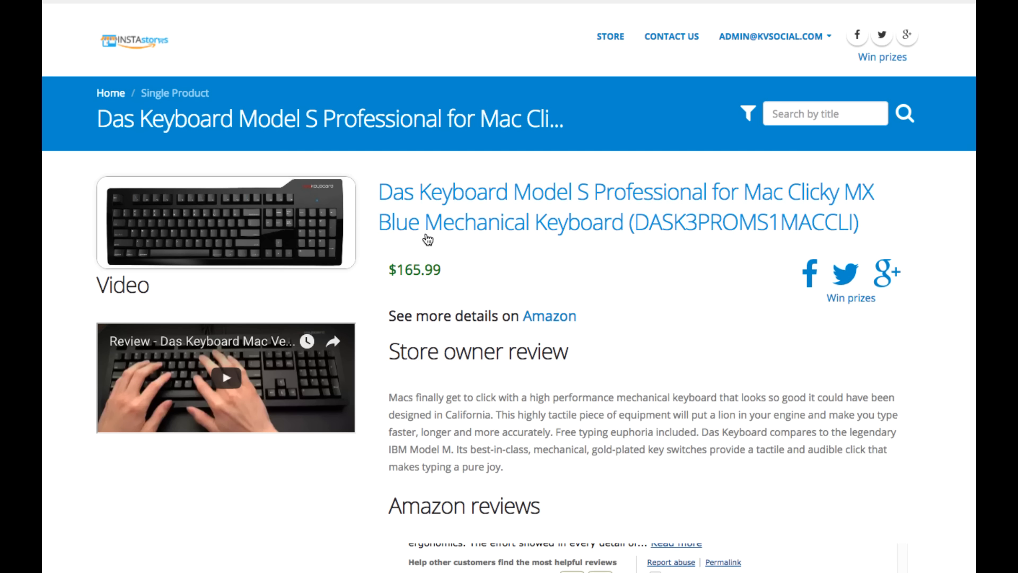
mouse_move(331, 260)
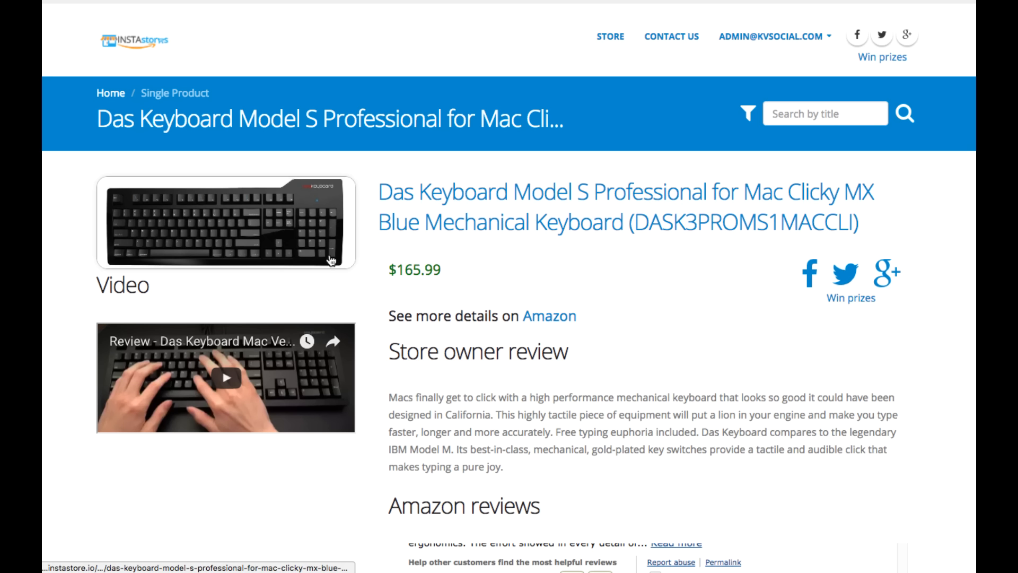
mouse_move(388, 267)
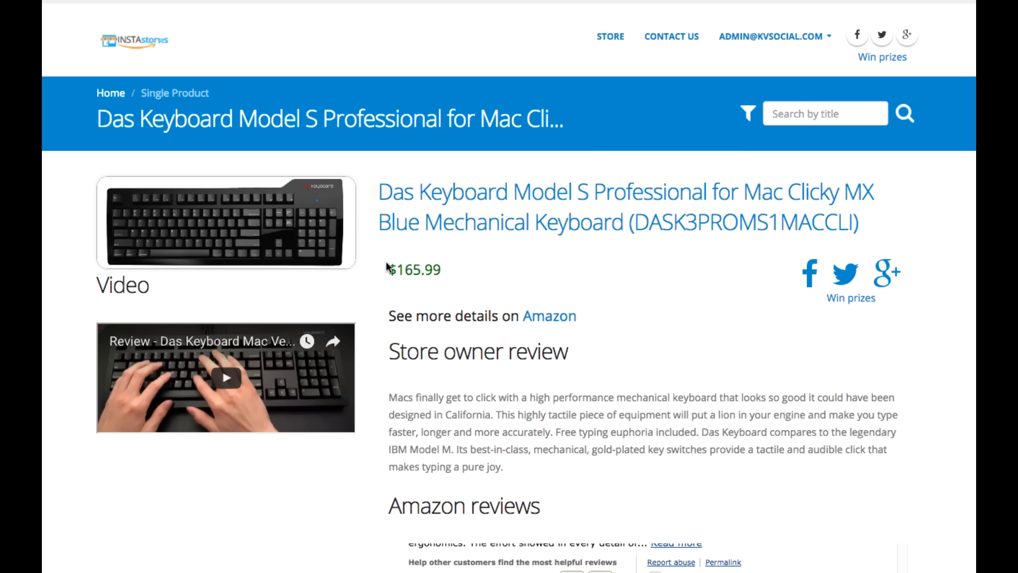
mouse_move(417, 252)
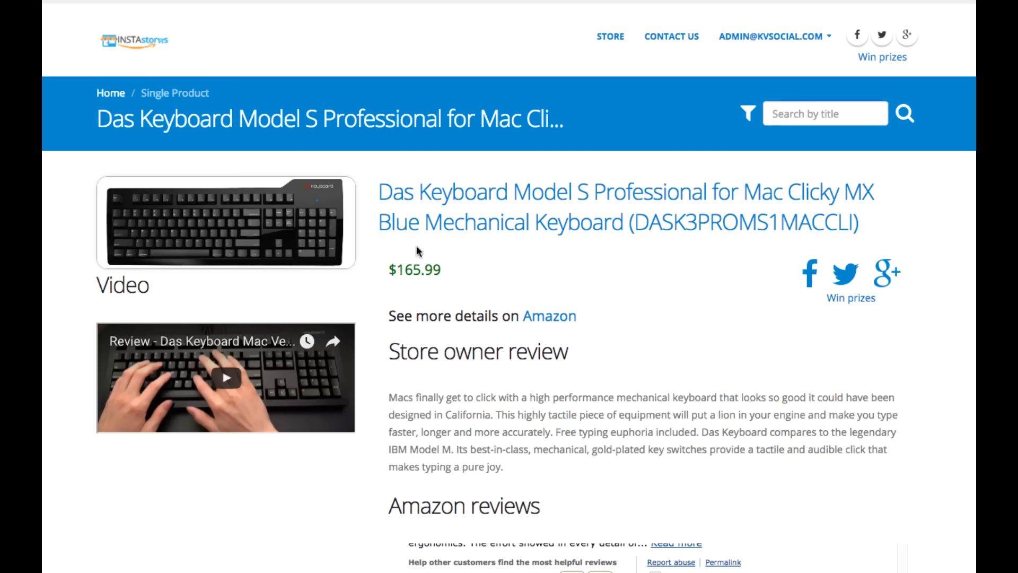
mouse_move(415, 230)
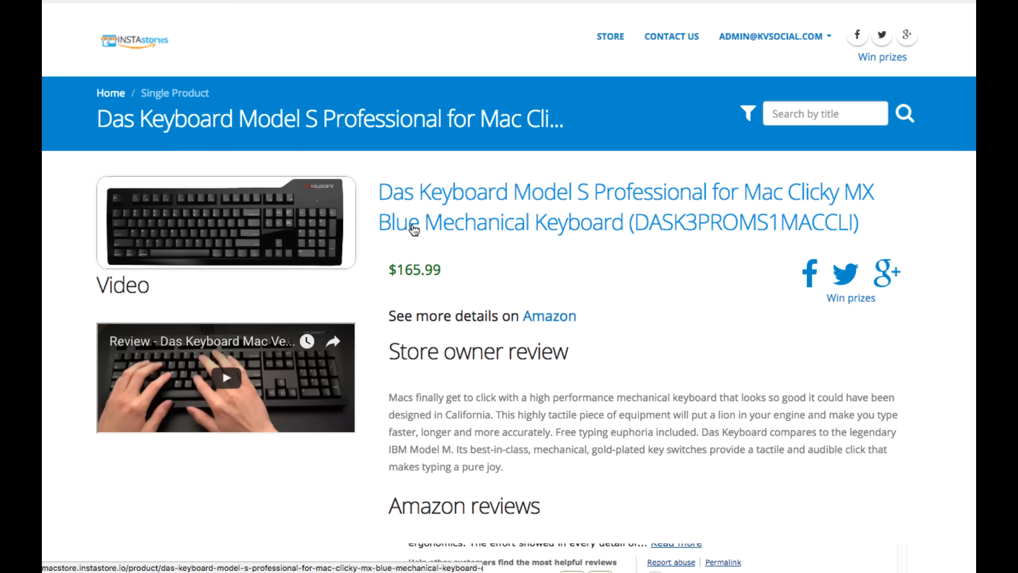
mouse_move(501, 408)
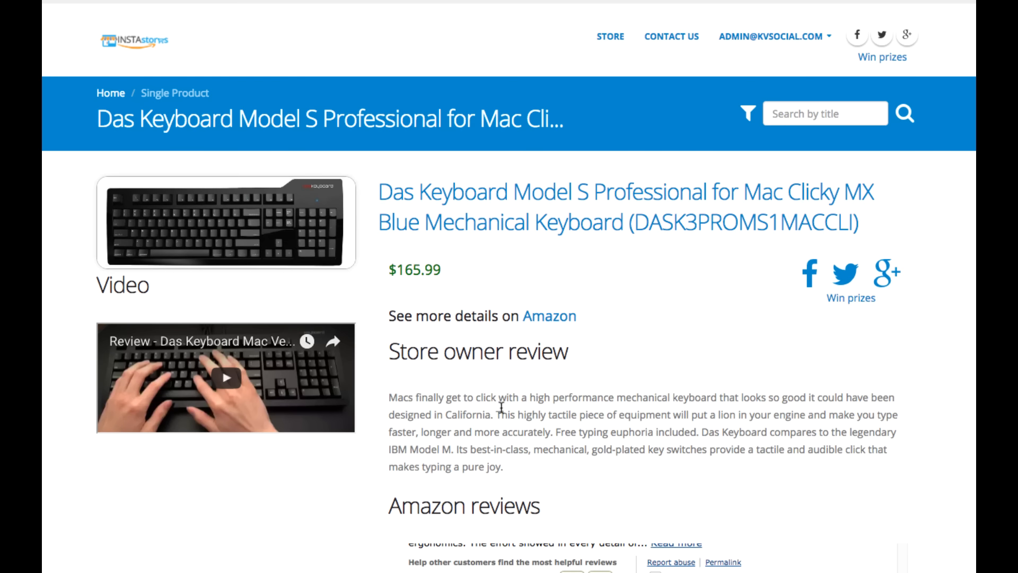
mouse_move(427, 319)
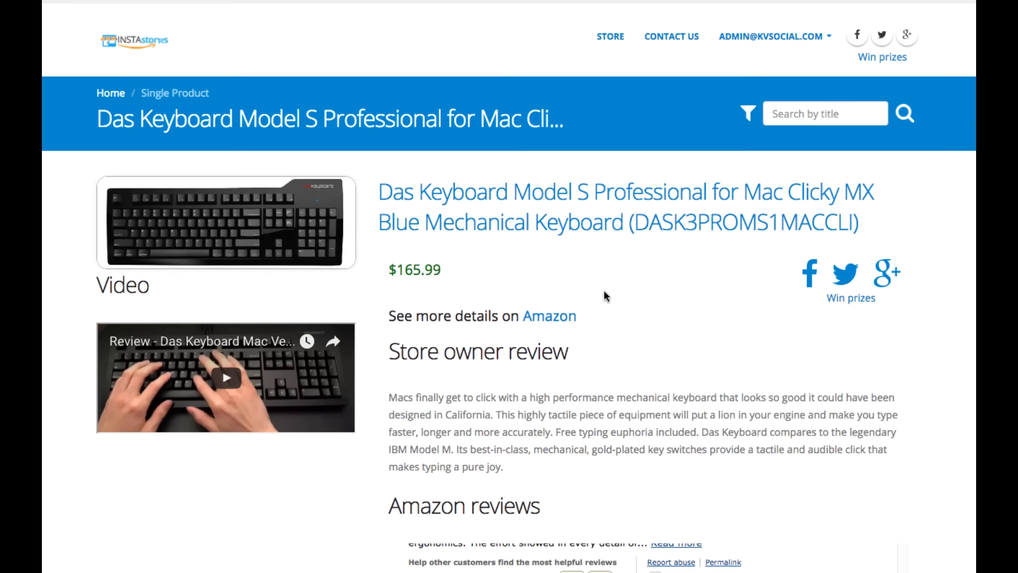
mouse_move(366, 175)
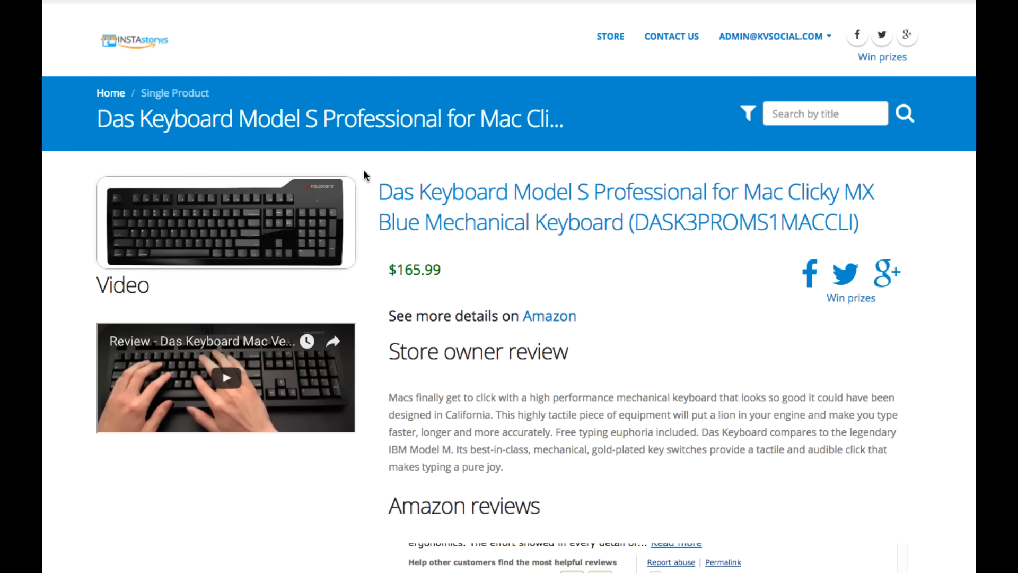
mouse_move(377, 117)
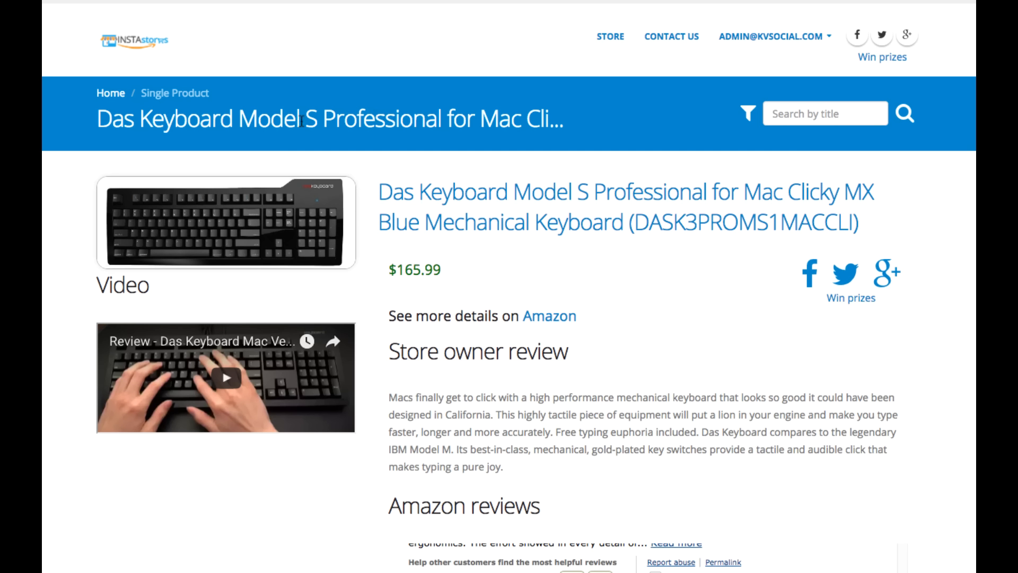
mouse_move(304, 125)
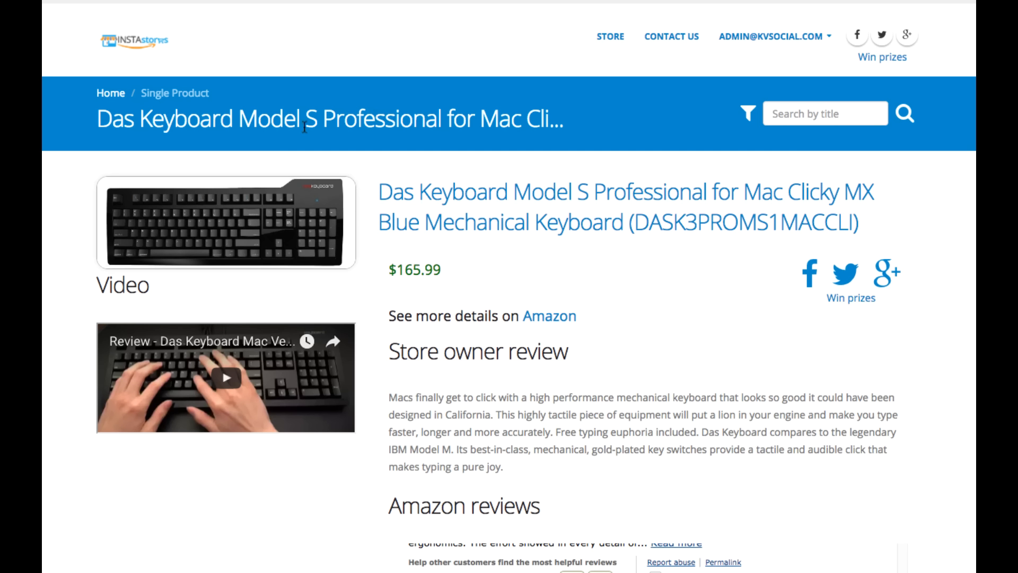
mouse_move(388, 192)
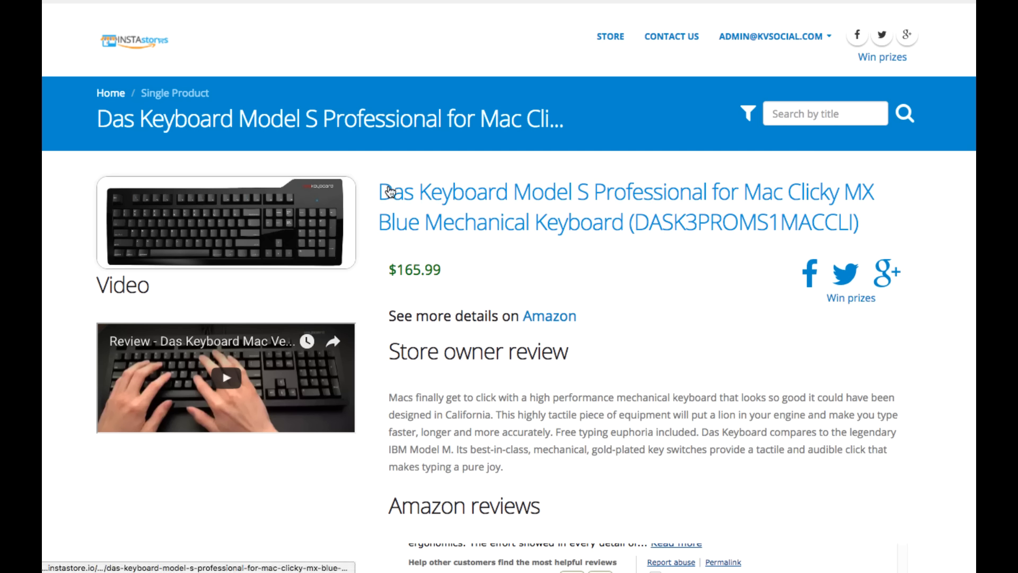
mouse_move(318, 151)
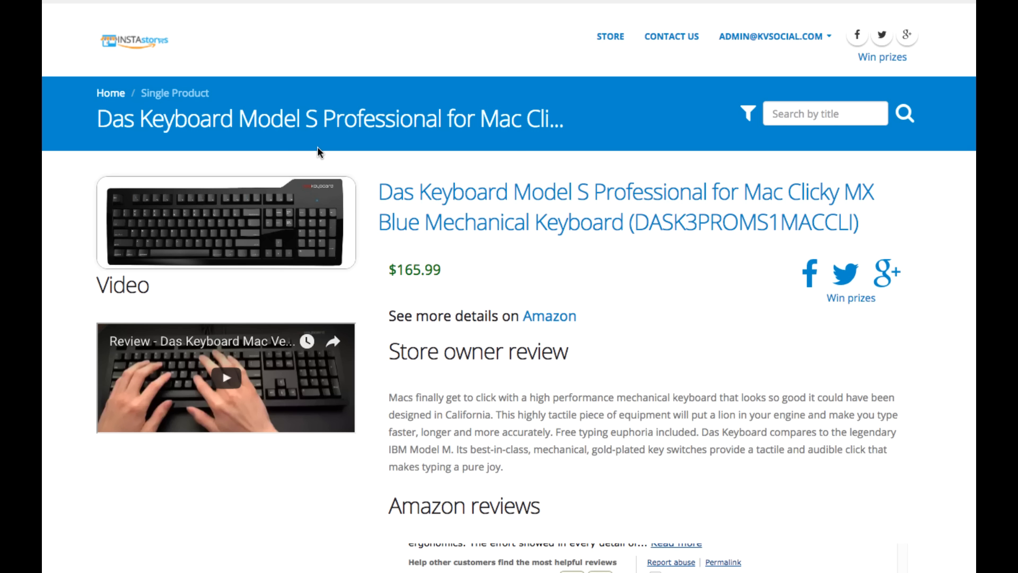
mouse_move(570, 73)
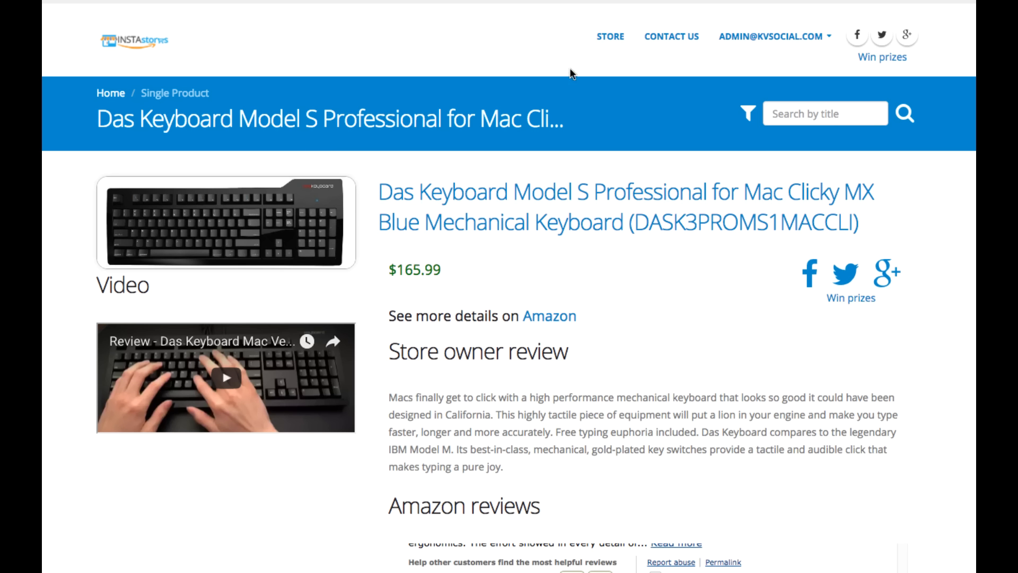
mouse_move(522, 128)
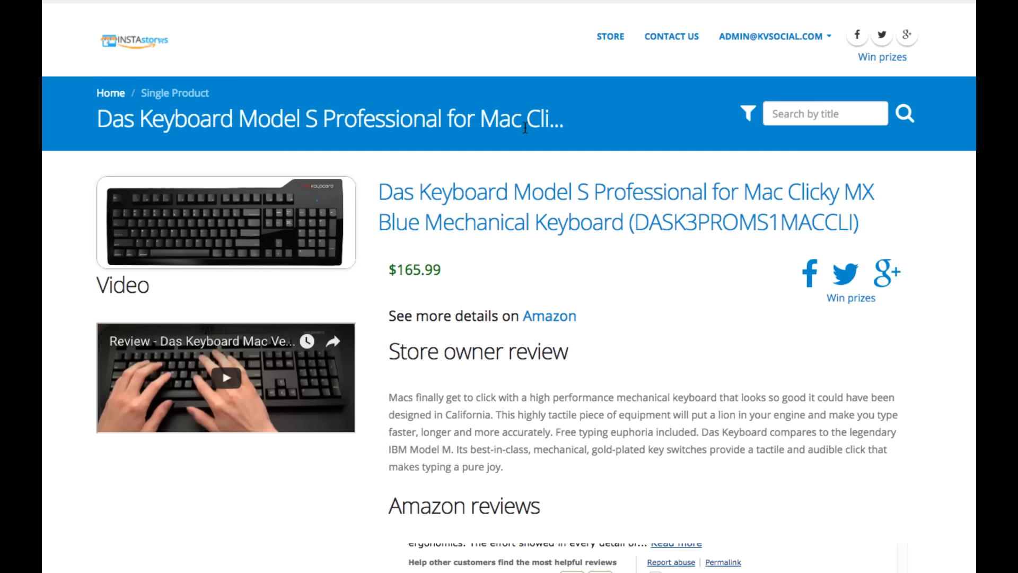
mouse_move(512, 294)
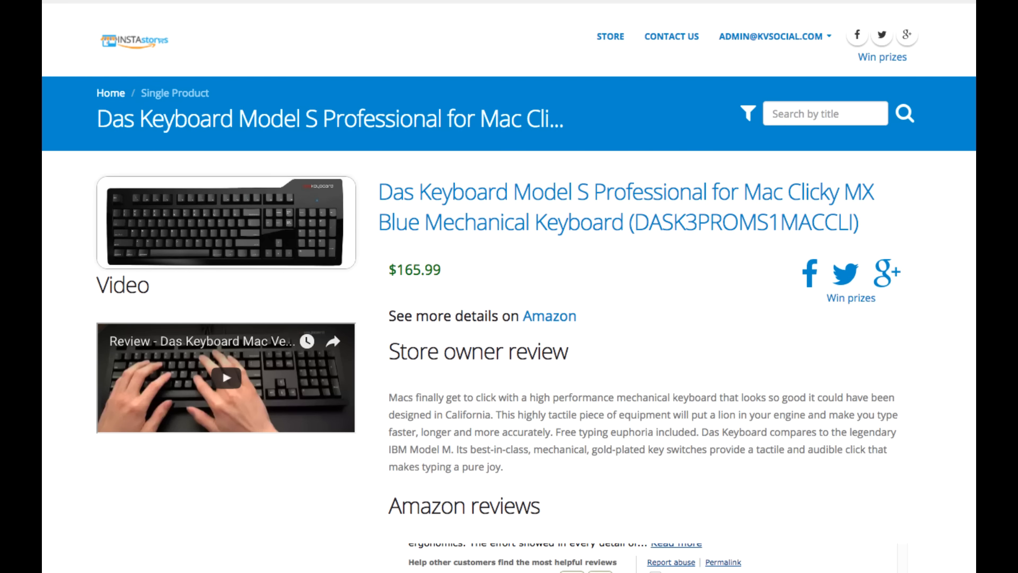
mouse_move(264, 37)
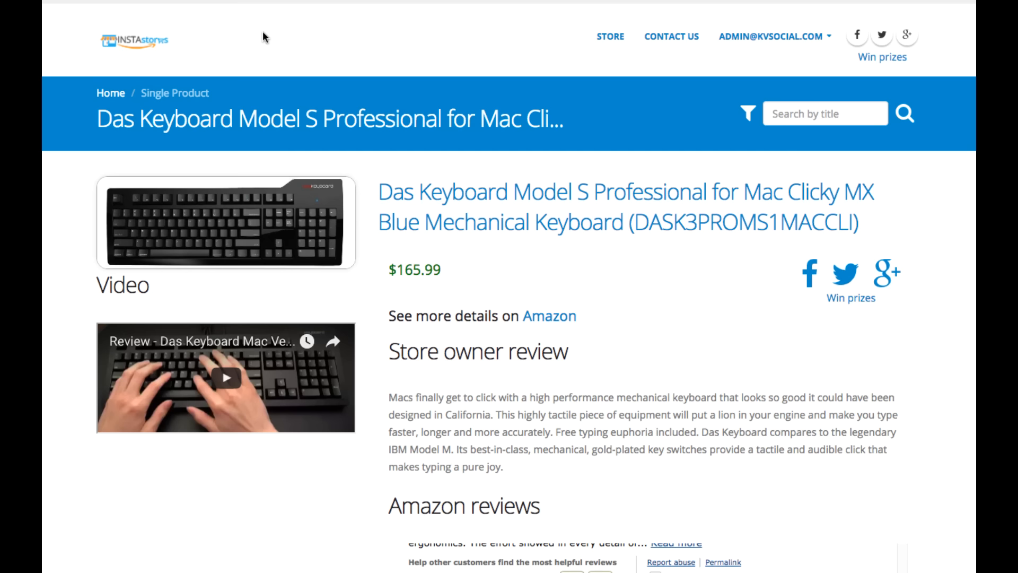
mouse_move(420, 230)
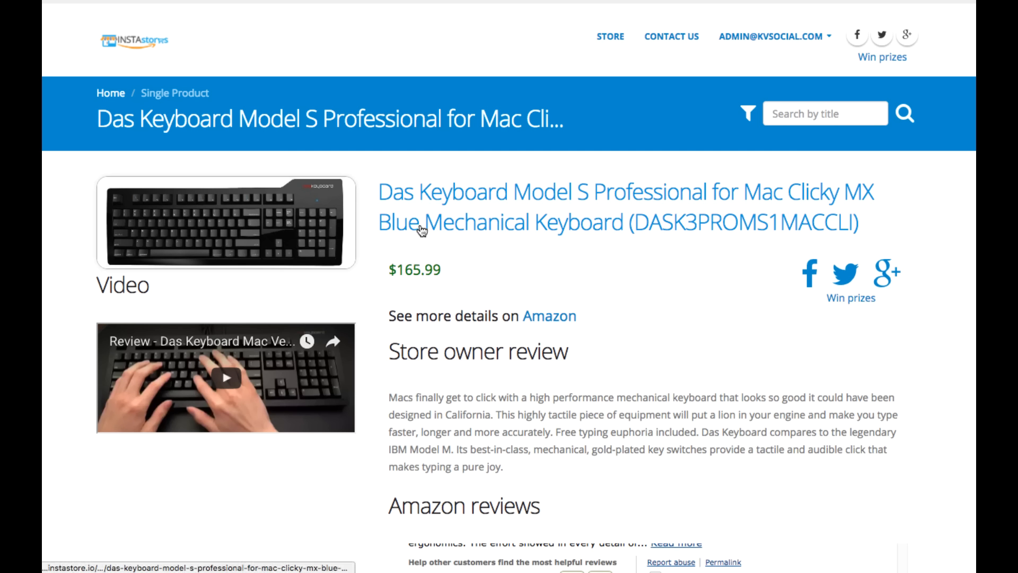
mouse_move(421, 215)
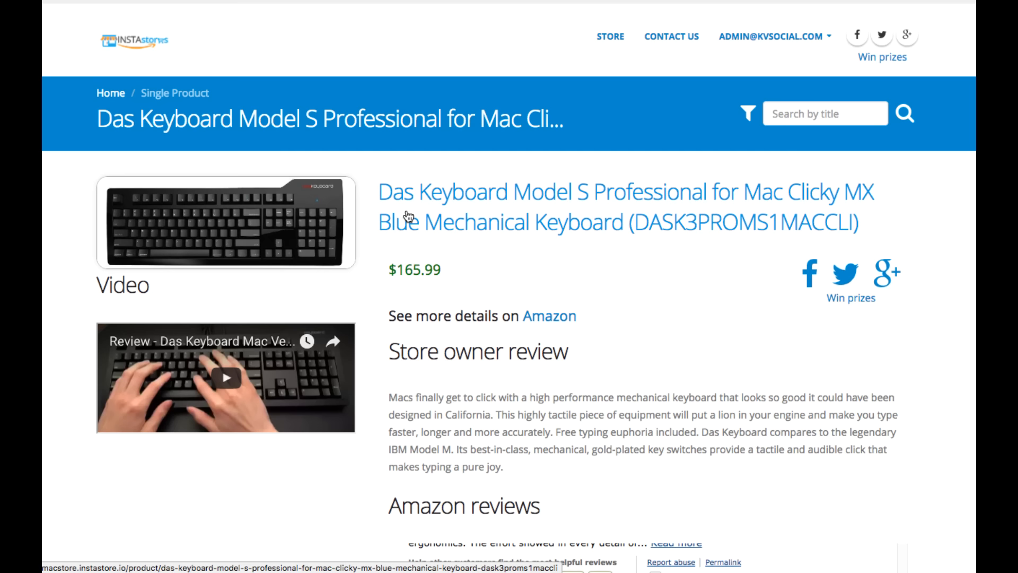
mouse_move(455, 146)
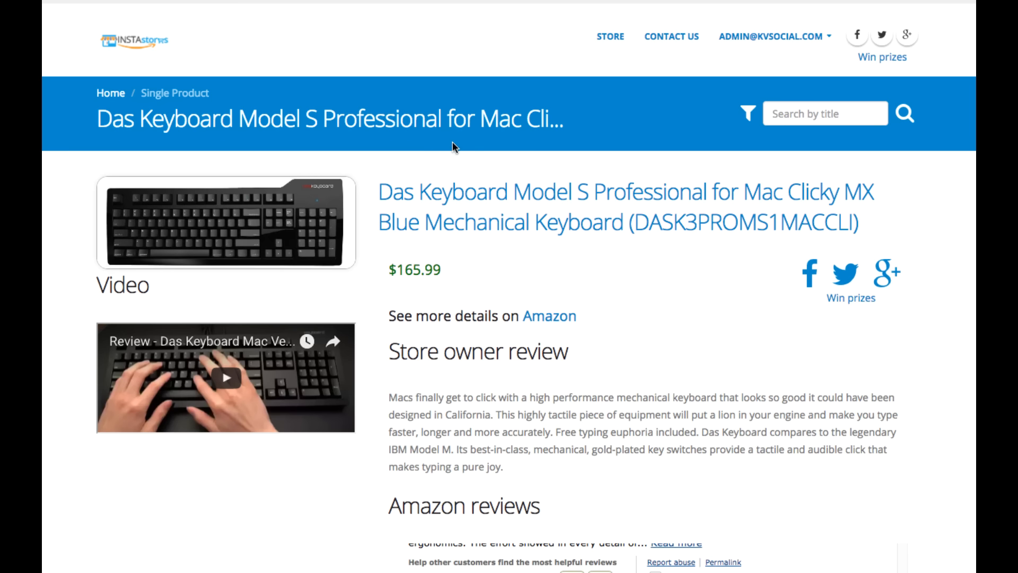
- Scroll the Das Keyboard page down to its Amazon reviews, Last reviews and Post your review sections
scroll("down", 3)
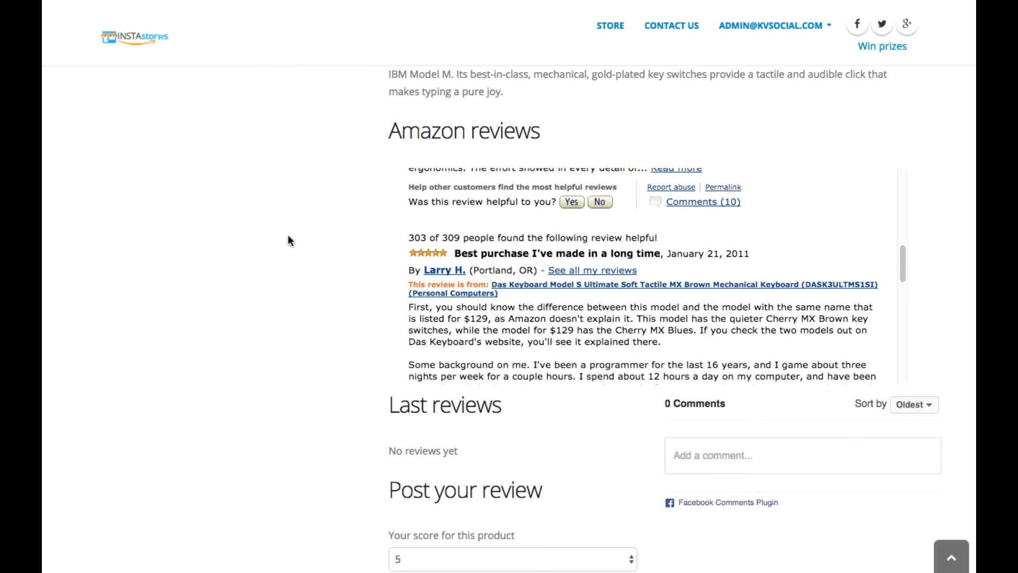